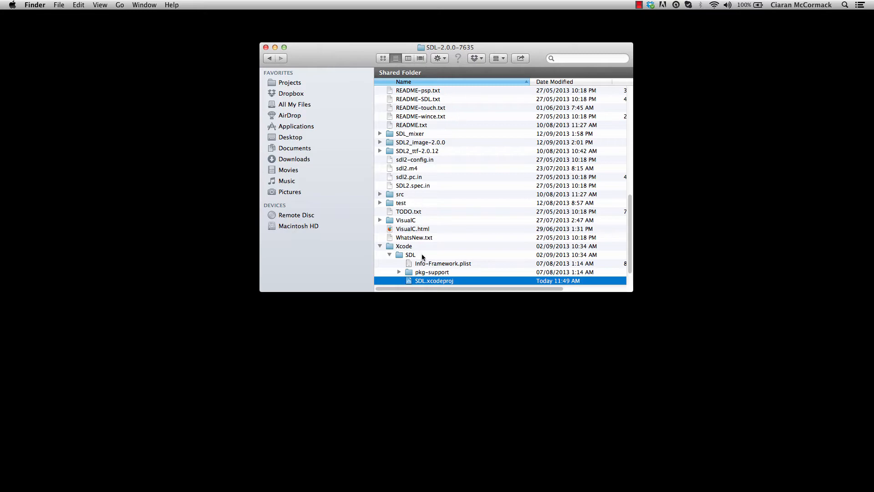
# Open SDL.xcodeproj from the SDL source's Xcode folder in Finder.
pyautogui.click(404, 245)
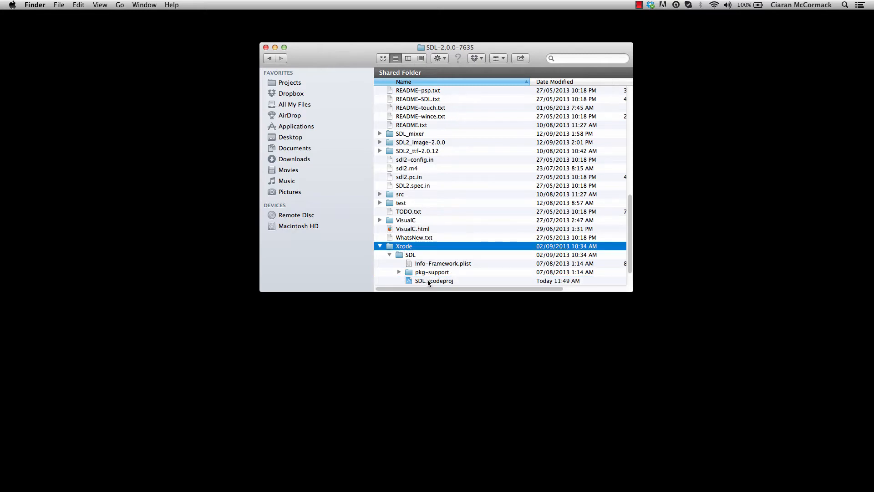
pyautogui.doubleClick(434, 281)
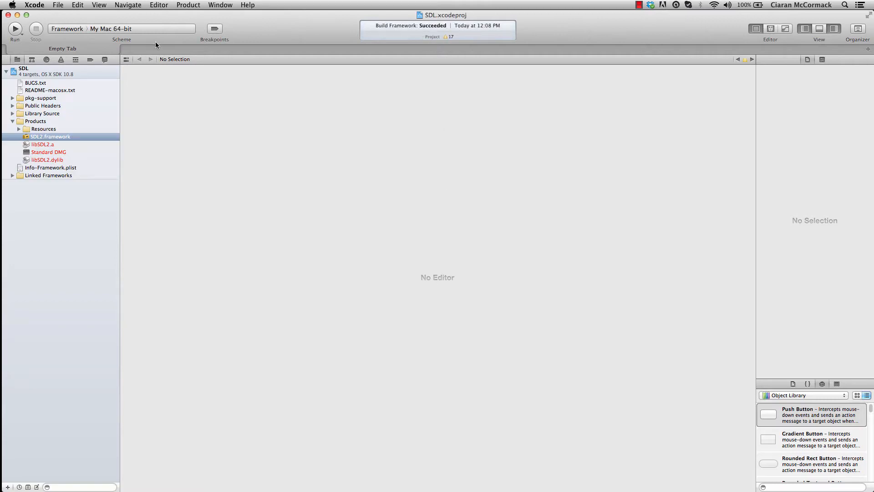
# Set the Framework scheme's build configuration to Release and rebuild SDL2.framework.
pyautogui.click(67, 28)
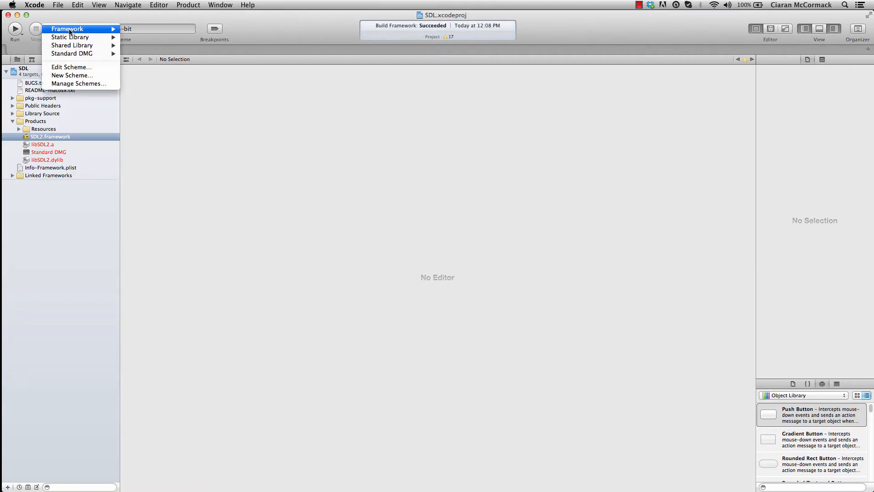
pyautogui.moveTo(69, 37)
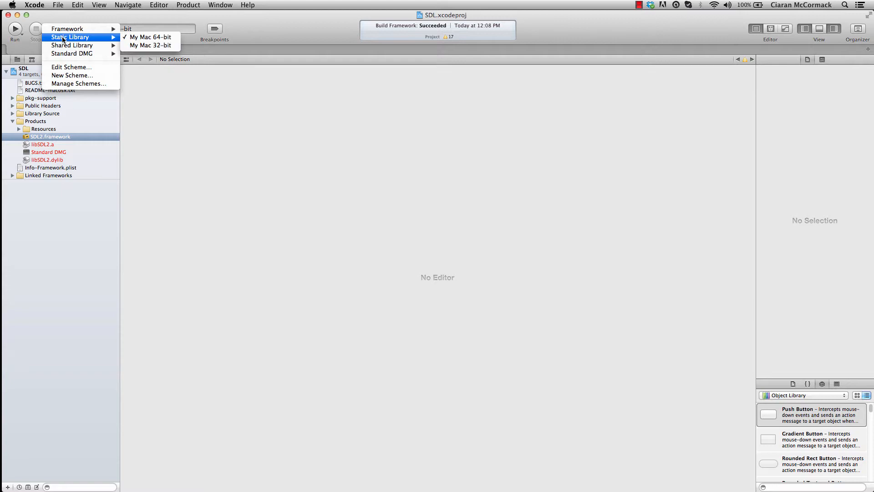
pyautogui.moveTo(72, 53)
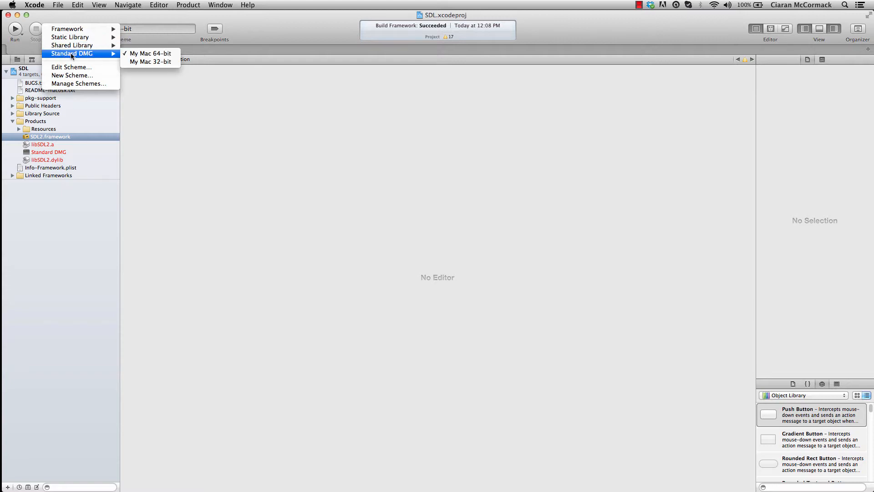
pyautogui.moveTo(71, 45)
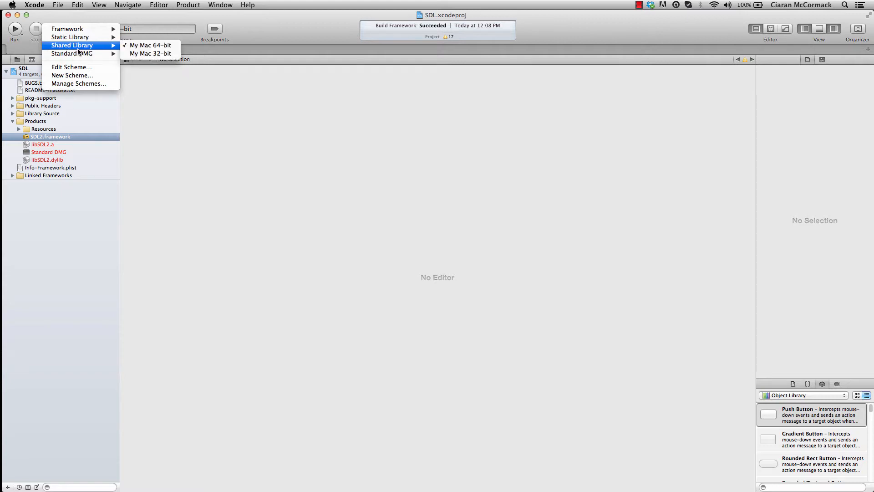
pyautogui.moveTo(67, 28)
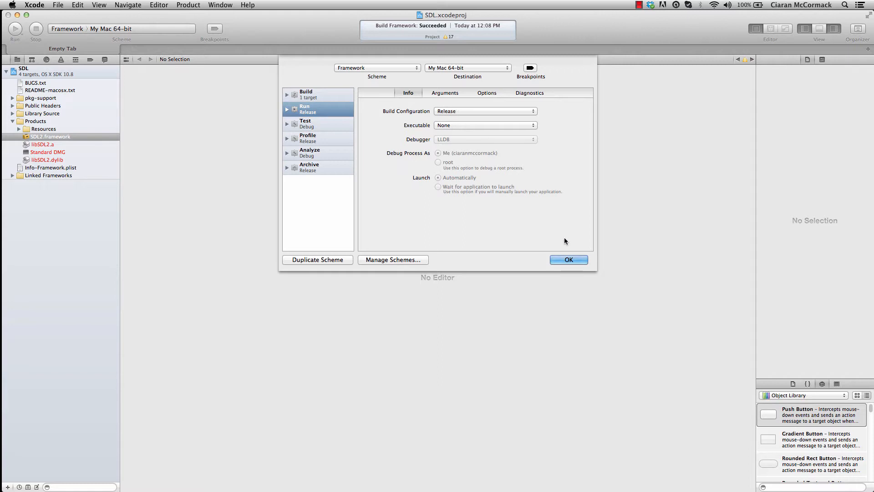
pyautogui.click(568, 259)
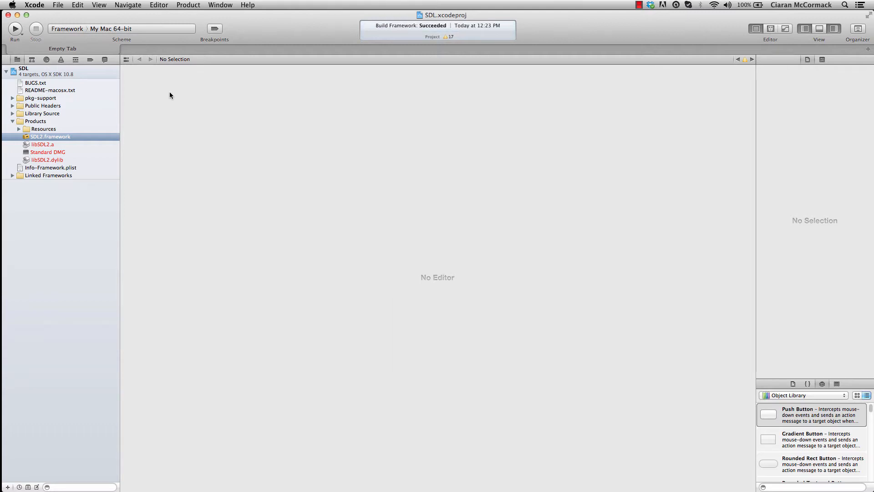
# Reveal the built SDL2.framework and move it into Frameworks, replacing the old copy with admin authorisation.
pyautogui.rightClick(50, 136)
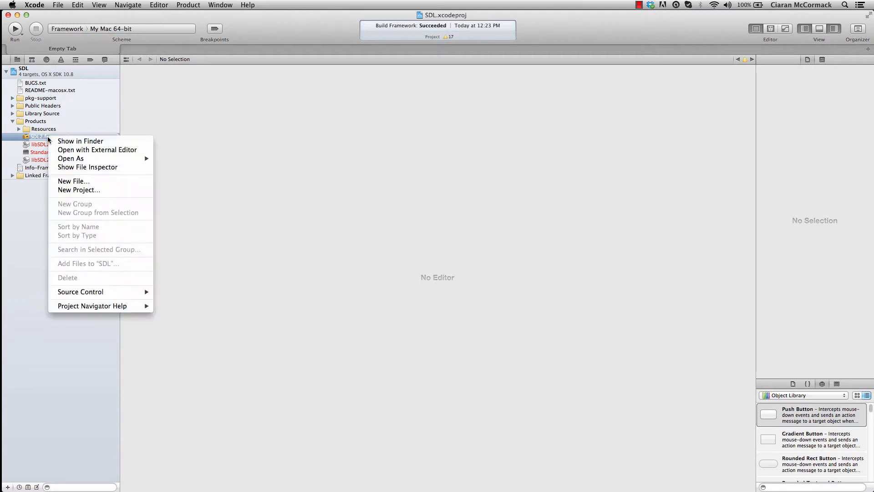
pyautogui.click(79, 141)
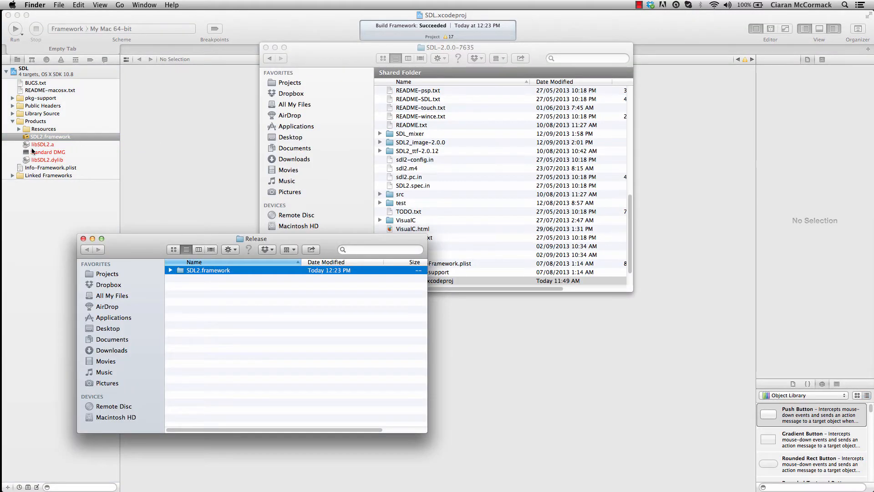
pyautogui.moveTo(50, 137)
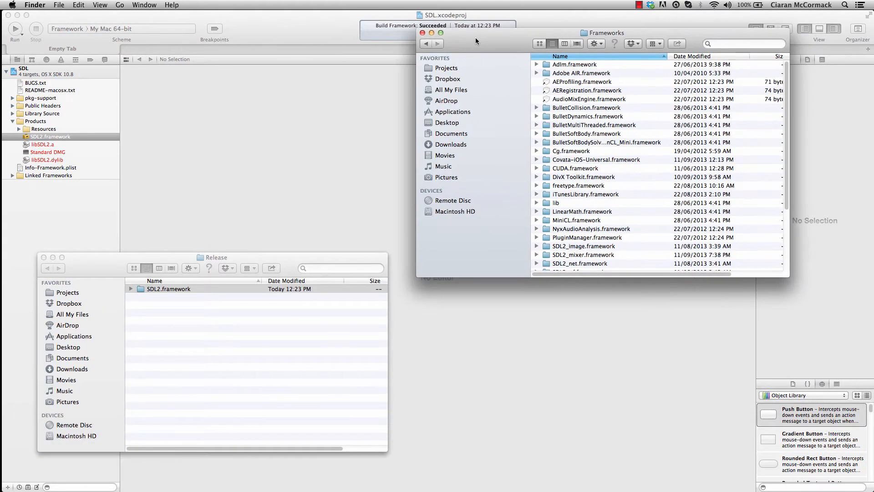
pyautogui.moveTo(461, 45)
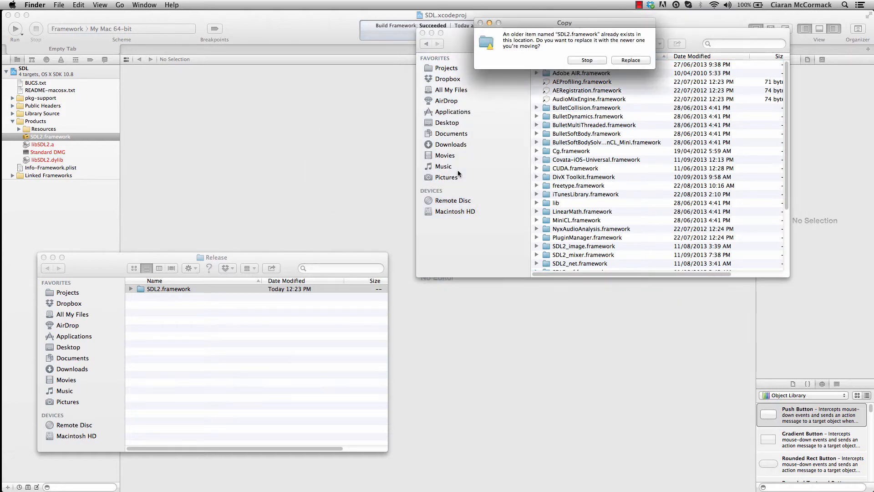
pyautogui.click(630, 60)
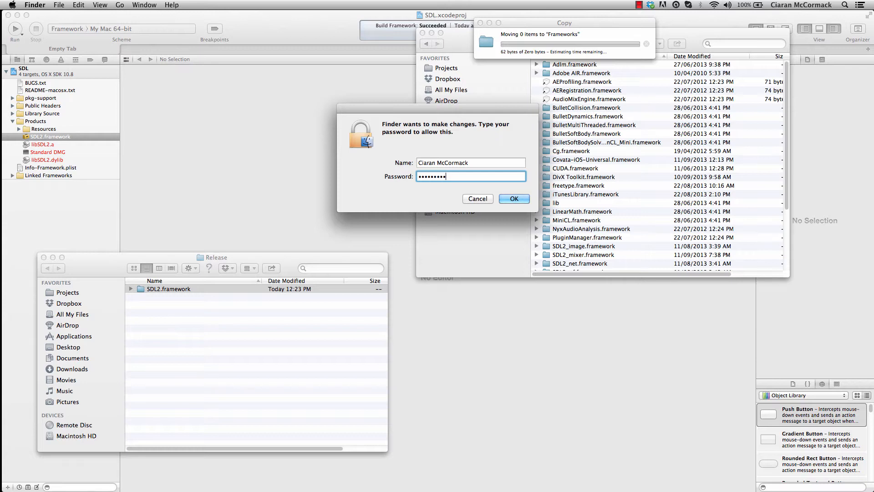
pyautogui.click(512, 198)
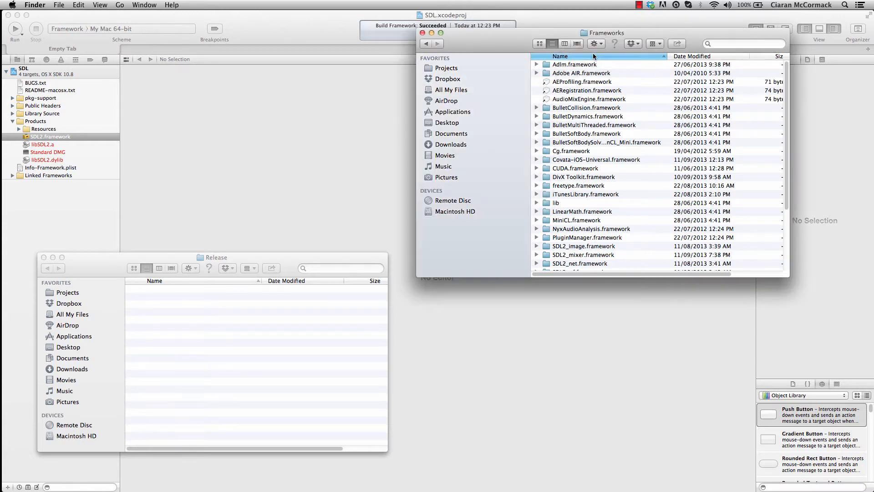
pyautogui.moveTo(9, 15)
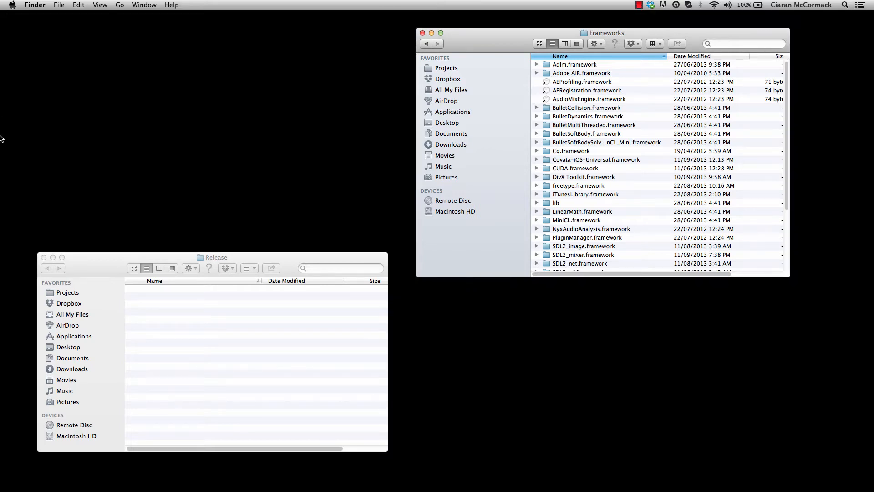
# Create a new C++ Command Line Tool project named SDLTutorial.
pyautogui.click(7, 213)
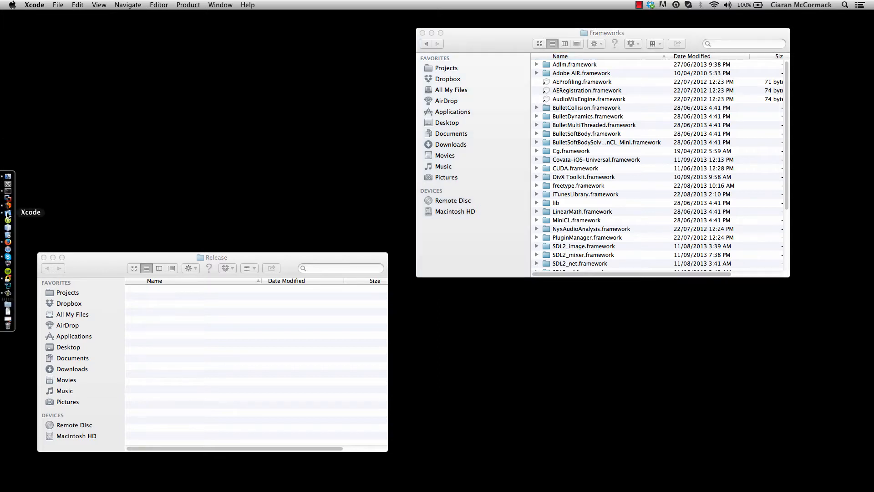
pyautogui.click(57, 5)
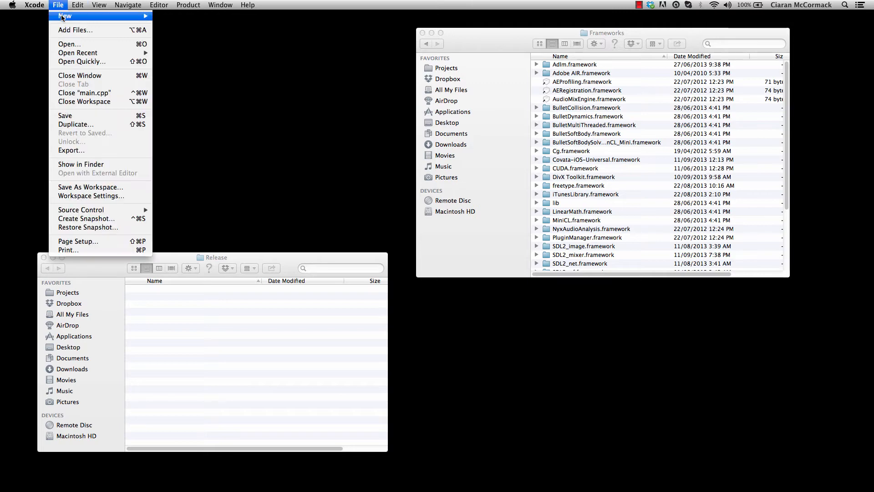
pyautogui.click(65, 15)
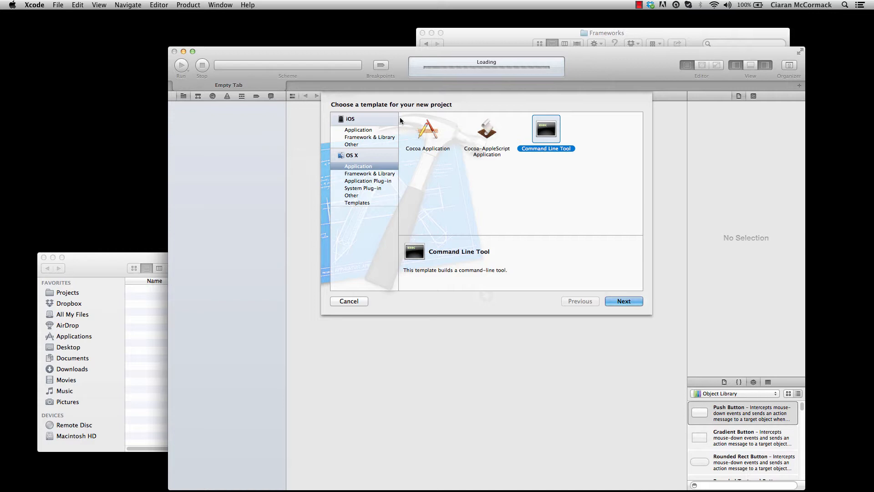
pyautogui.moveTo(420, 128)
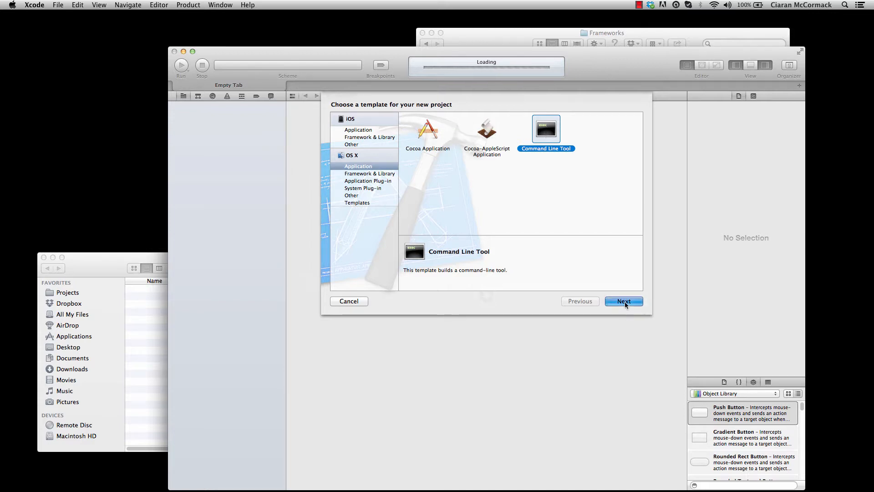
pyautogui.click(623, 301)
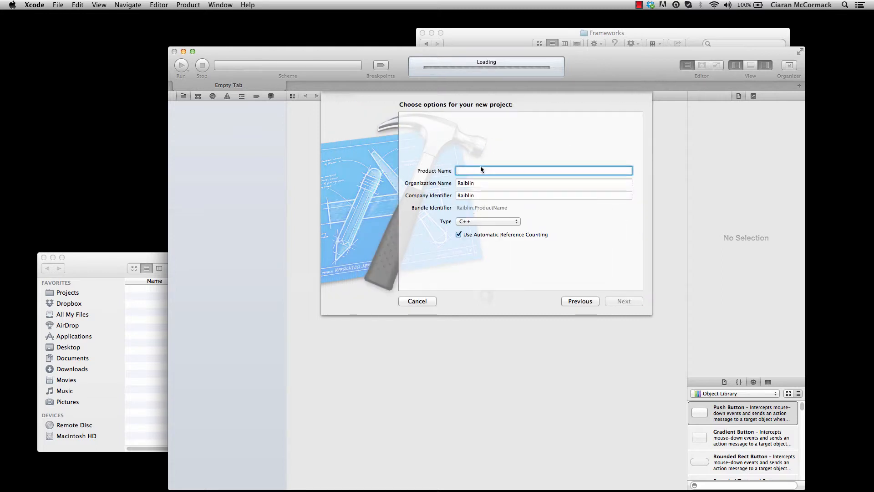
pyautogui.write('SWDLTutoria')
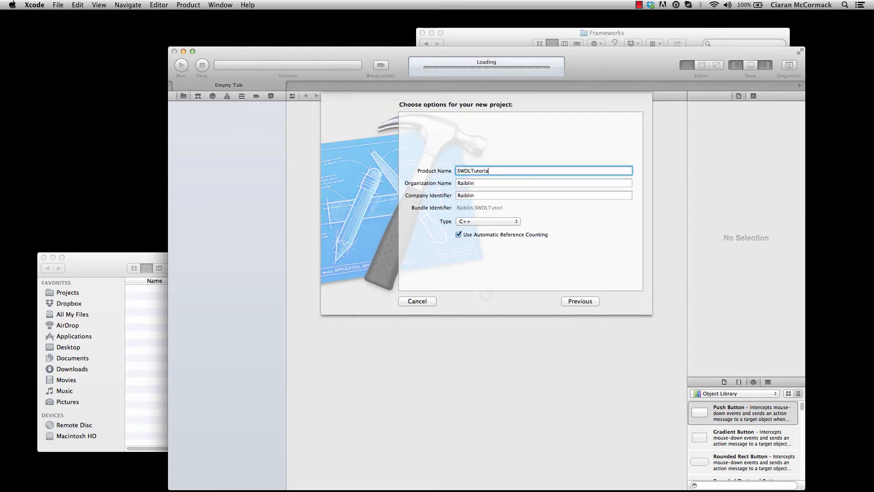
pyautogui.write('l')
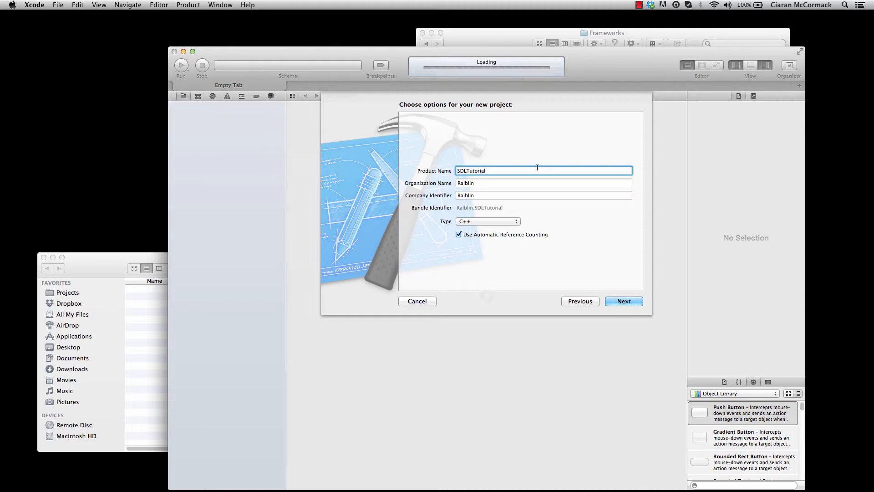
pyautogui.click(623, 301)
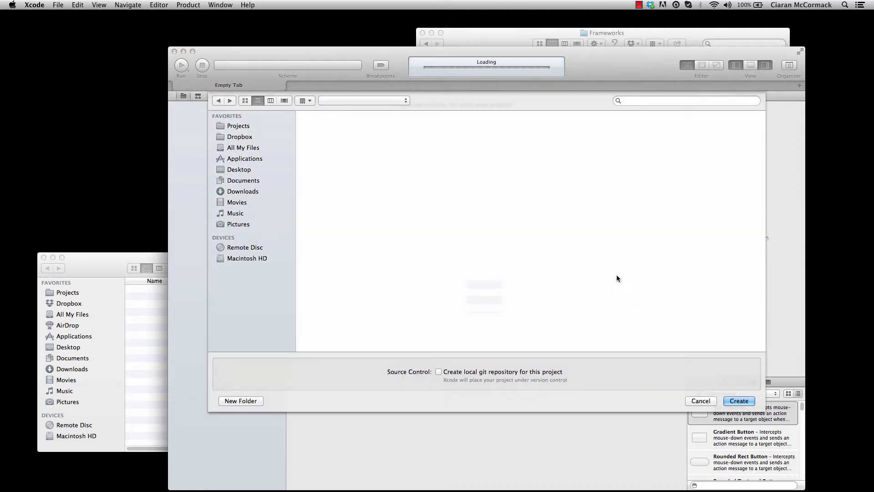
pyautogui.click(738, 400)
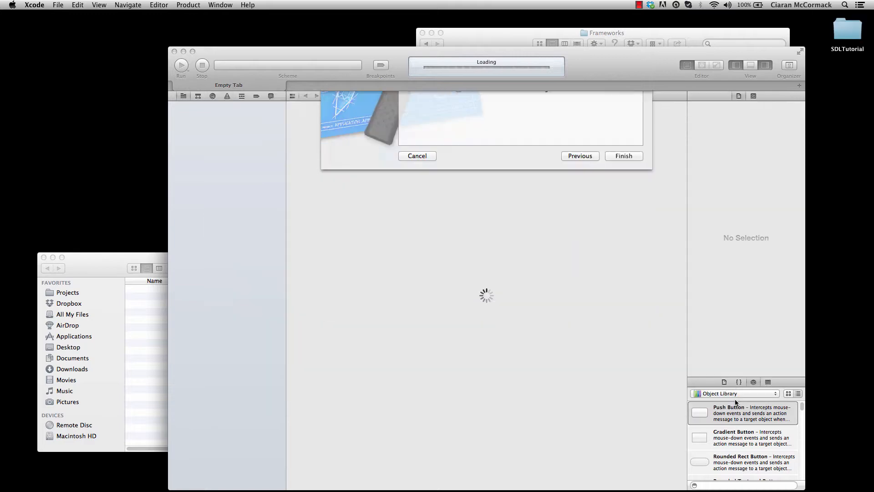
pyautogui.click(623, 155)
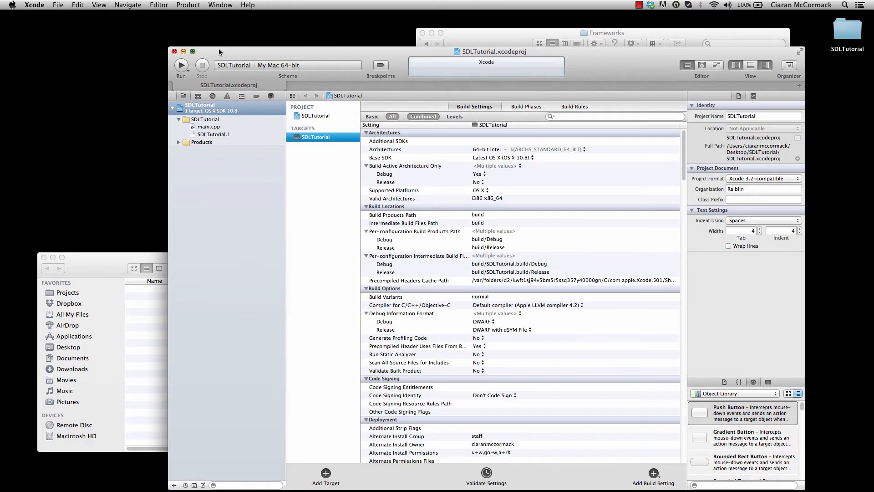
# Add #include <SDL2/SDL.h> to main.cpp and build, getting the header-not-found error.
pyautogui.click(208, 126)
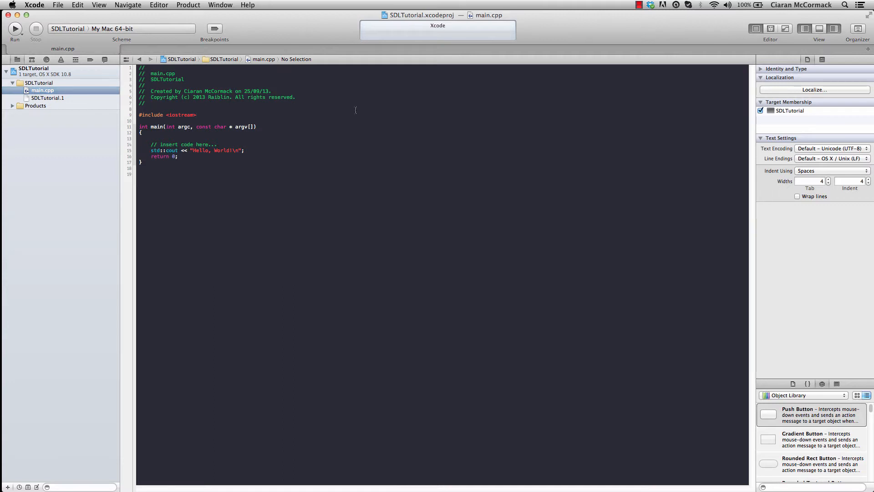
pyautogui.press('Return')
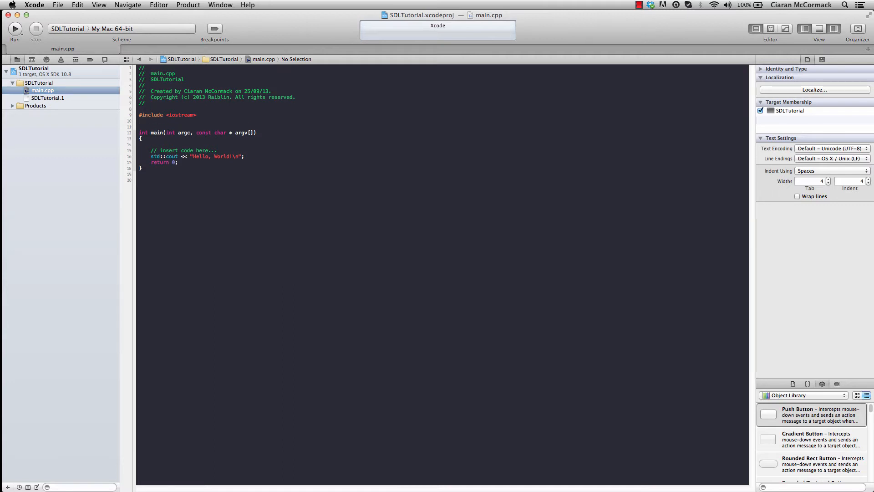
pyautogui.write('#include')
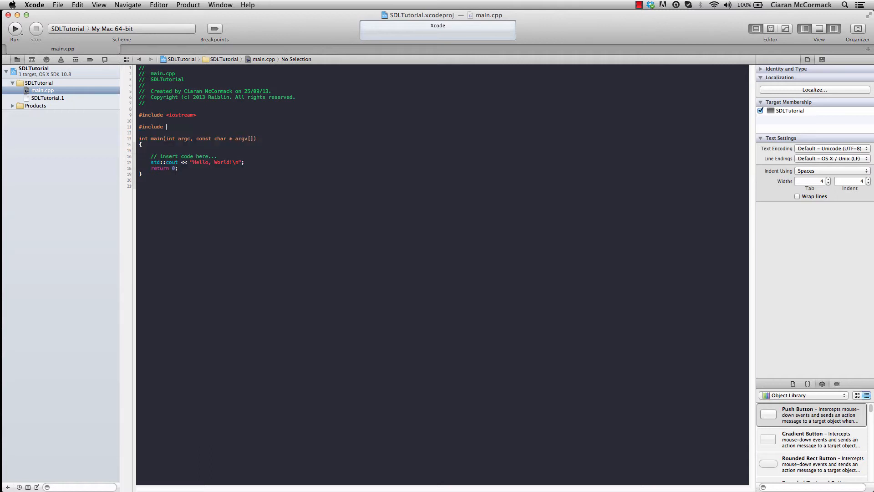
pyautogui.write('<SDL2/SDL.h>')
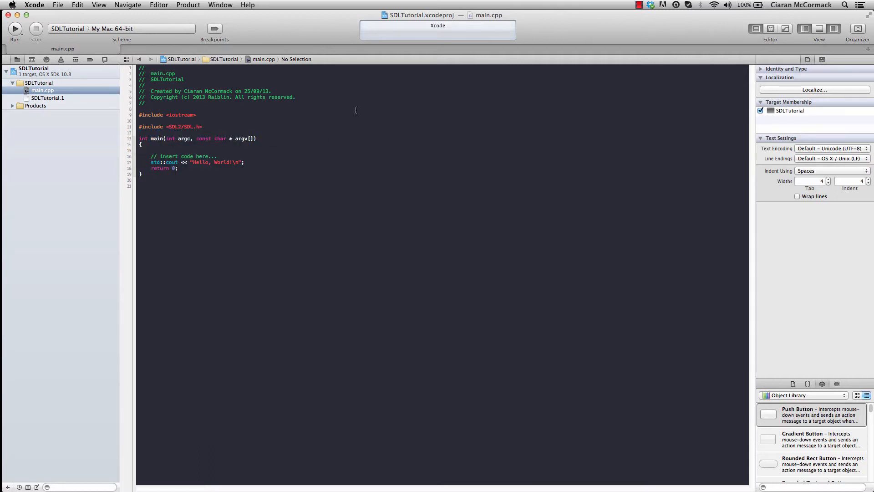
pyautogui.click(15, 29)
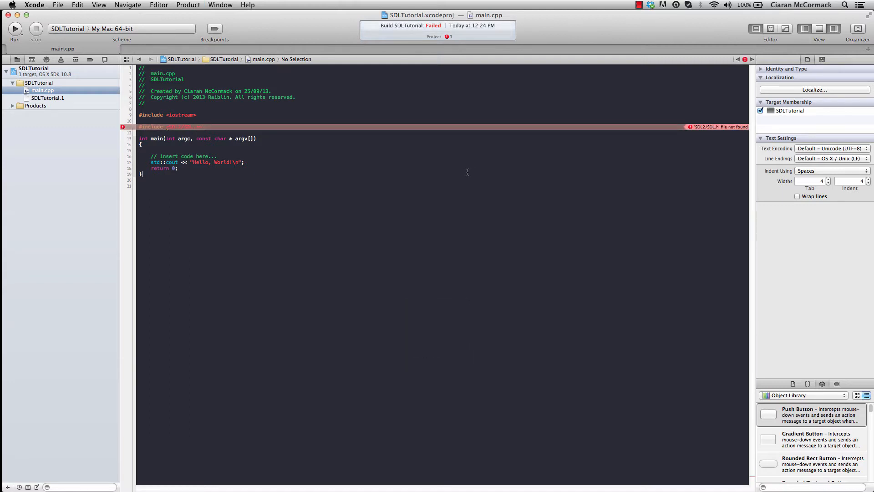
pyautogui.click(33, 71)
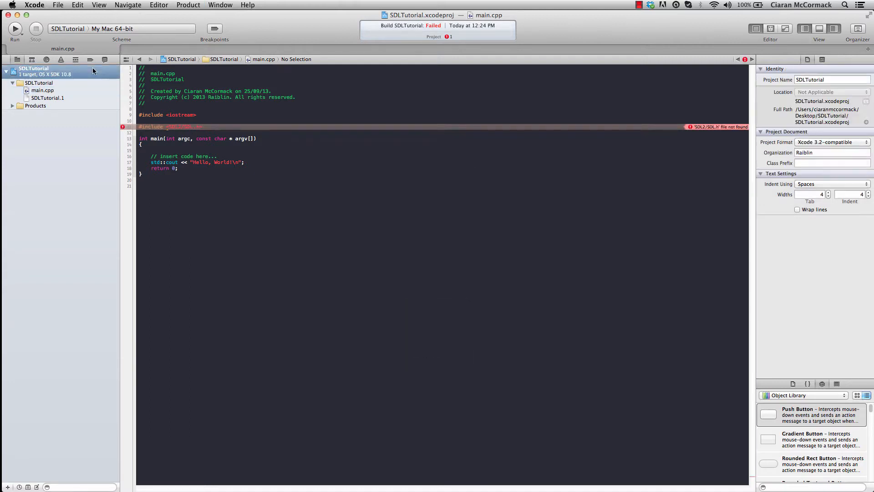
# Link /Library/Frameworks/SDL2.framework to the SDLTutorial target in Link Binary With Libraries.
pyautogui.click(38, 68)
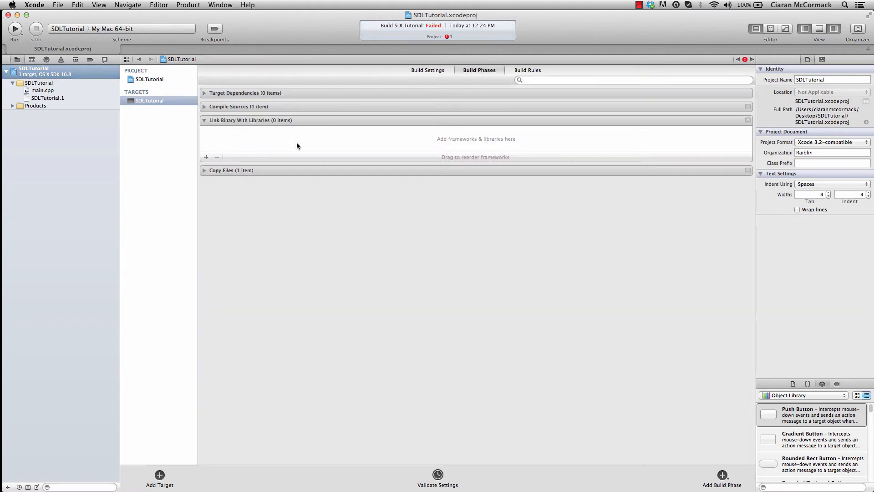
pyautogui.moveTo(241, 124)
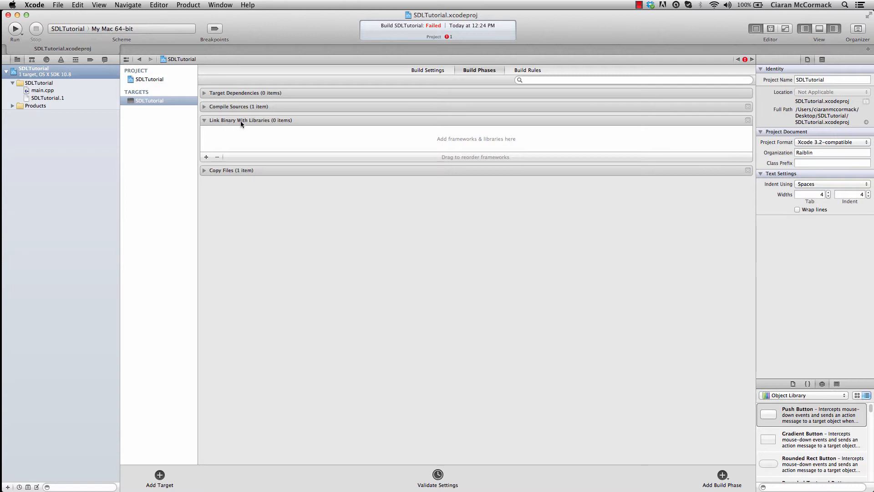
pyautogui.click(206, 156)
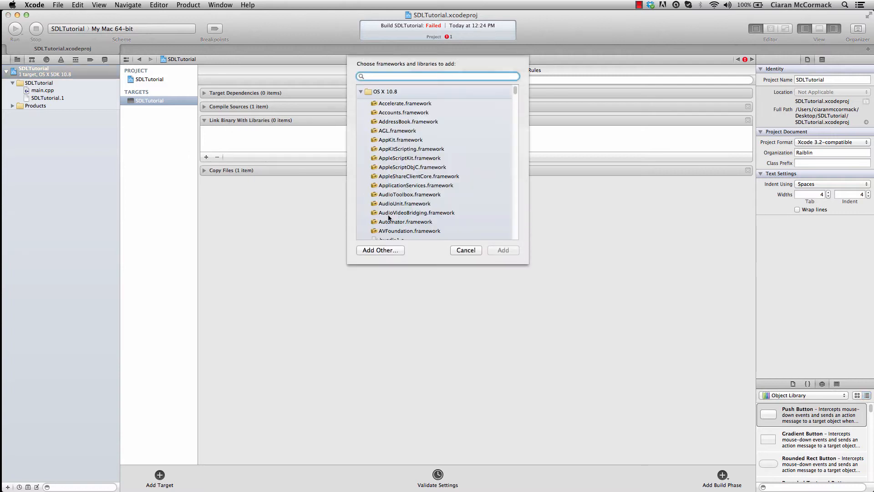
pyautogui.moveTo(515, 101)
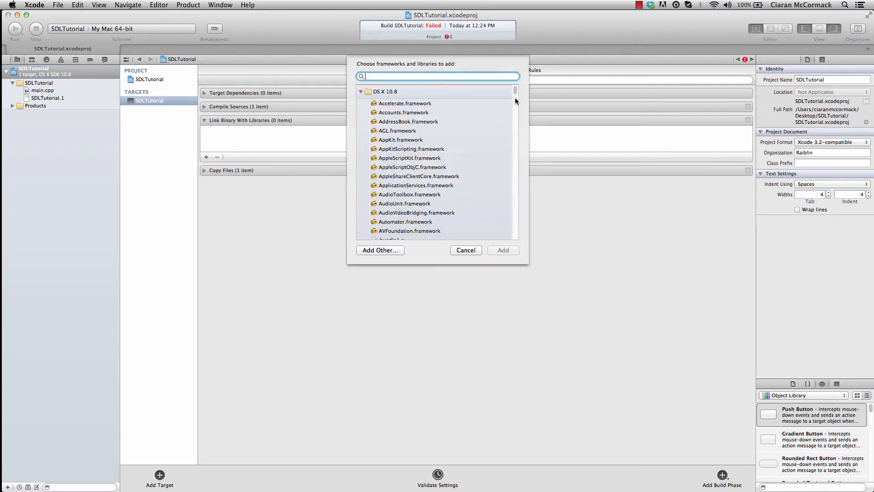
pyautogui.scroll(-3)
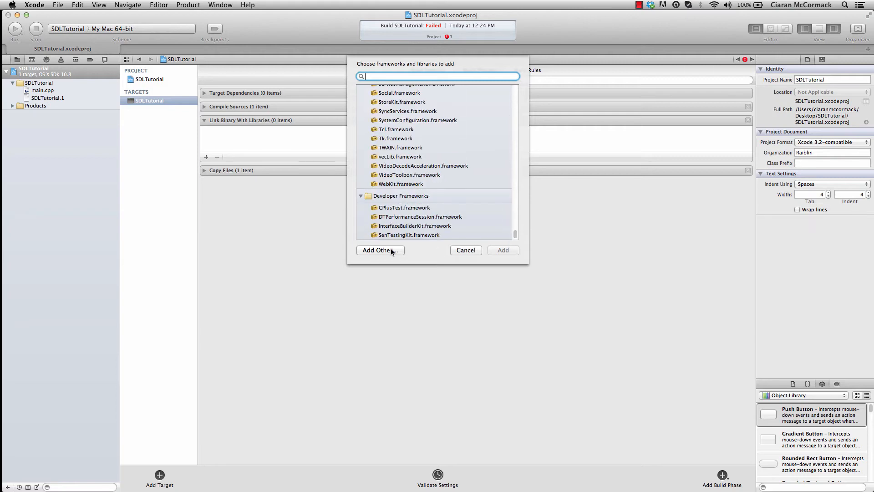
pyautogui.click(380, 249)
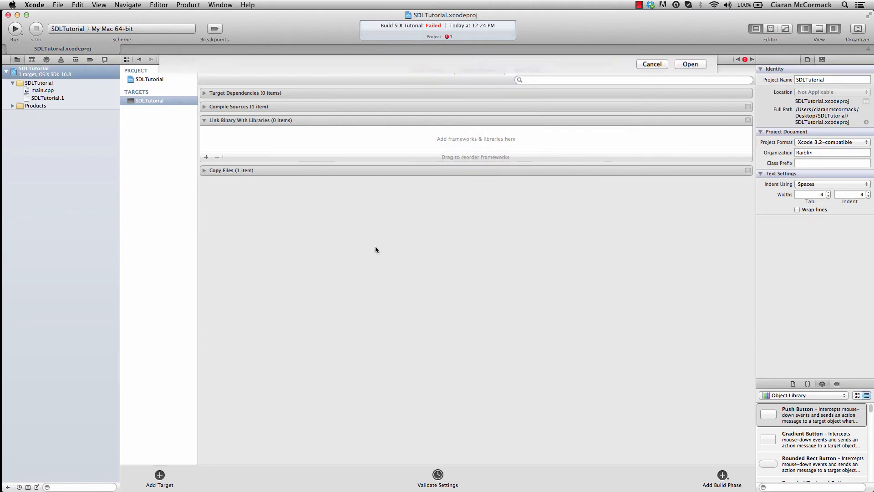
pyautogui.click(206, 156)
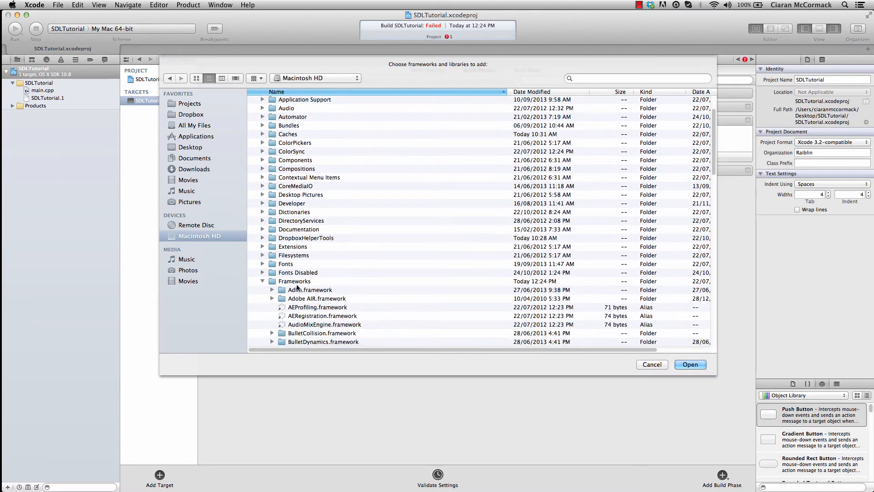
pyautogui.scroll(-3)
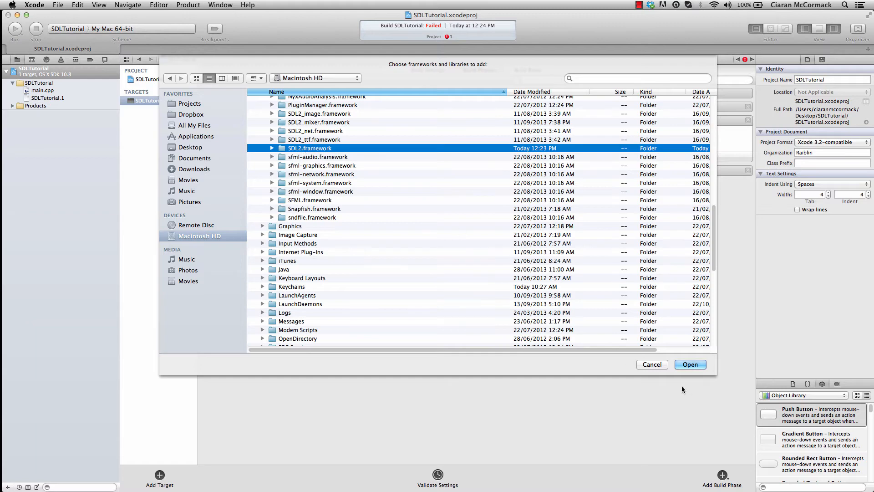
pyautogui.click(690, 364)
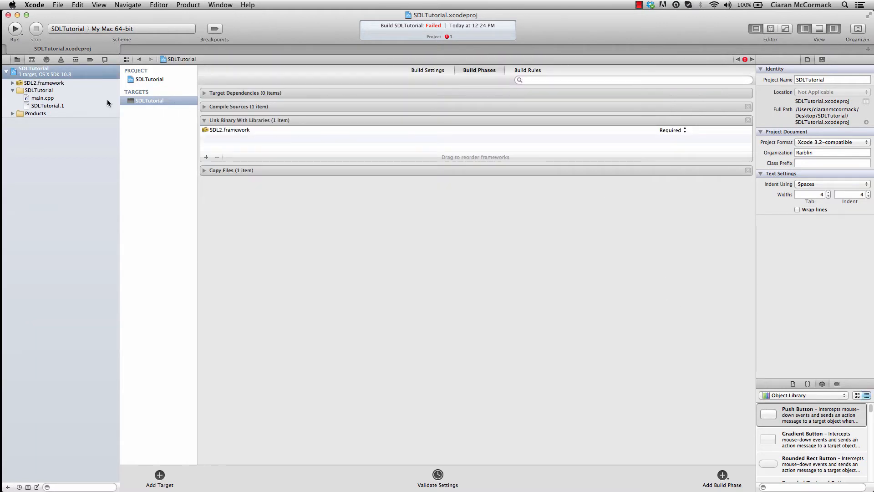
# Rebuild from main.cpp, where the SDL.h not-found error remains.
pyautogui.click(43, 98)
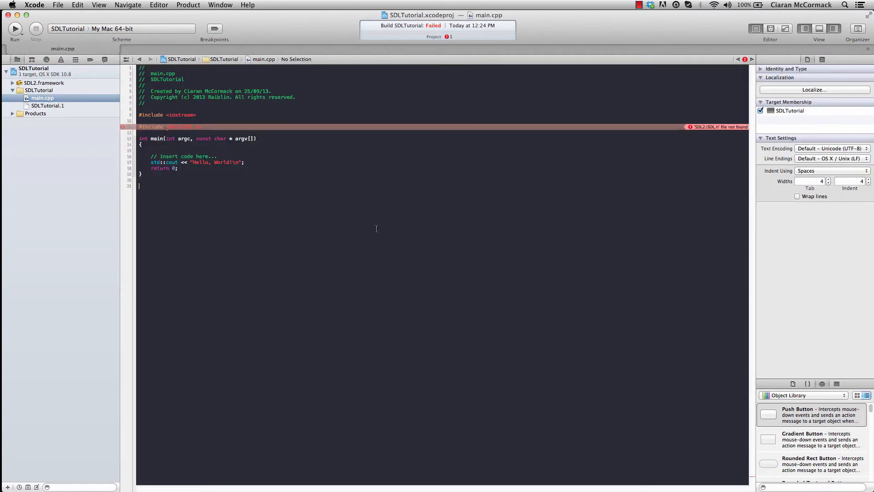
pyautogui.click(15, 29)
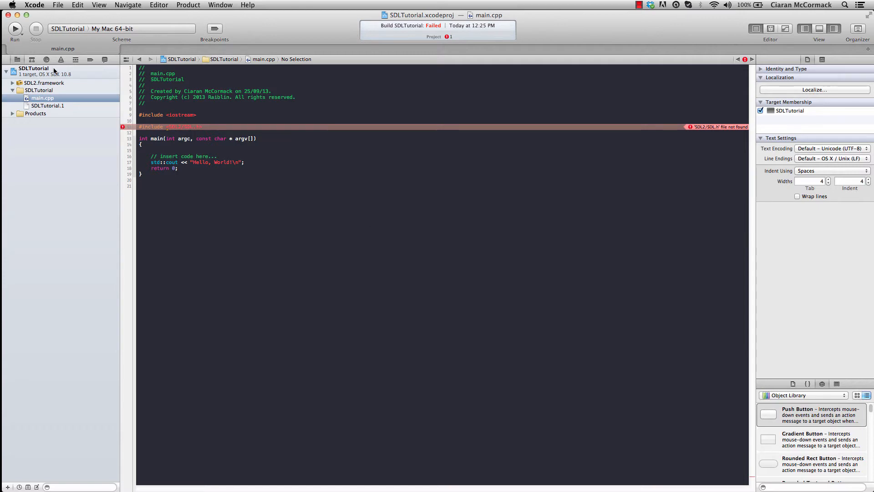
pyautogui.click(33, 67)
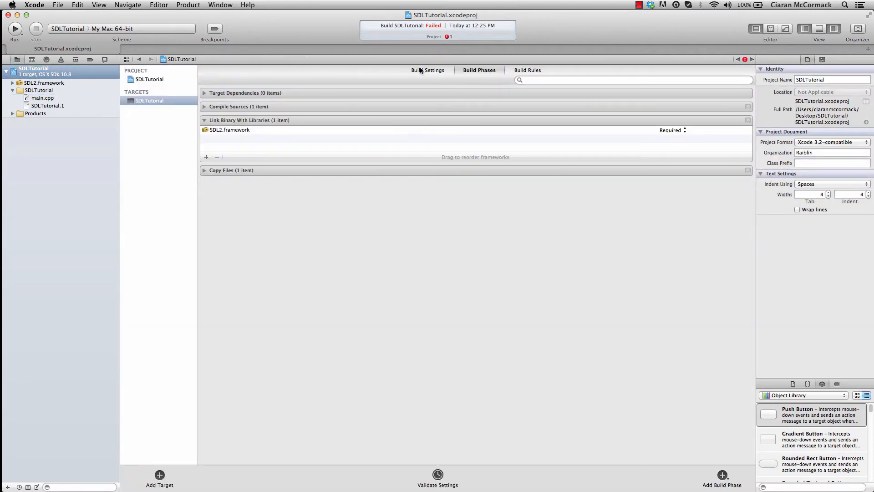
# Add /Library/Frameworks/ to the target's Framework Search Paths build setting.
pyautogui.click(428, 70)
pyautogui.write('search')
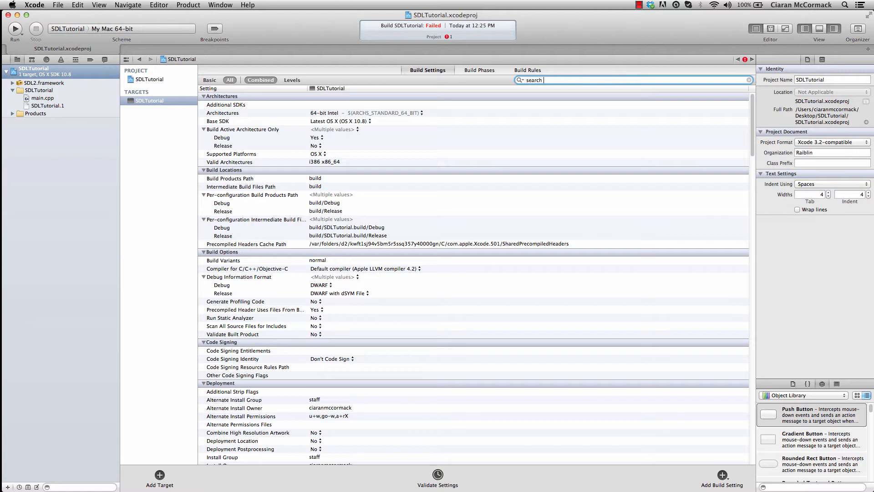
pyautogui.write('p')
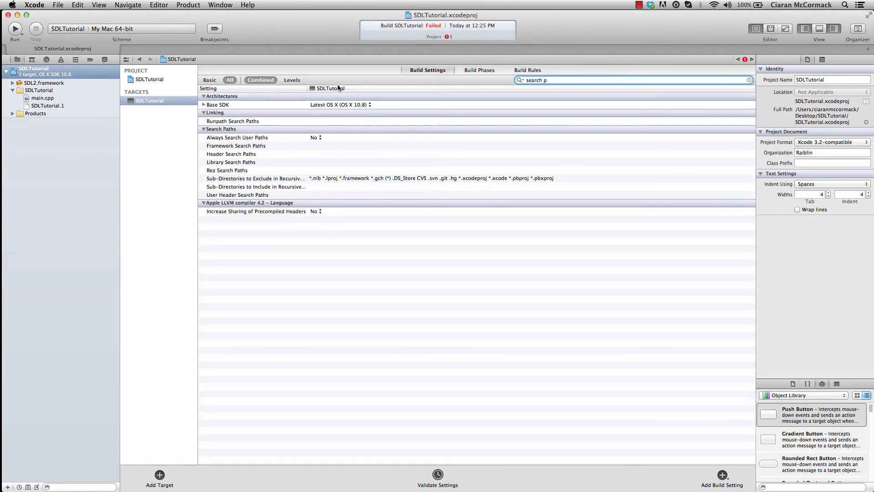
pyautogui.click(235, 145)
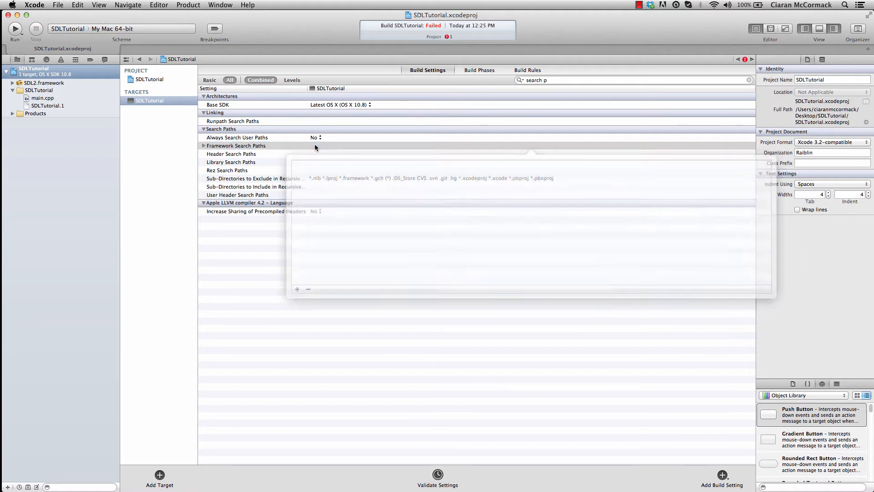
pyautogui.click(297, 289)
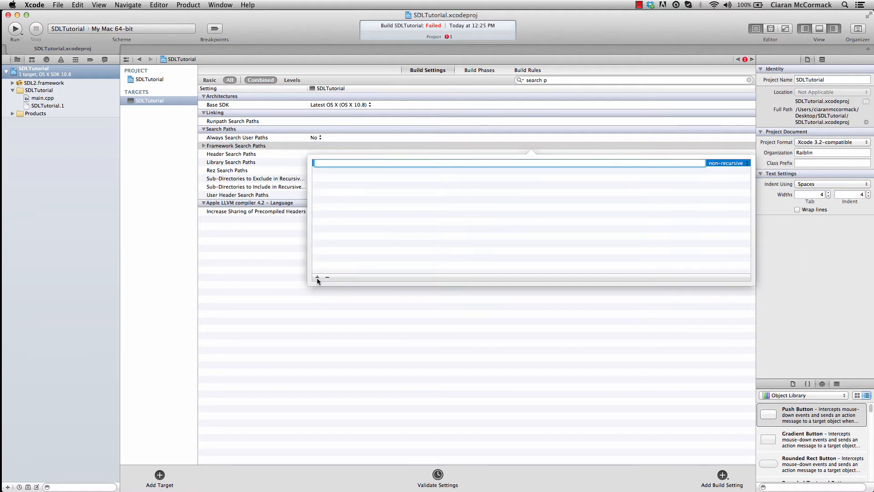
pyautogui.write('/')
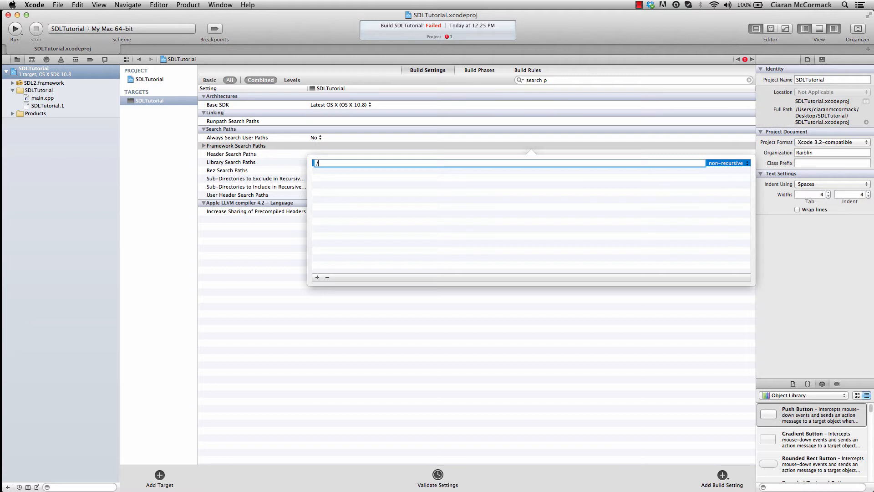
pyautogui.write('Library/F')
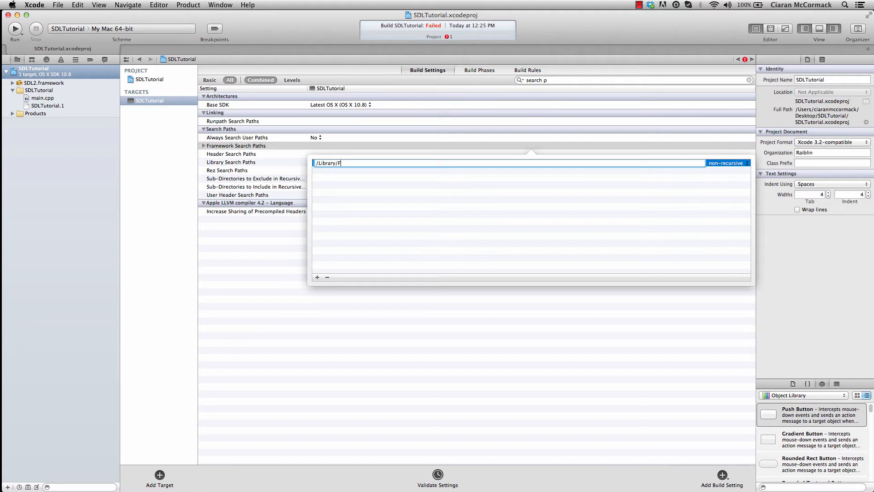
pyautogui.write('rameworks/')
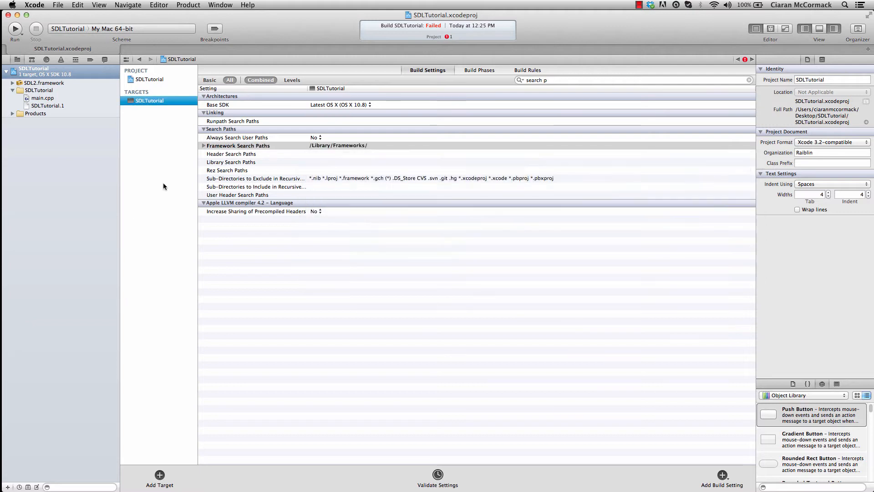
pyautogui.click(42, 99)
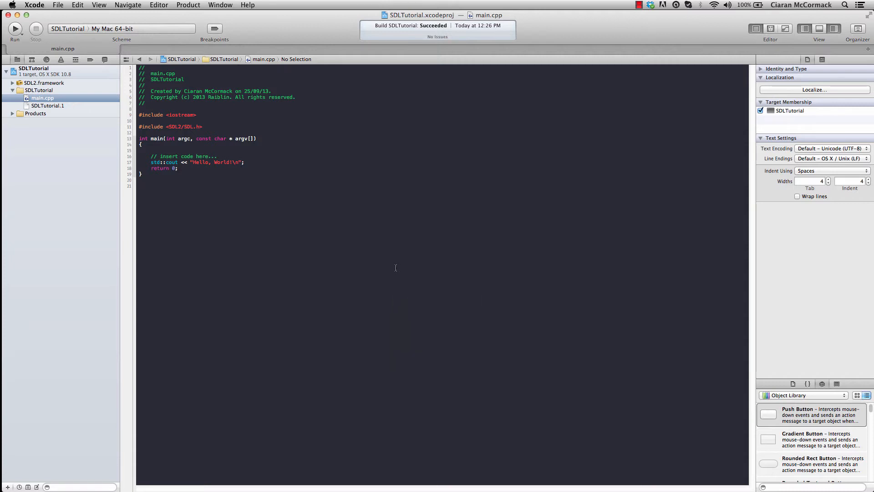
pyautogui.click(145, 185)
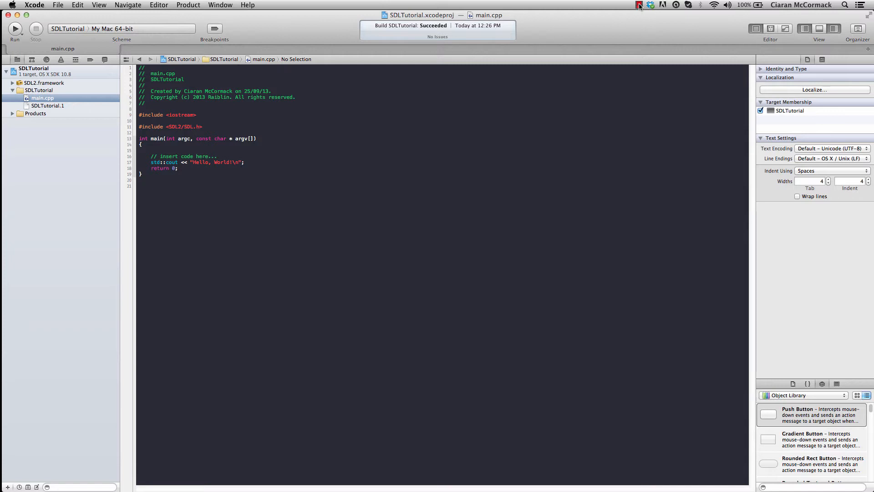
pyautogui.click(639, 5)
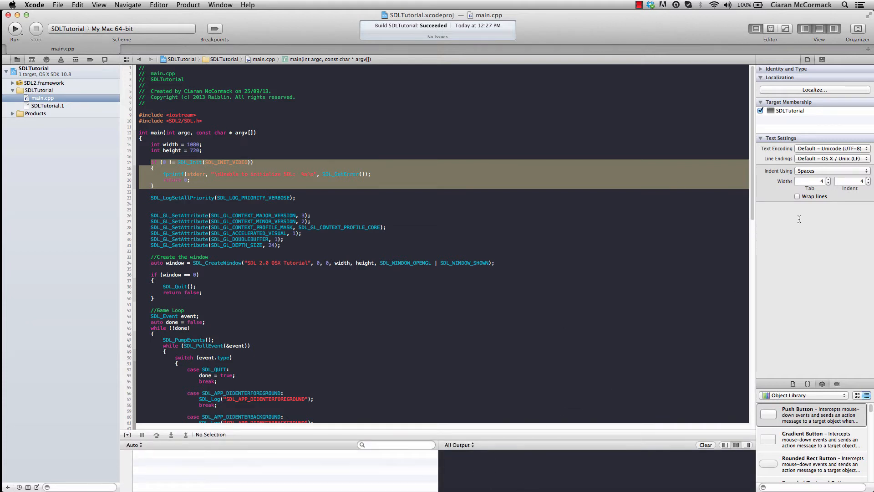
# Hide the Utilities pane and scroll through the pasted SDL window and event-loop code.
pyautogui.click(833, 28)
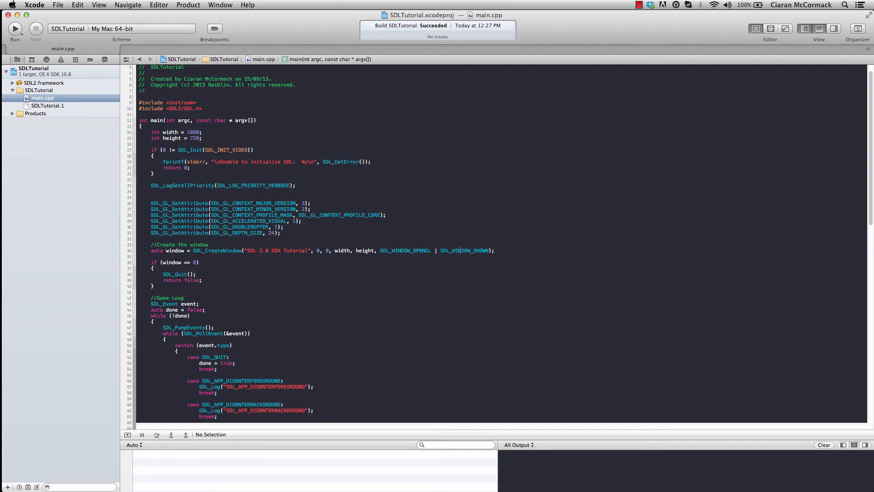
pyautogui.scroll(-3)
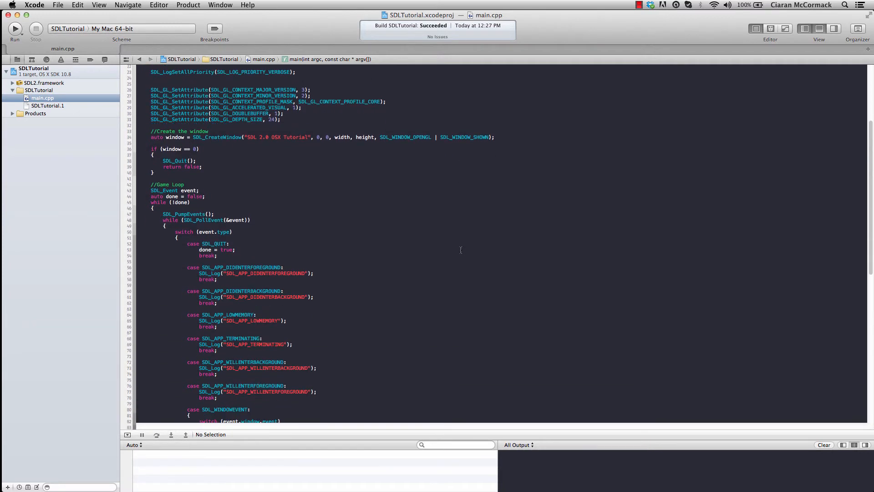
pyautogui.scroll(-3)
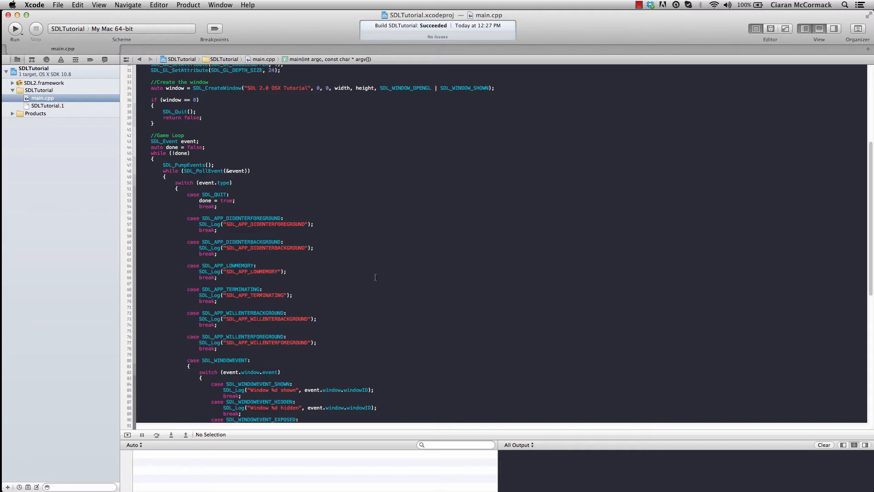
pyautogui.scroll(-3)
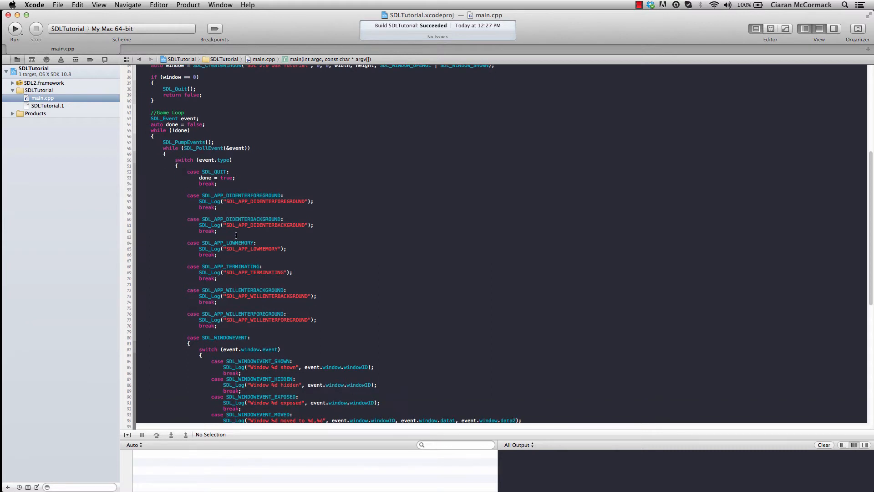
pyautogui.scroll(-3)
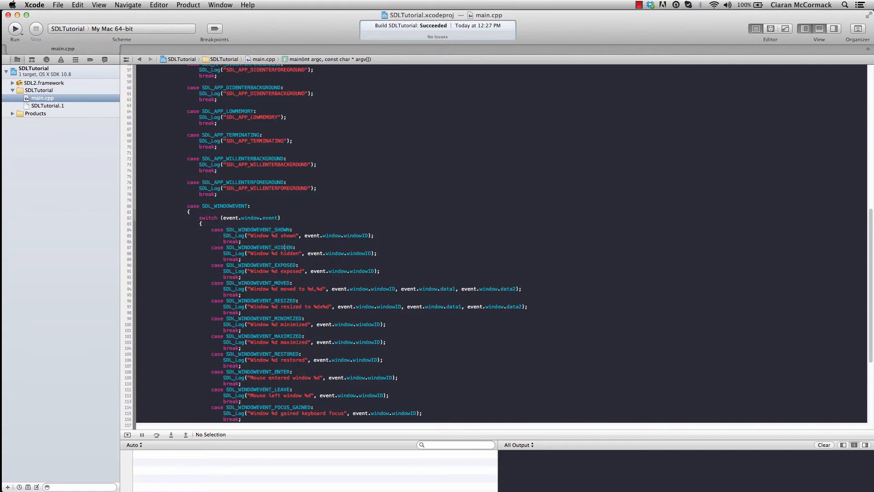
pyautogui.moveTo(126, 102)
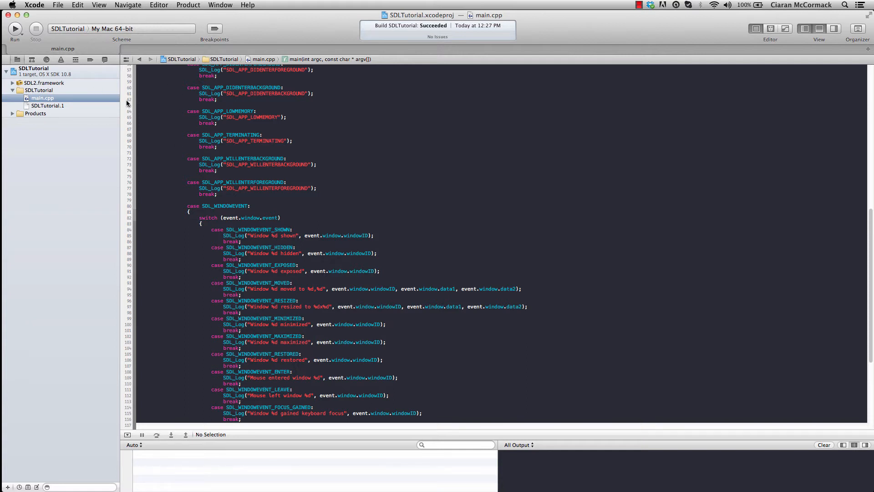
pyautogui.click(14, 28)
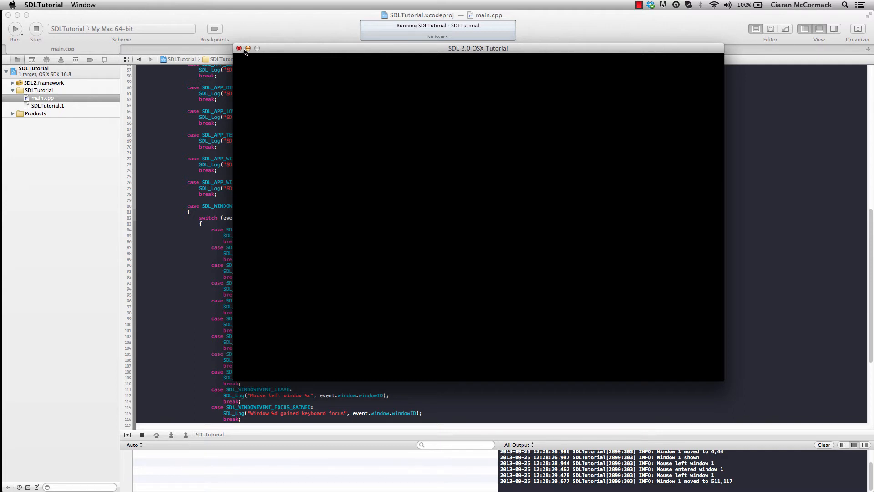
pyautogui.click(239, 48)
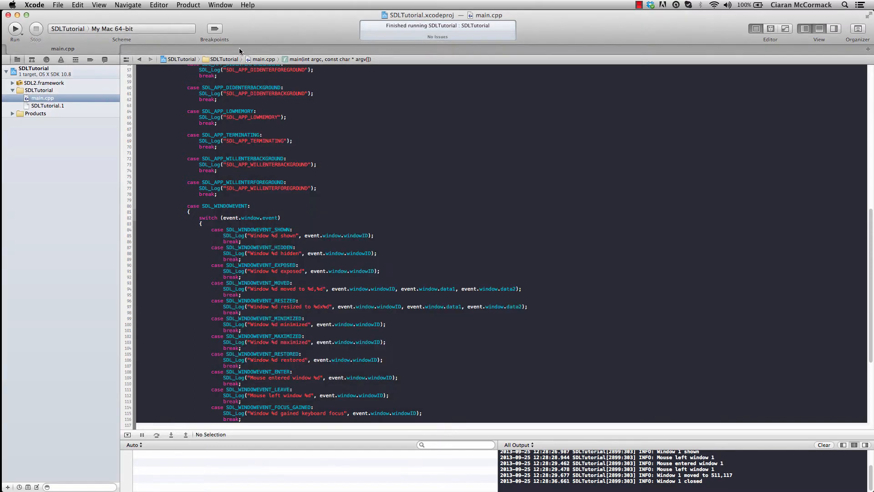
pyautogui.scroll(3)
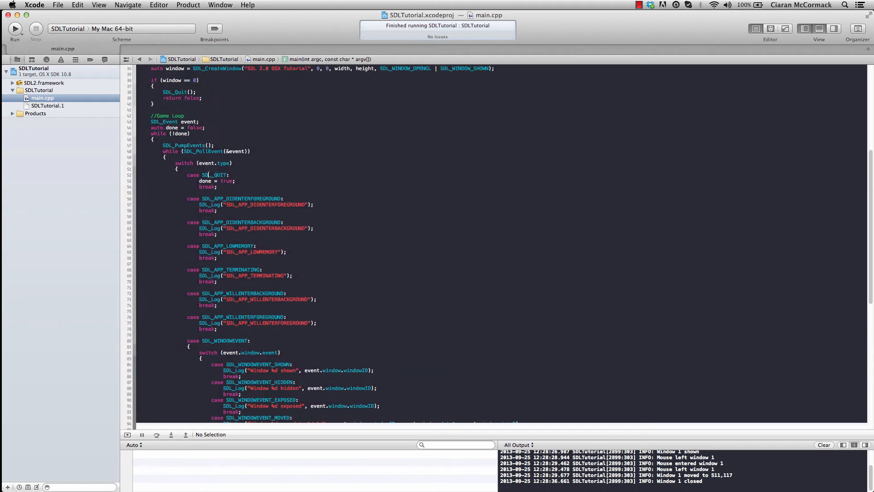
pyautogui.doubleClick(213, 174)
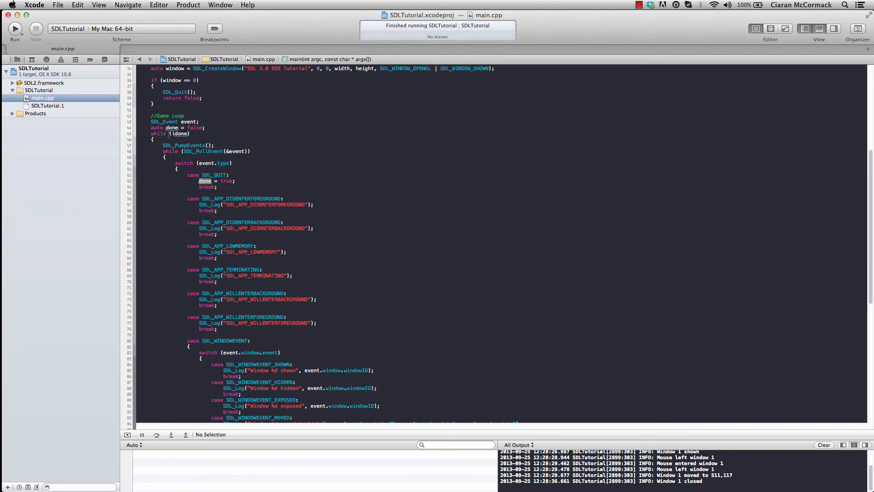
pyautogui.scroll(-3)
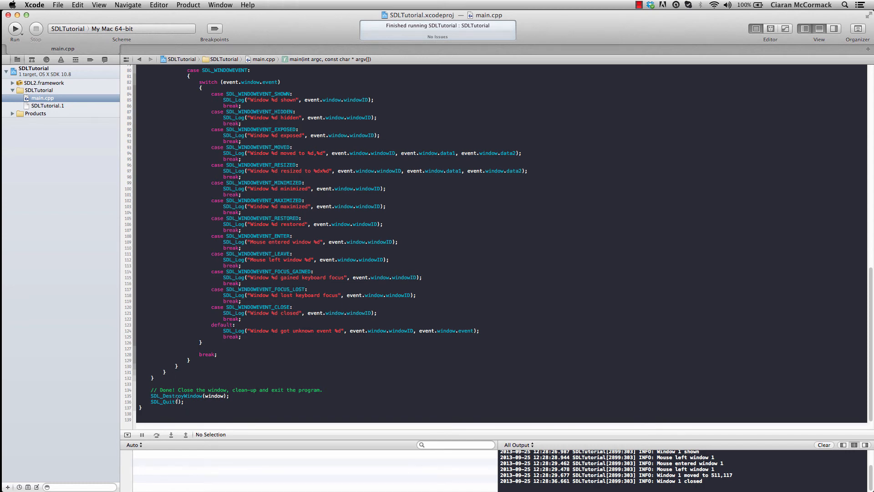
pyautogui.scroll(3)
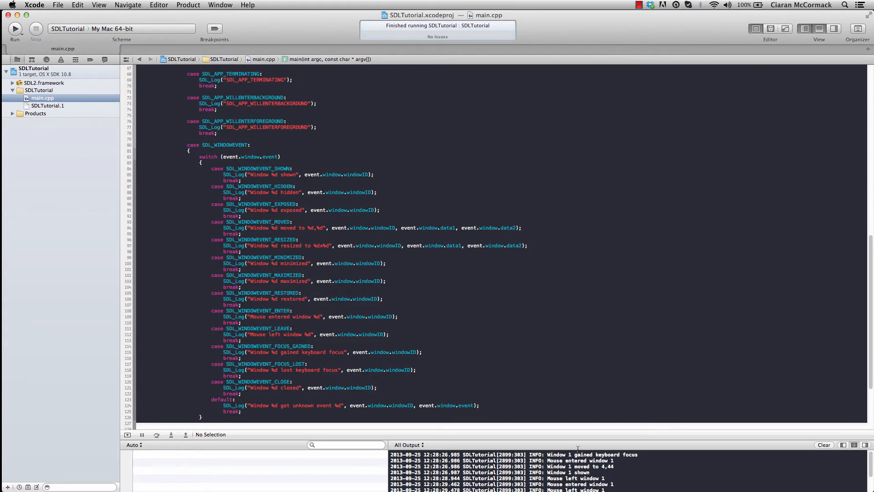
# Place the cursor above the //Game Loop comment for SDL_AddEventWatch(EventFilter, nullptr).
pyautogui.scroll(3)
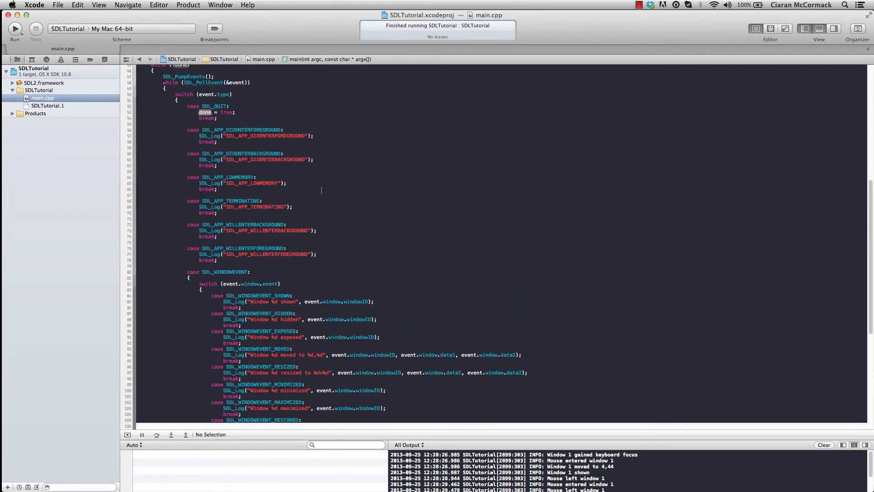
pyautogui.scroll(-3)
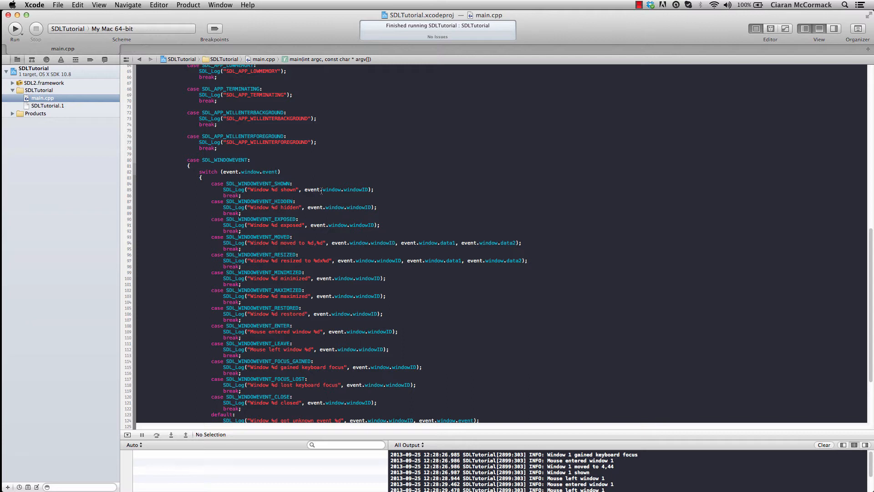
pyautogui.scroll(3)
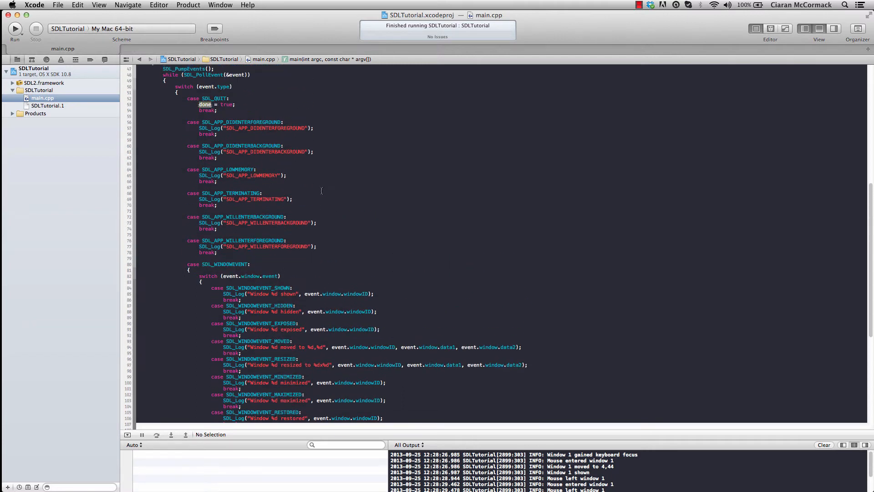
pyautogui.scroll(3)
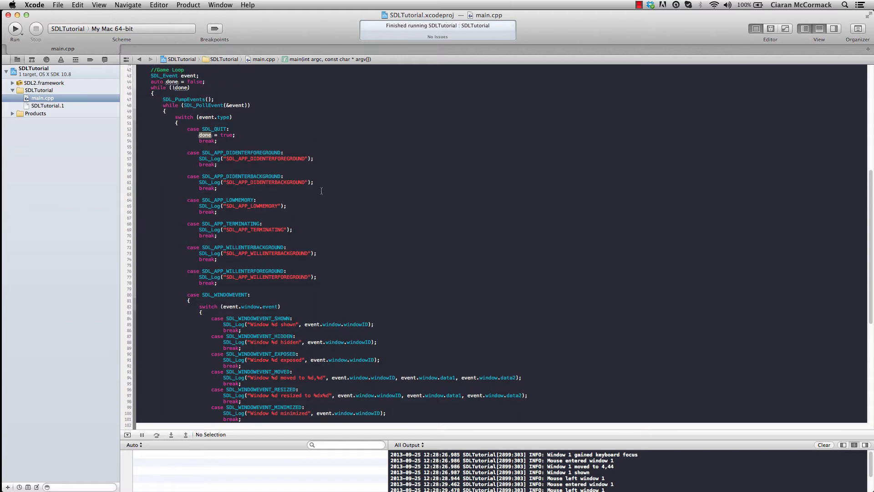
pyautogui.scroll(3)
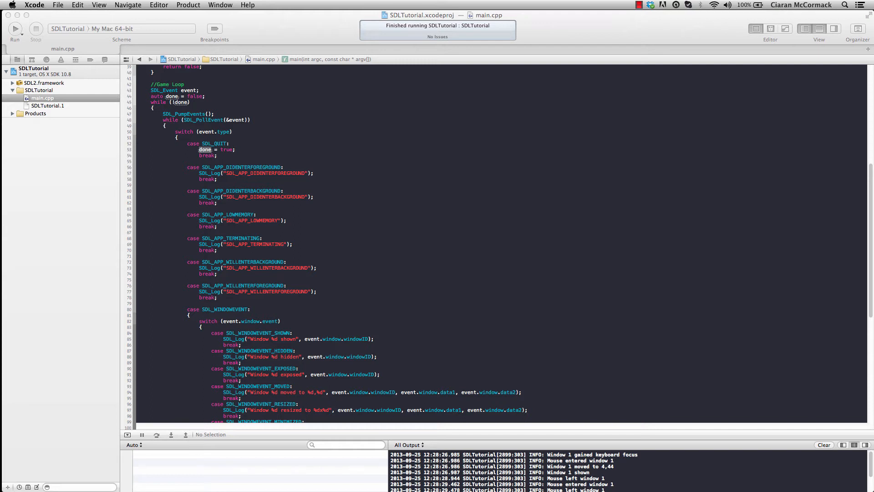
pyautogui.click(156, 73)
pyautogui.write('SDL_AddEventWatch(EventFilter, nullptr);')
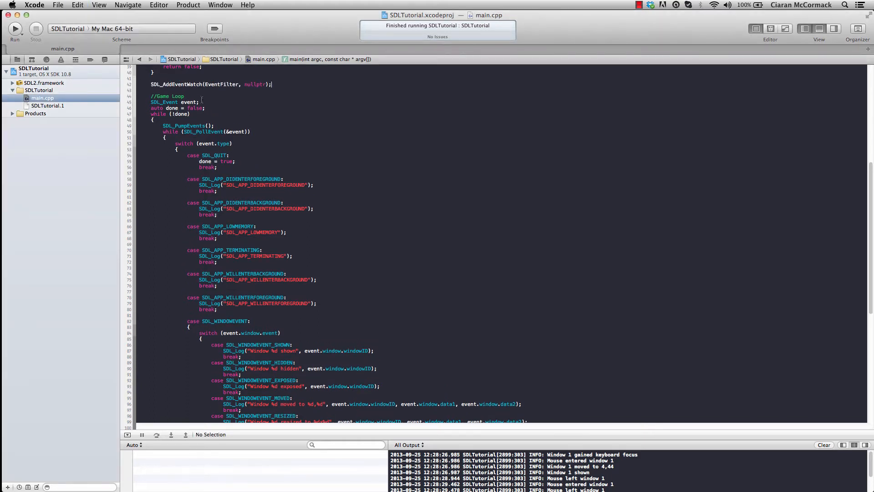
# Select the EventFilter and nullptr arguments, then add the EventFilter function above main.
pyautogui.scroll(3)
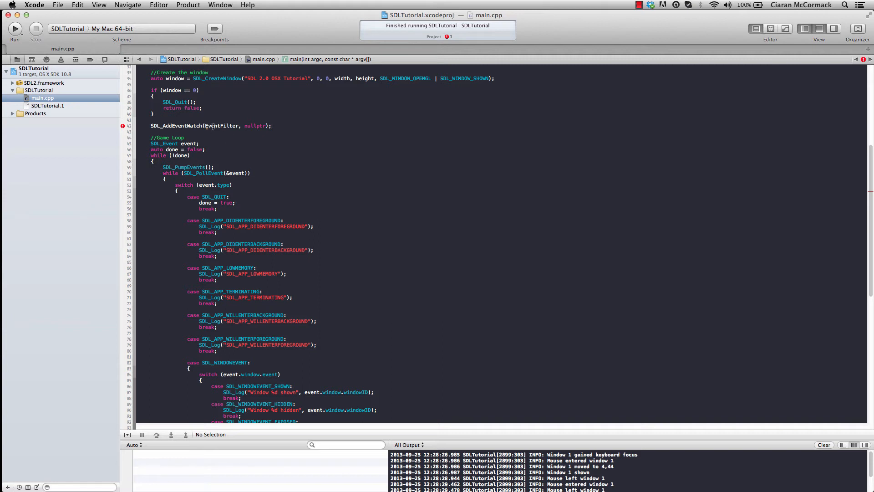
pyautogui.doubleClick(220, 126)
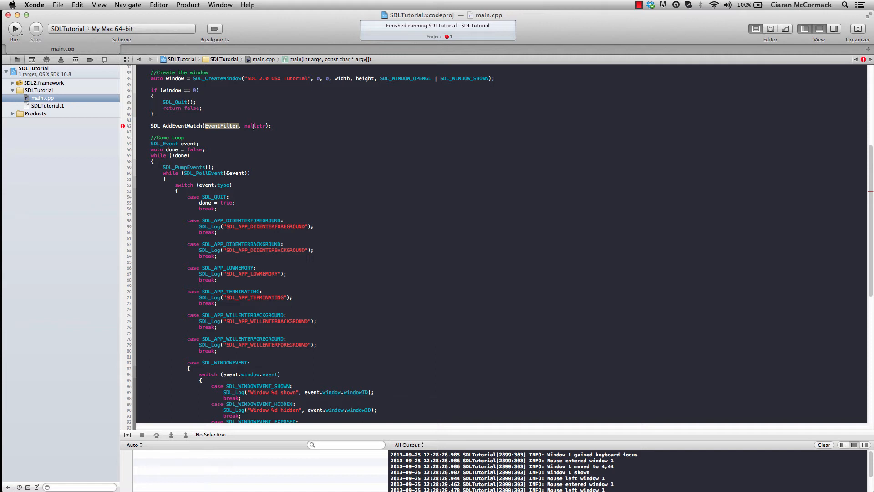
pyautogui.doubleClick(255, 126)
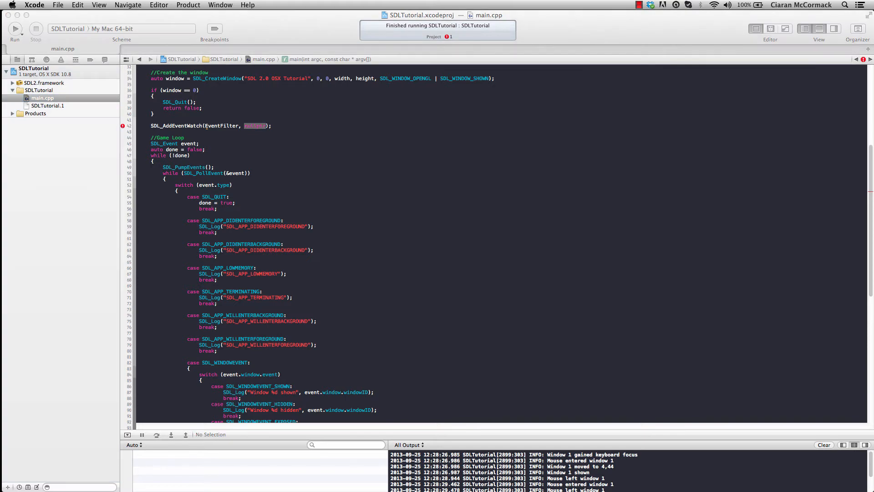
pyautogui.moveTo(488, 231)
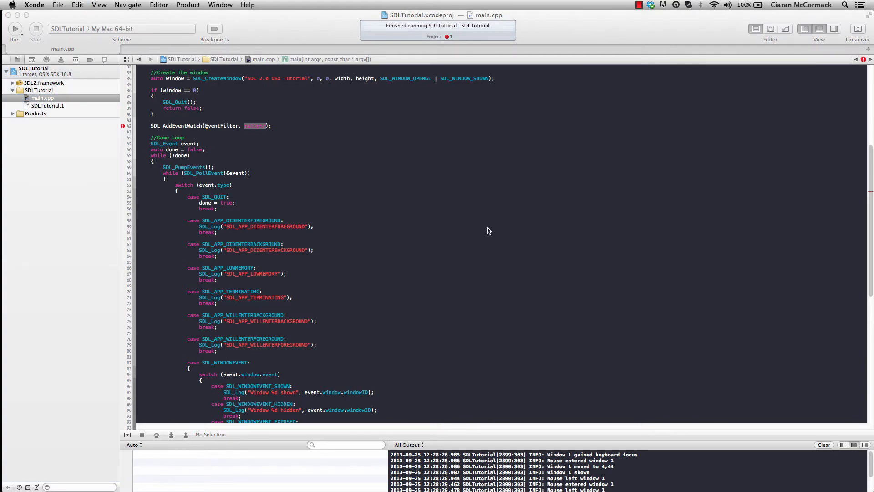
pyautogui.scroll(3)
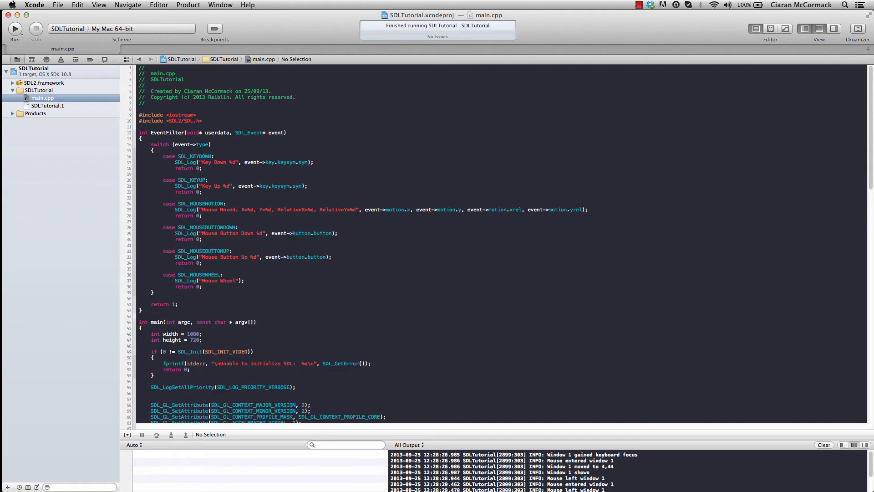
# Review EventFilter, selecting the nullptr watch argument, the SDL_Event type and the final return 1.
pyautogui.scroll(-3)
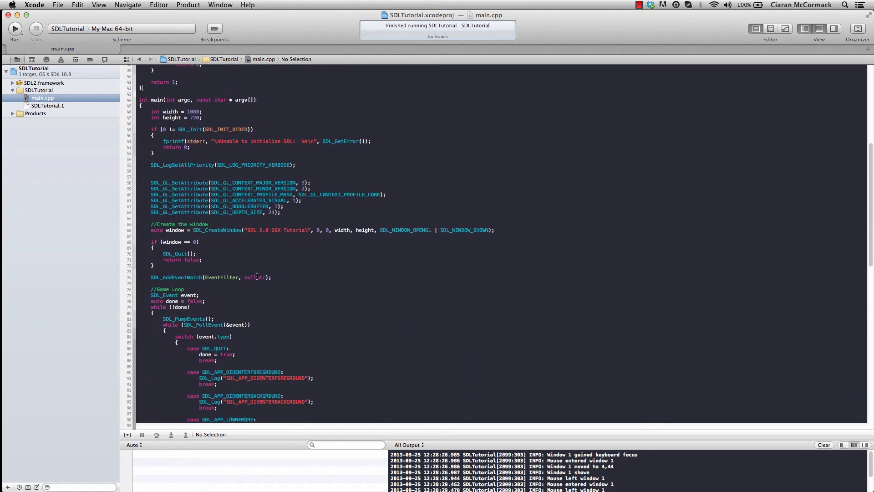
pyautogui.doubleClick(254, 277)
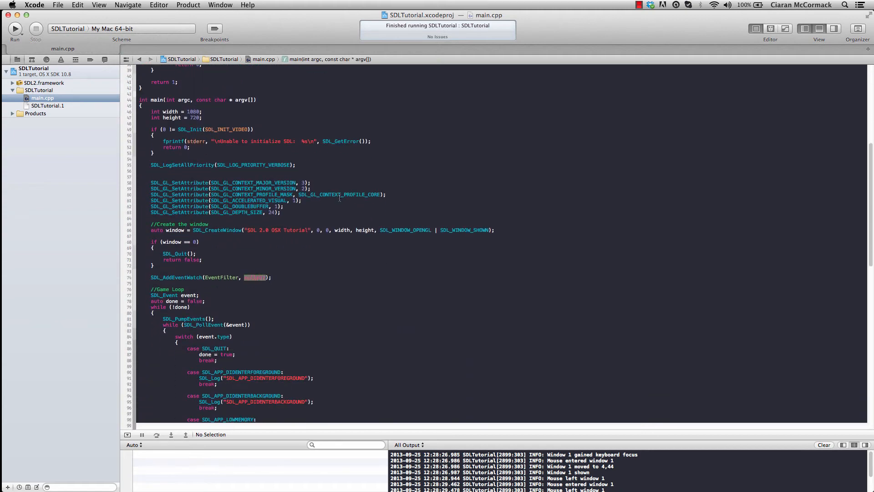
pyautogui.scroll(3)
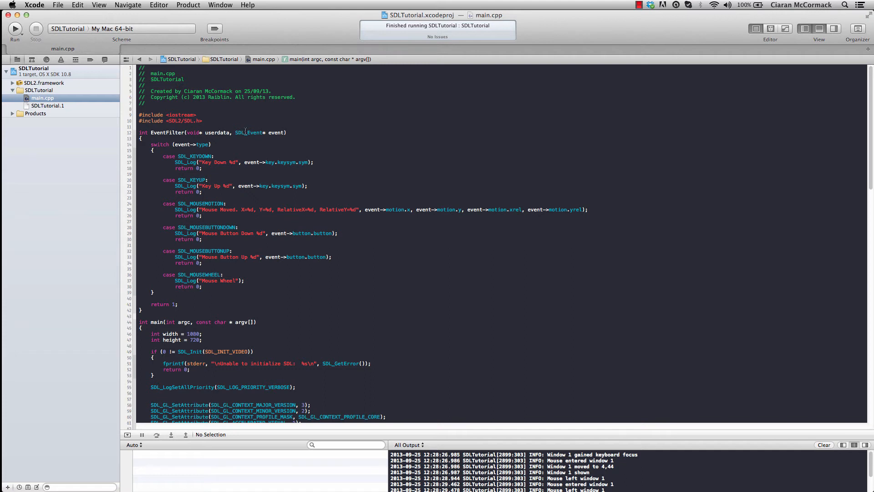
pyautogui.doubleClick(276, 132)
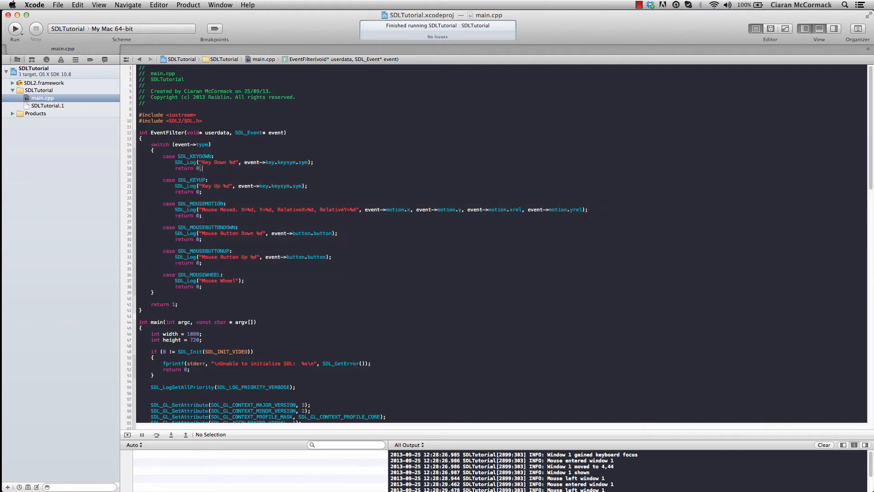
pyautogui.doubleClick(187, 168)
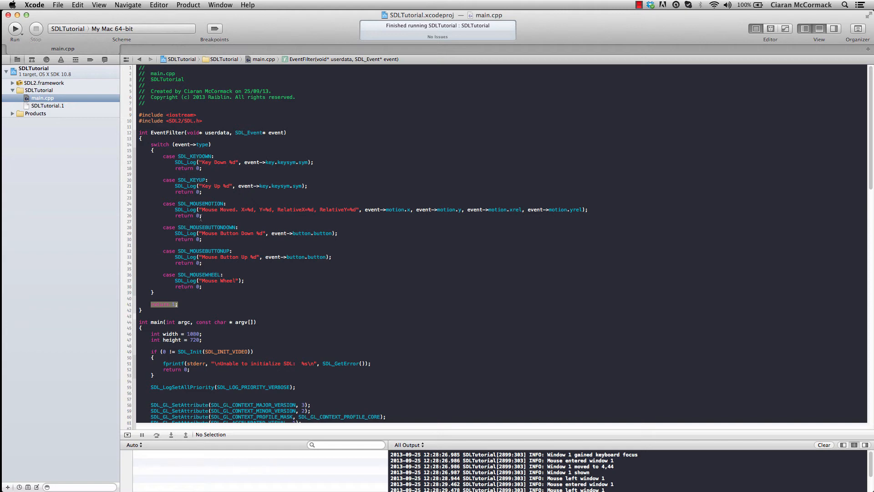
pyautogui.moveTo(240, 266)
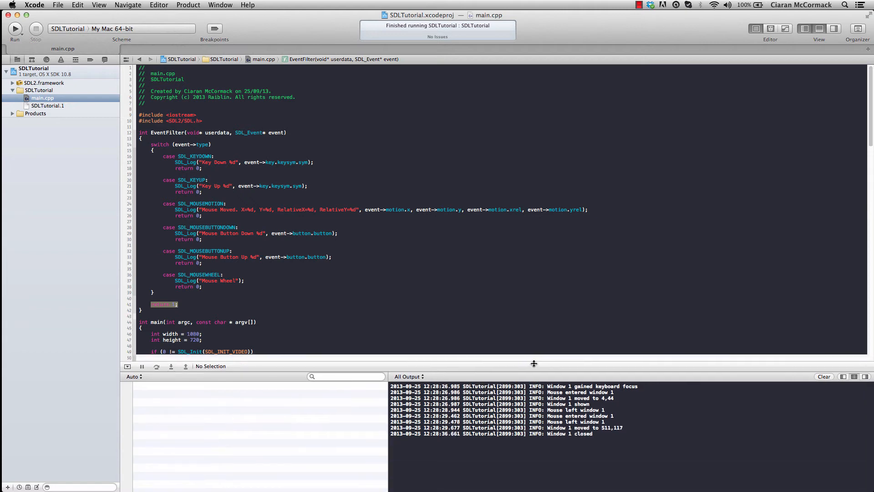
# Run SDLTutorial, generate mouse and key events in its window, then stop it.
pyautogui.click(15, 28)
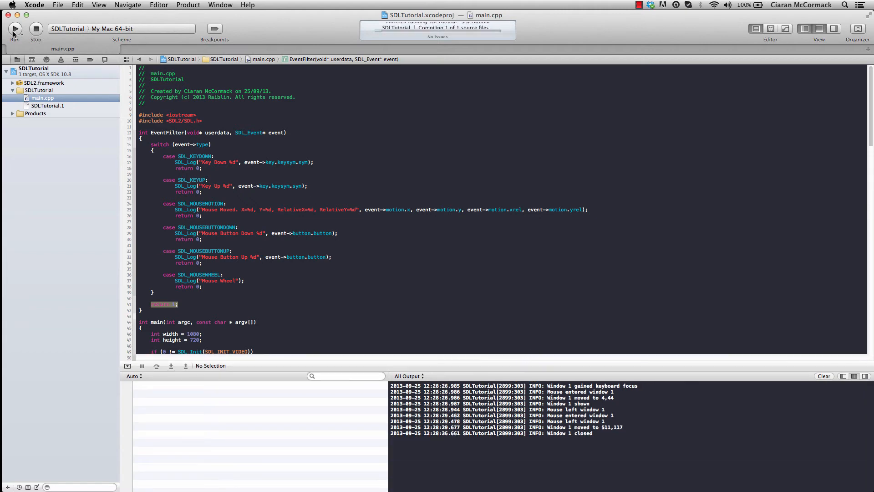
pyautogui.click(15, 29)
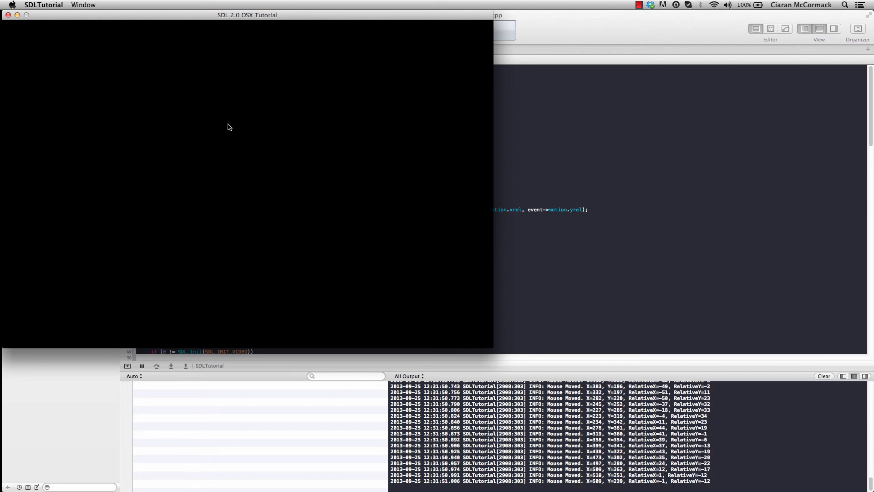
pyautogui.moveTo(325, 185)
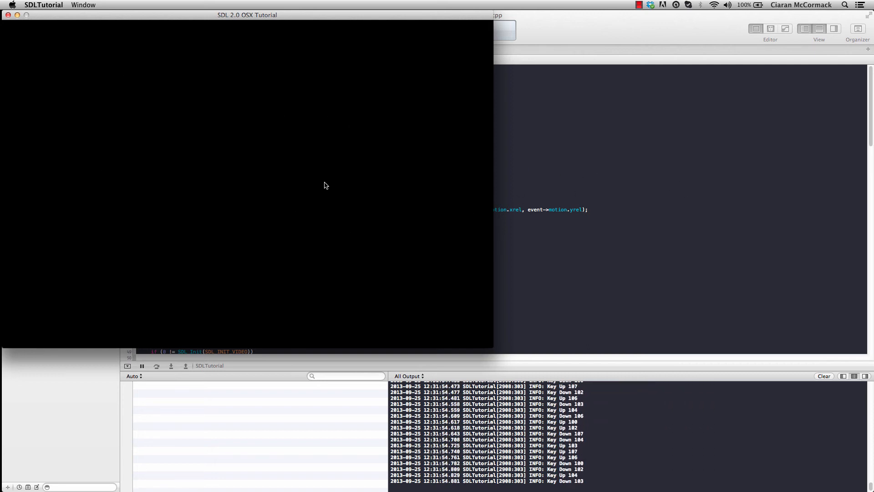
pyautogui.moveTo(310, 161)
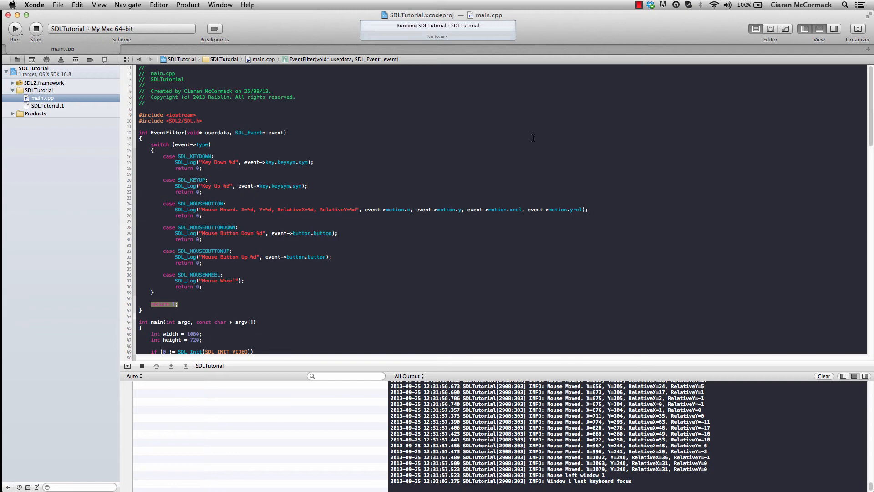
pyautogui.click(35, 28)
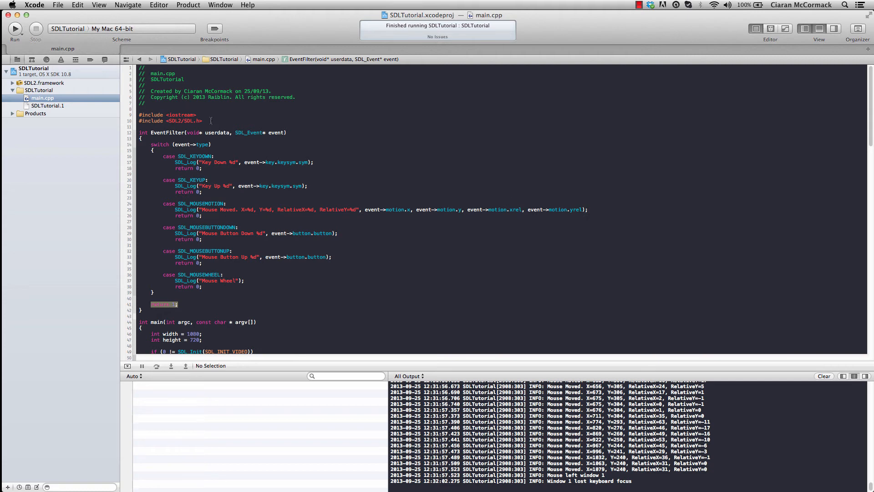
pyautogui.scroll(-3)
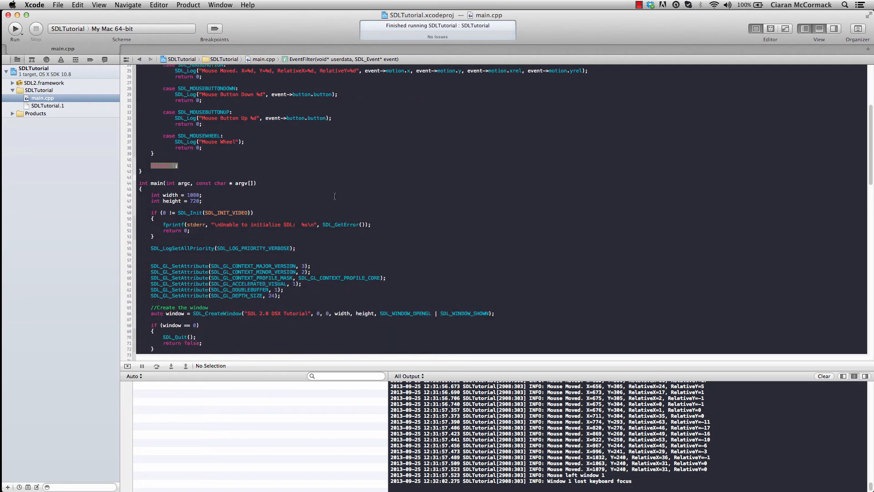
pyautogui.scroll(-3)
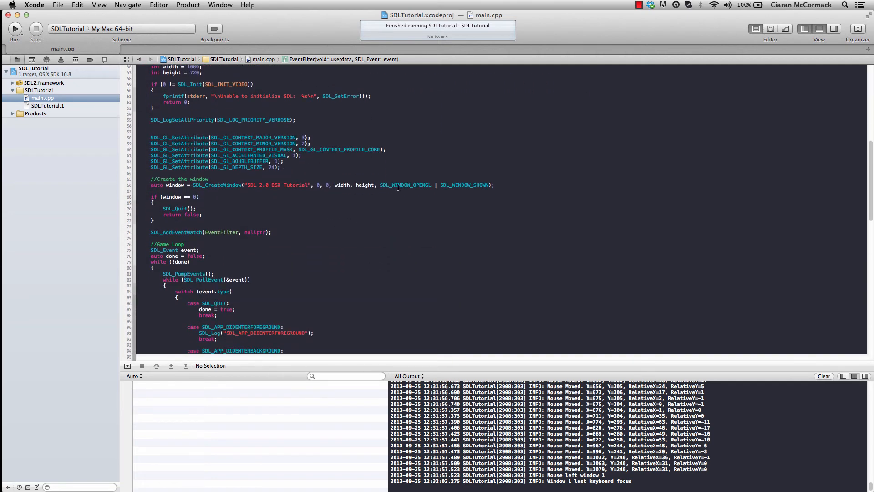
pyautogui.moveTo(288, 177)
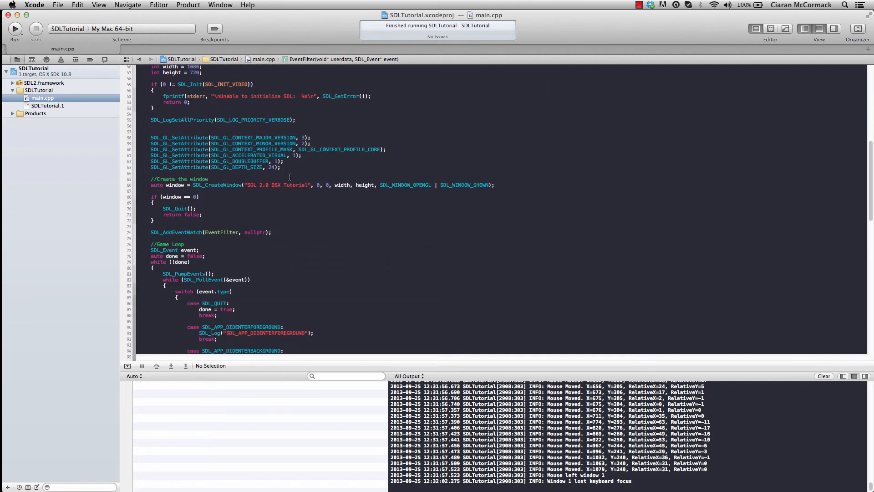
pyautogui.scroll(3)
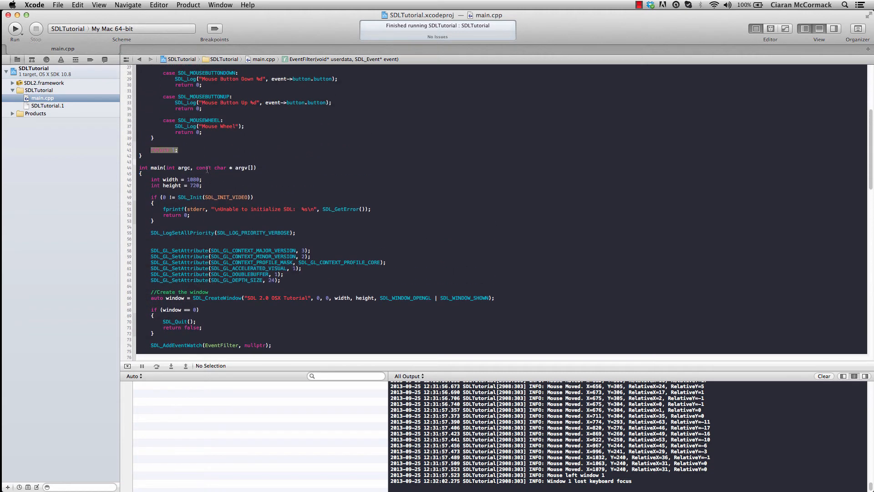
pyautogui.scroll(3)
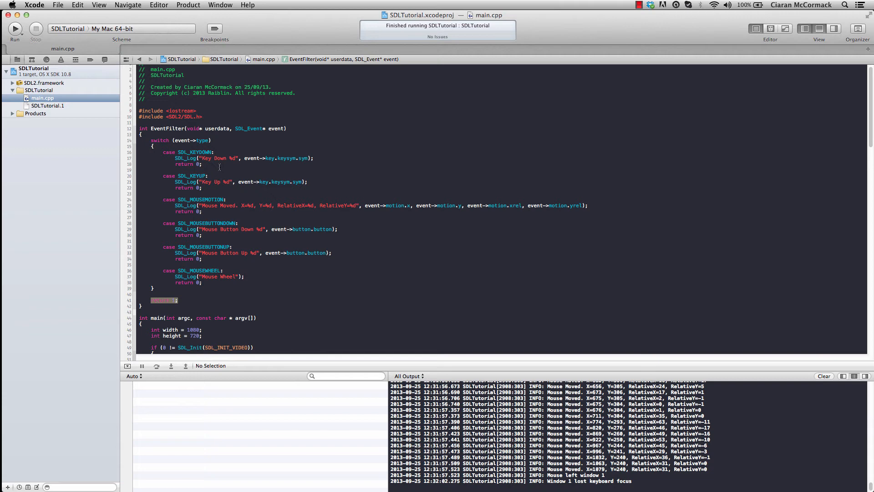
# Confirm OpenGL.framework is under Link Binary With Libraries, then open main.cpp.
pyautogui.click(33, 67)
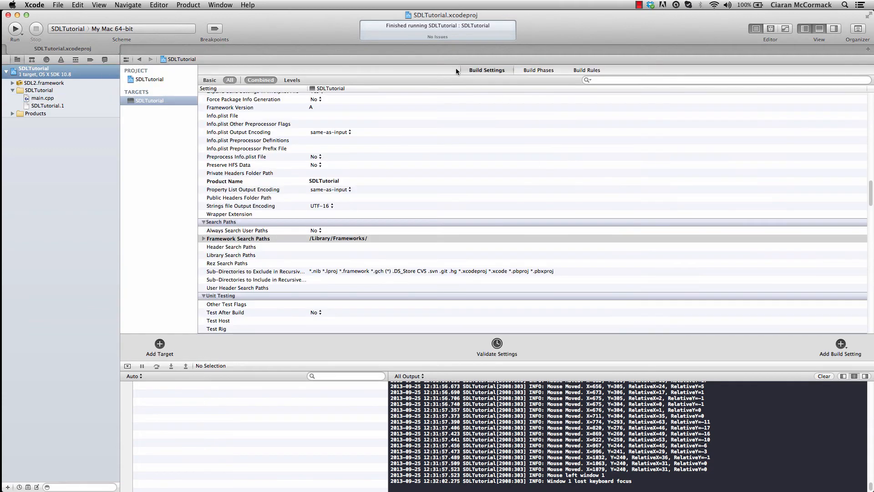
pyautogui.click(538, 70)
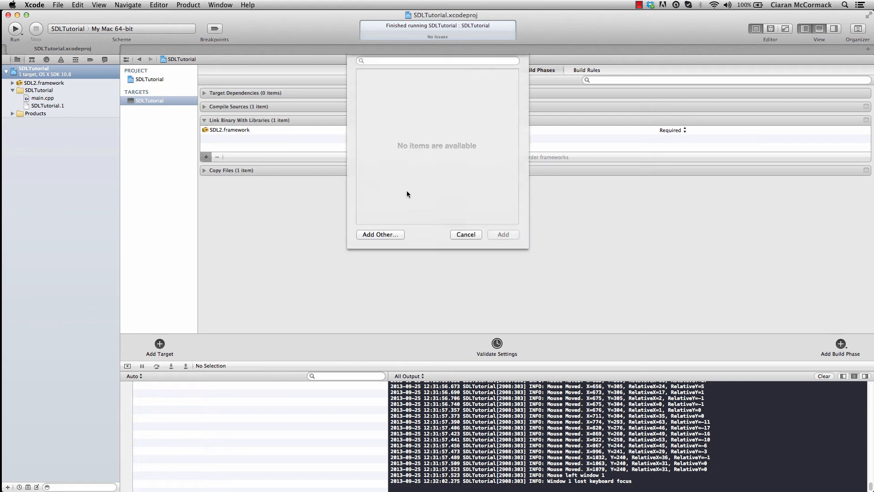
pyautogui.write('opd')
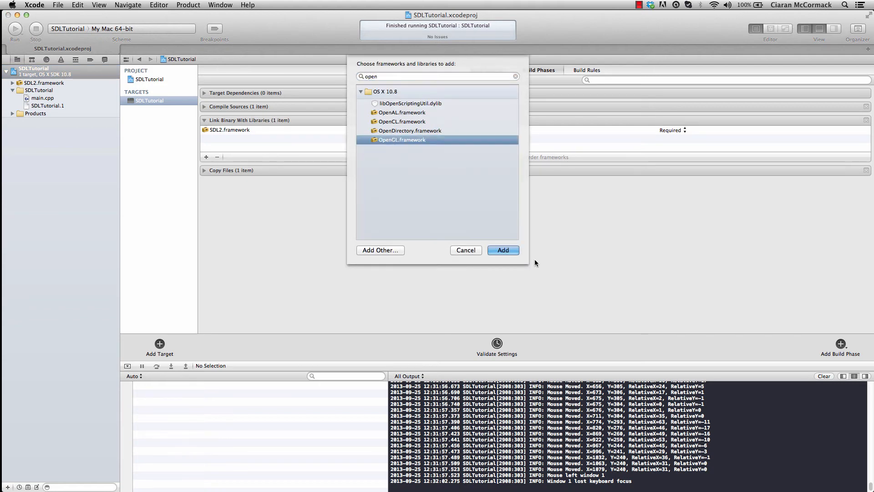
pyautogui.click(502, 250)
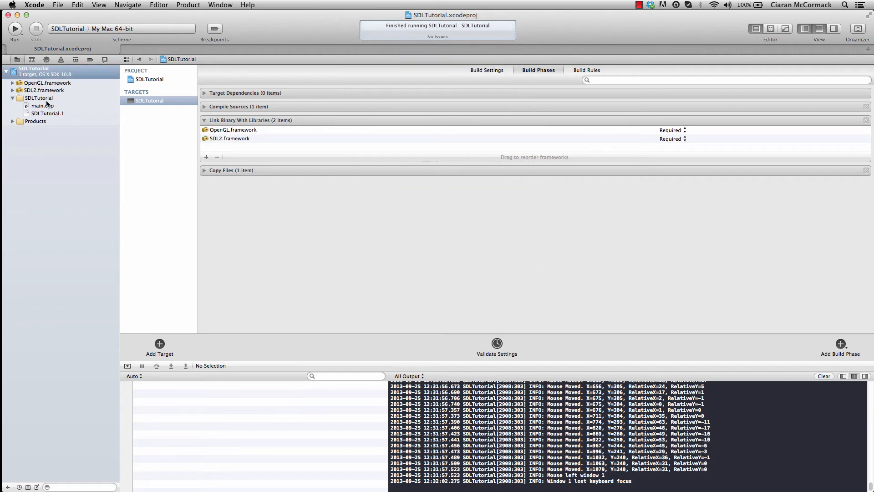
pyautogui.click(43, 105)
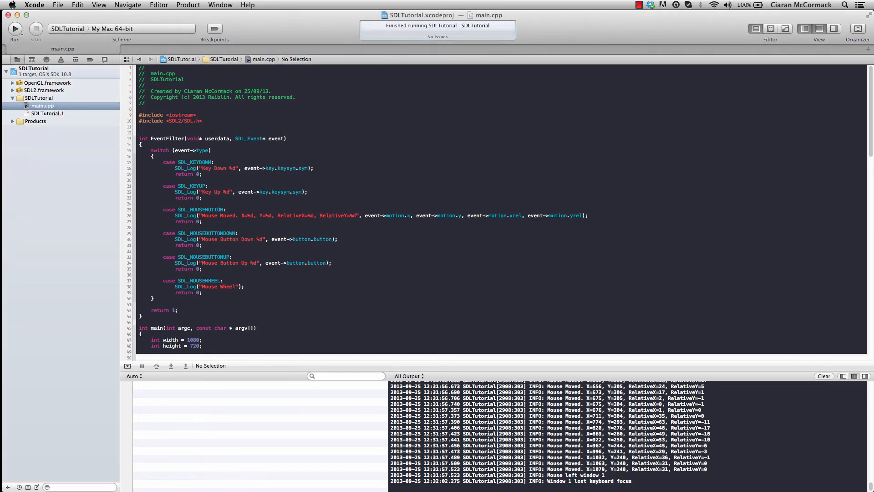
# Include <OpenGL/gl3.h> and clear color, depth and stencil buffers with a random glClearColor.
pyautogui.write('#include <OpenGL/gl3.h>')
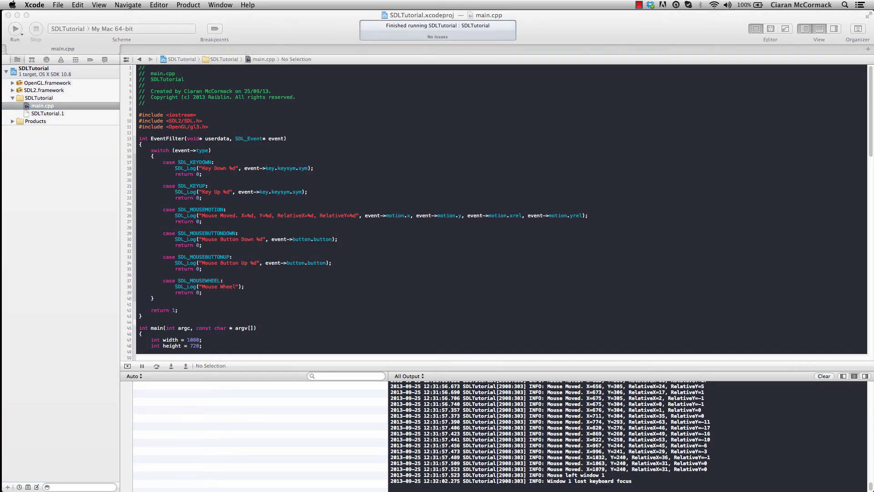
pyautogui.moveTo(637, 125)
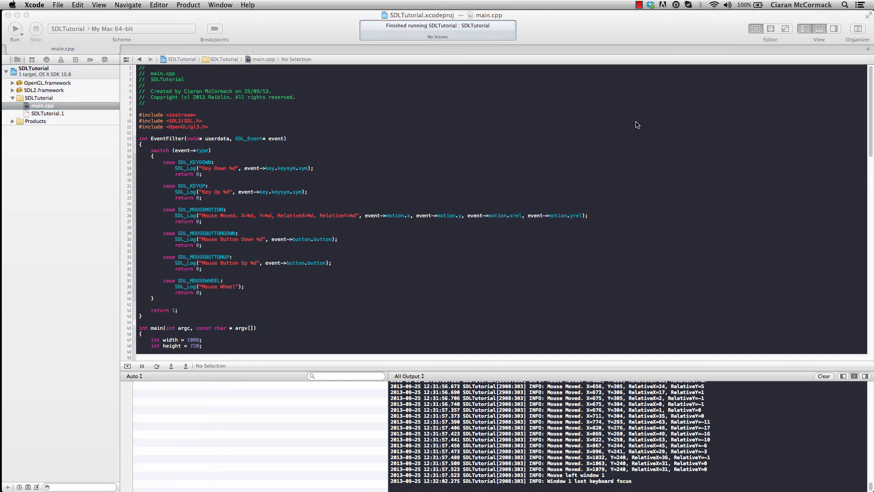
pyautogui.scroll(-3)
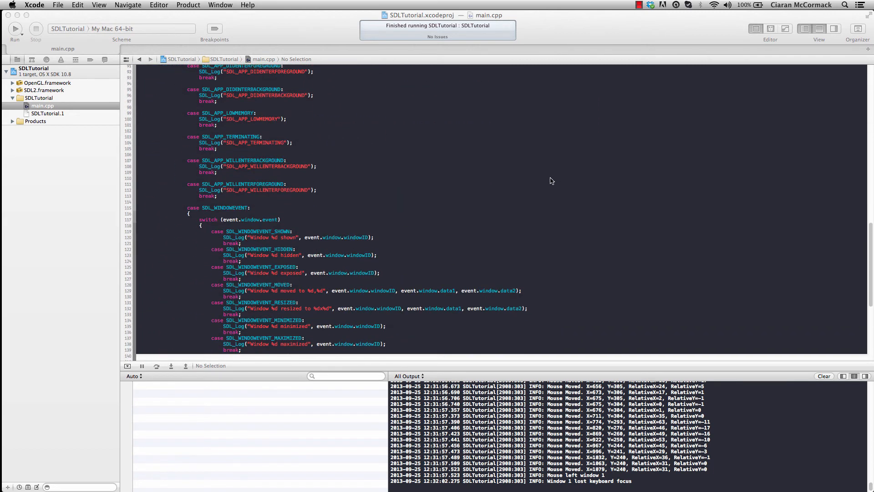
pyautogui.scroll(-3)
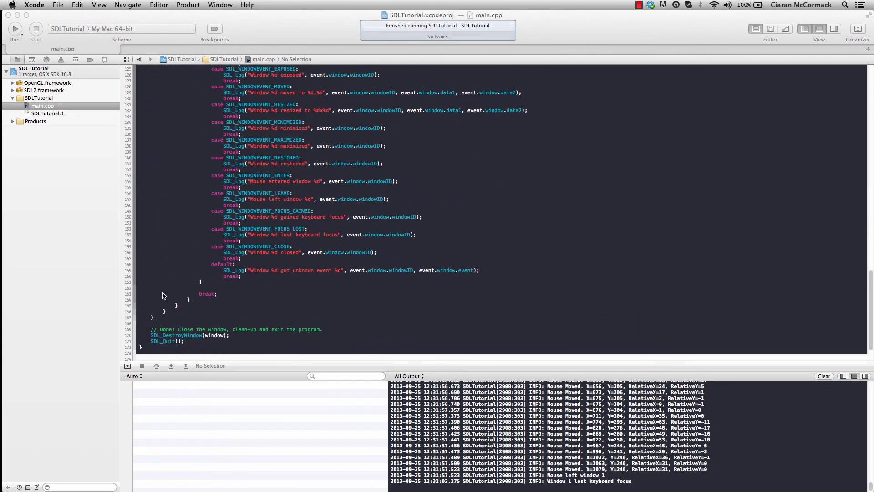
pyautogui.scroll(3)
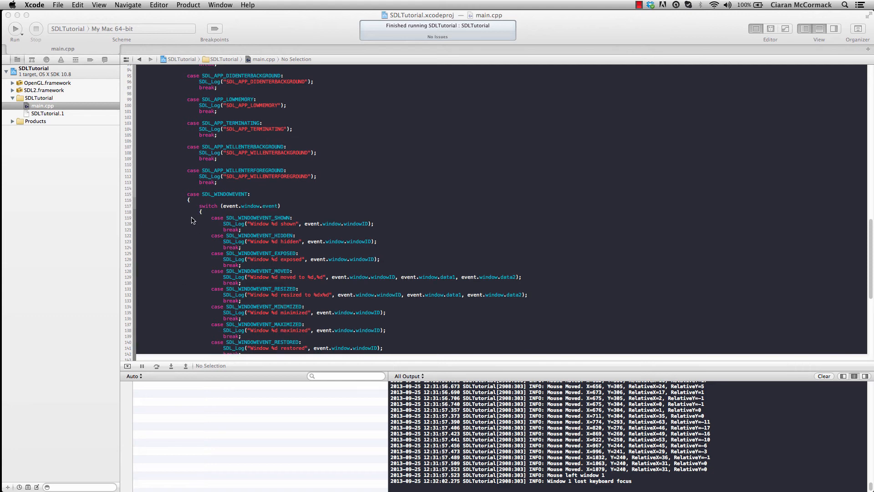
pyautogui.scroll(3)
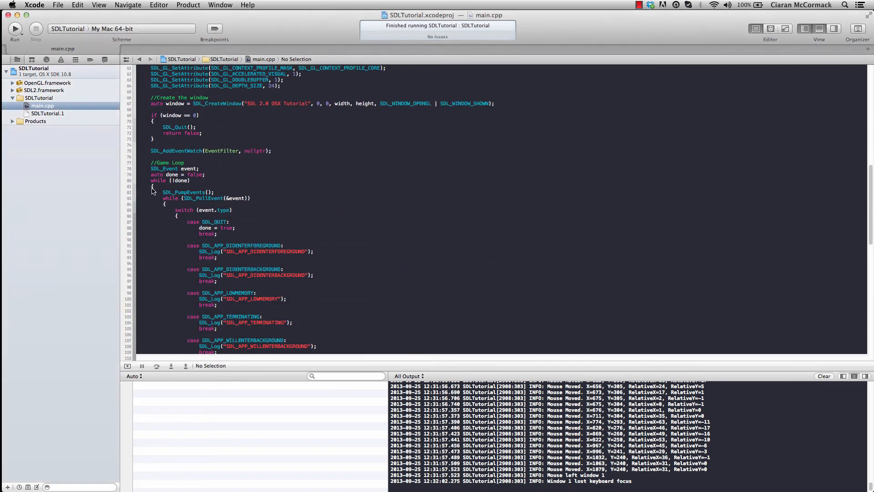
pyautogui.scroll(-3)
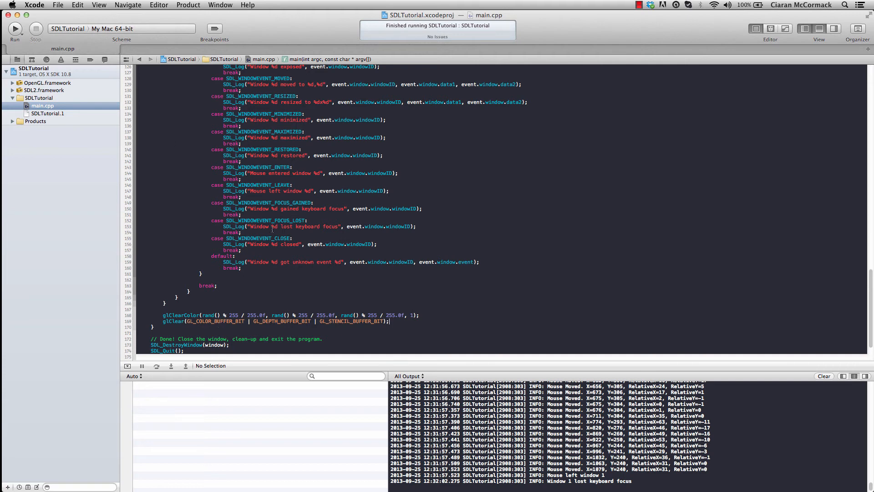
pyautogui.doubleClick(215, 321)
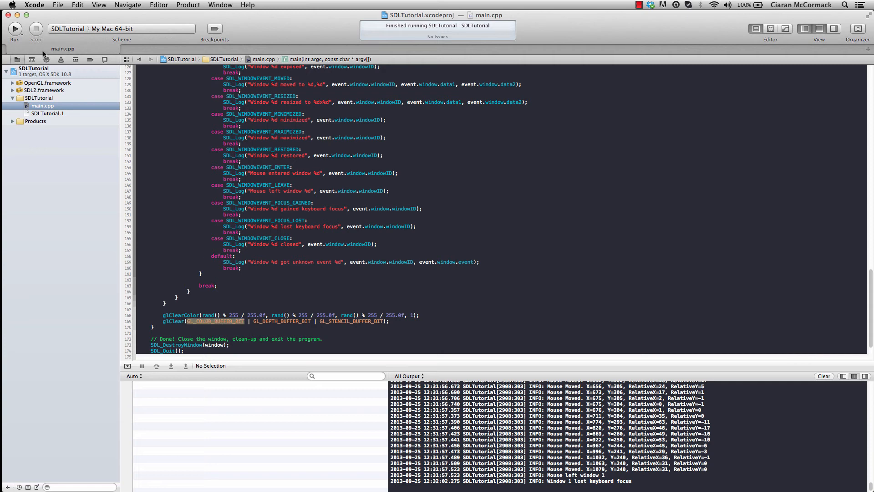
pyautogui.click(14, 28)
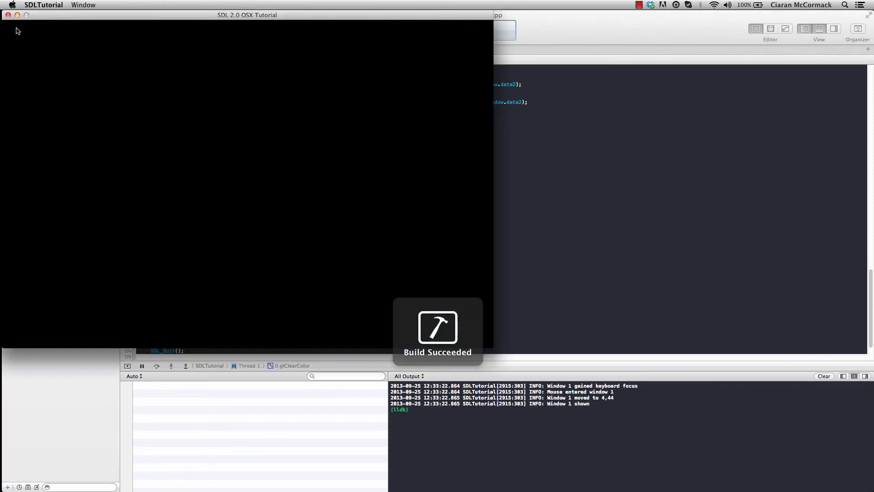
pyautogui.click(15, 28)
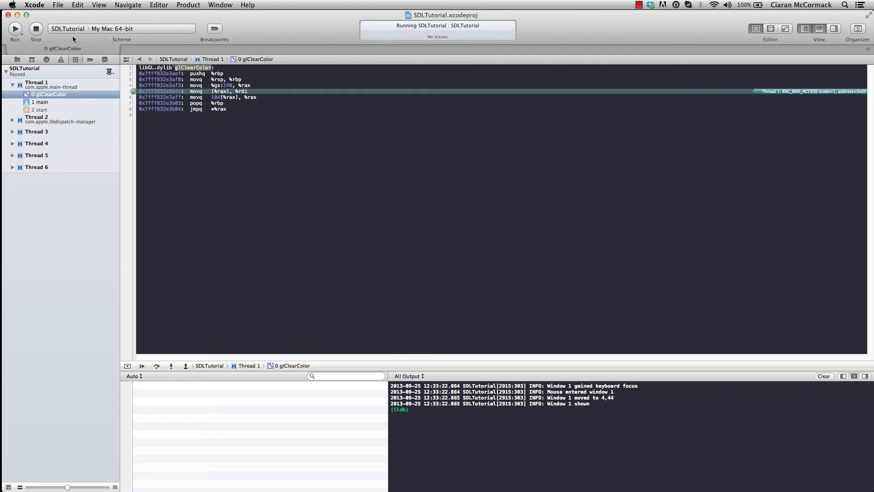
pyautogui.click(35, 28)
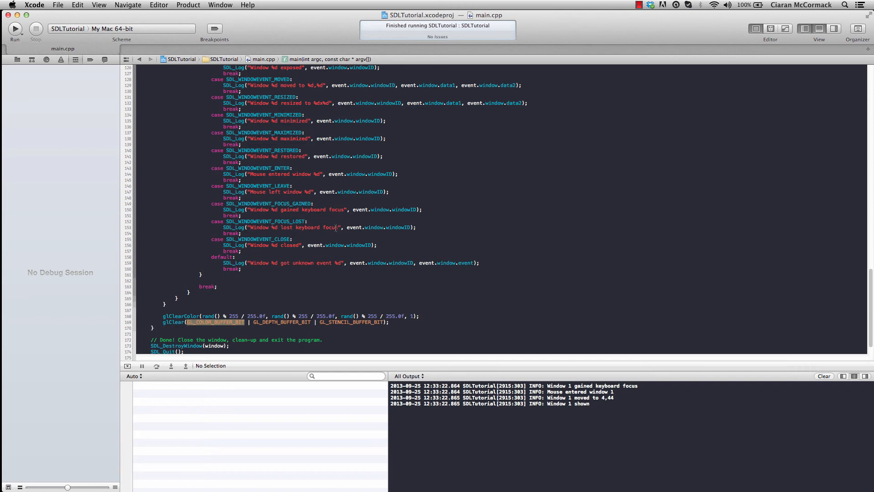
pyautogui.scroll(3)
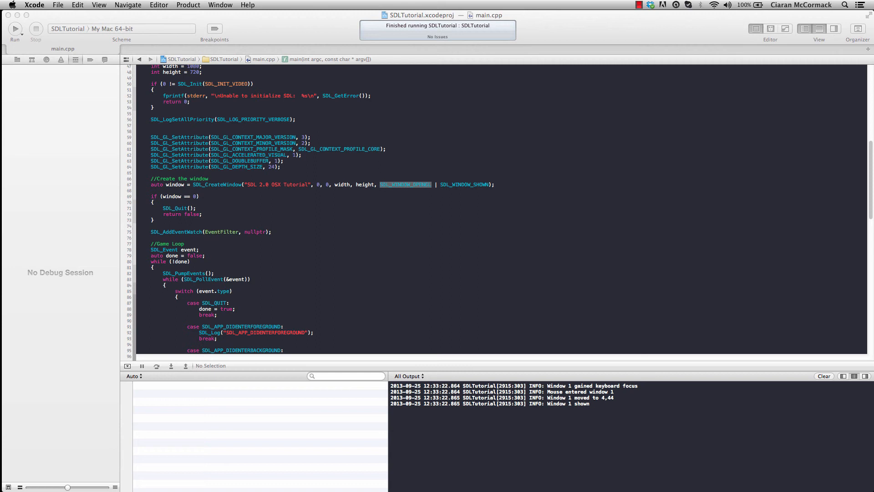
# Add SDL_GL_CreateContext(window) after the window check and SDL_GL_DeleteContext(gl) before cleanup.
pyautogui.click(162, 220)
pyautogui.write('auto gl = SDL_GL_CreateContext(window);')
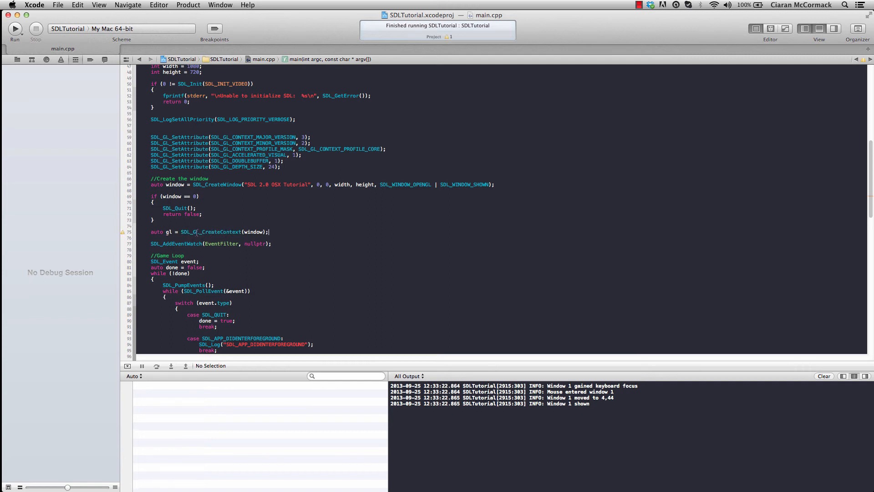
pyautogui.doubleClick(253, 231)
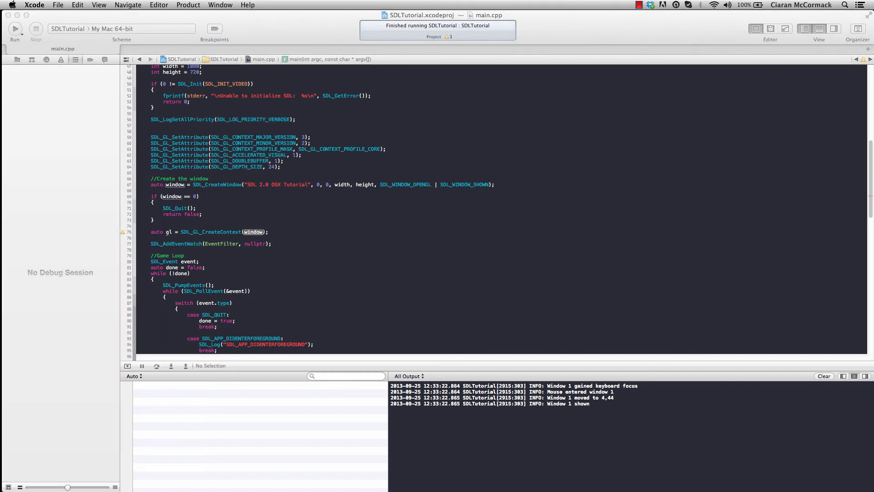
pyautogui.moveTo(599, 372)
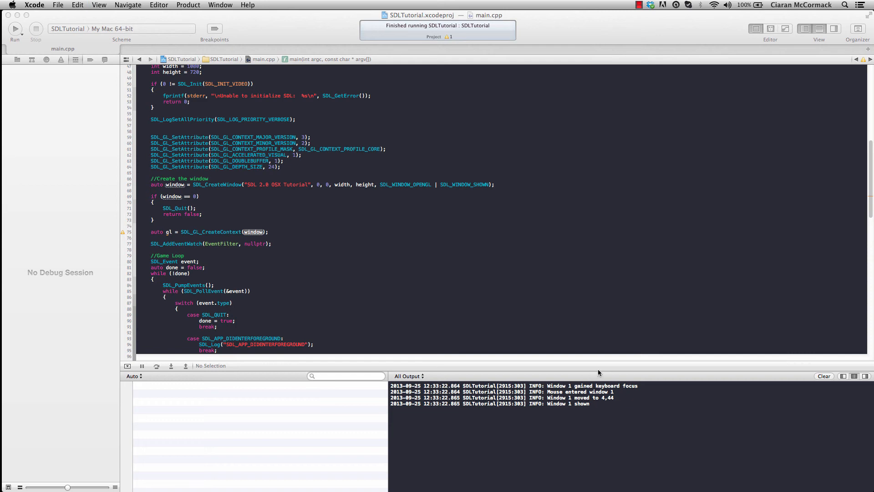
pyautogui.scroll(-3)
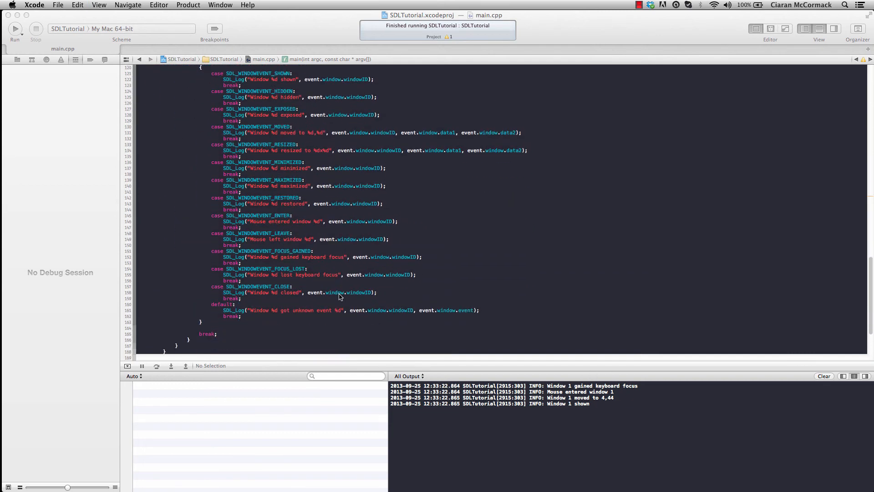
pyautogui.scroll(-3)
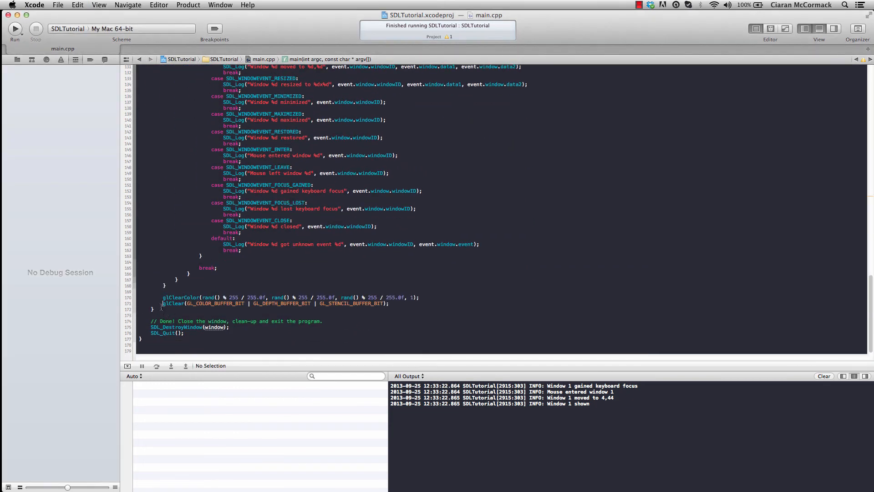
pyautogui.write('SDL_GL_DeleteContext(gl);')
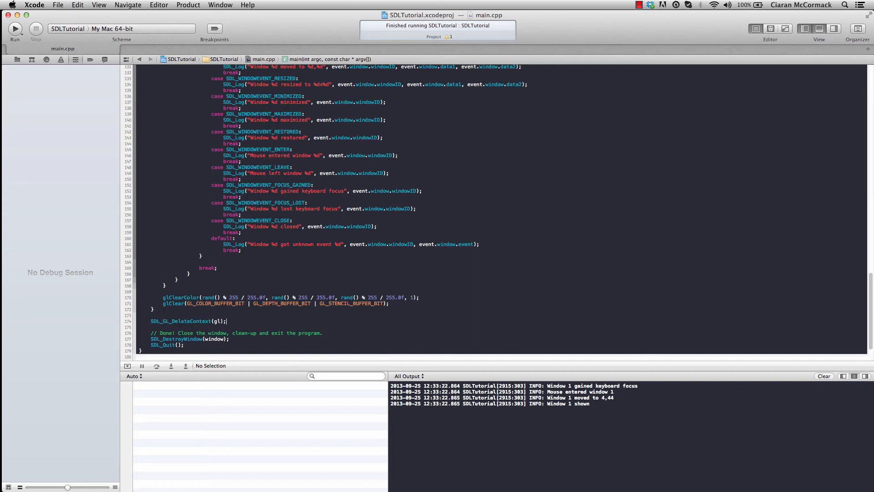
pyautogui.click(15, 29)
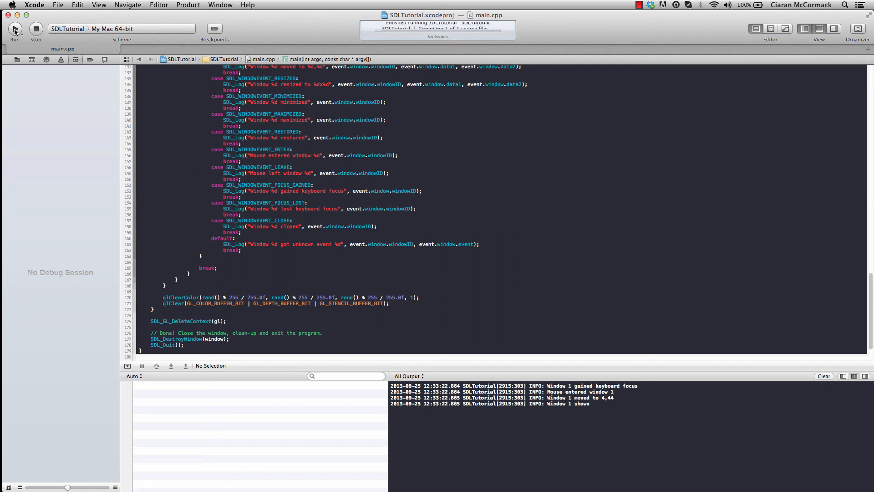
pyautogui.click(15, 28)
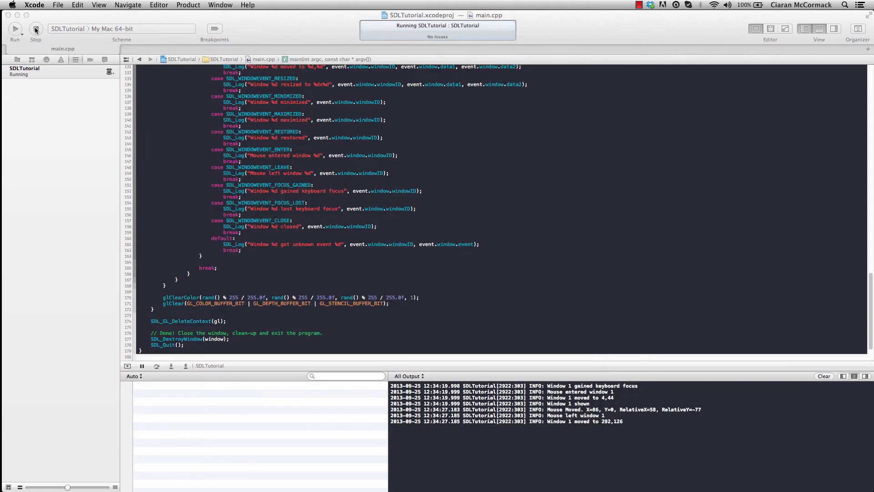
pyautogui.click(35, 30)
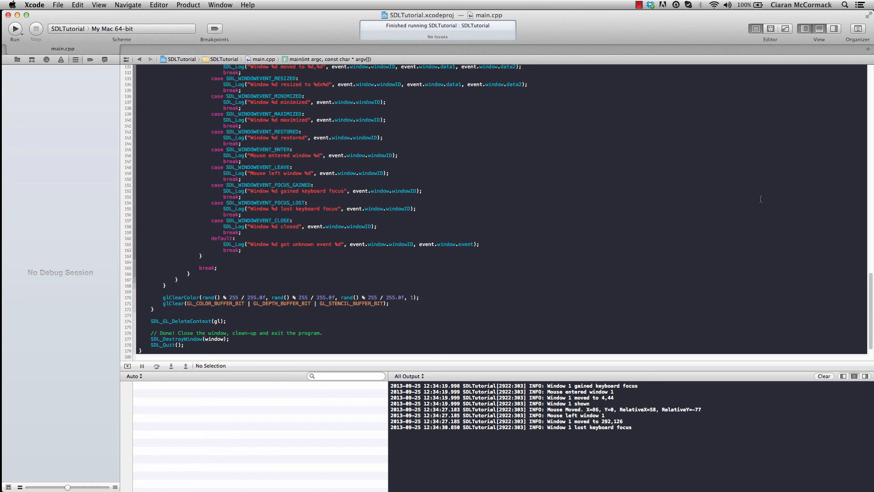
pyautogui.scroll(3)
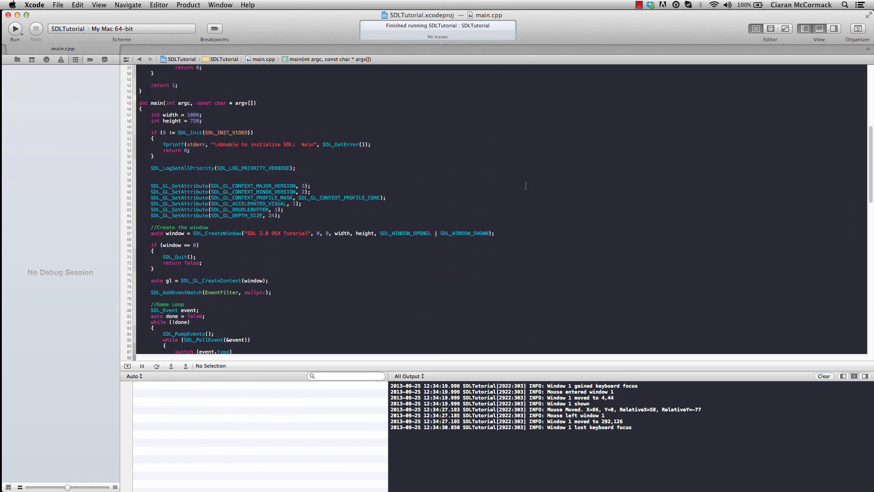
pyautogui.scroll(3)
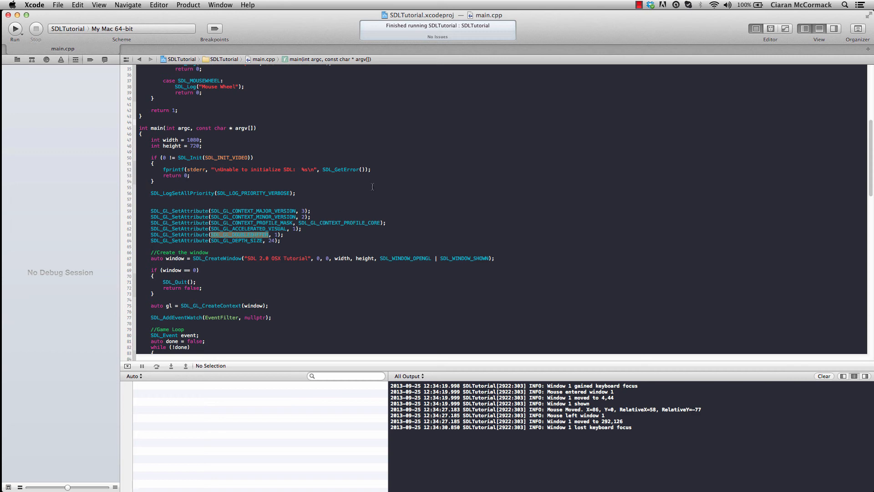
pyautogui.scroll(-3)
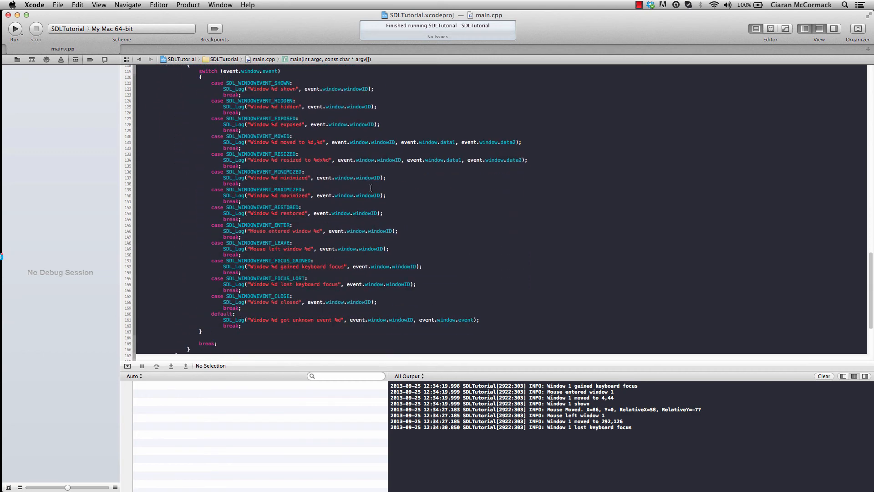
pyautogui.scroll(-3)
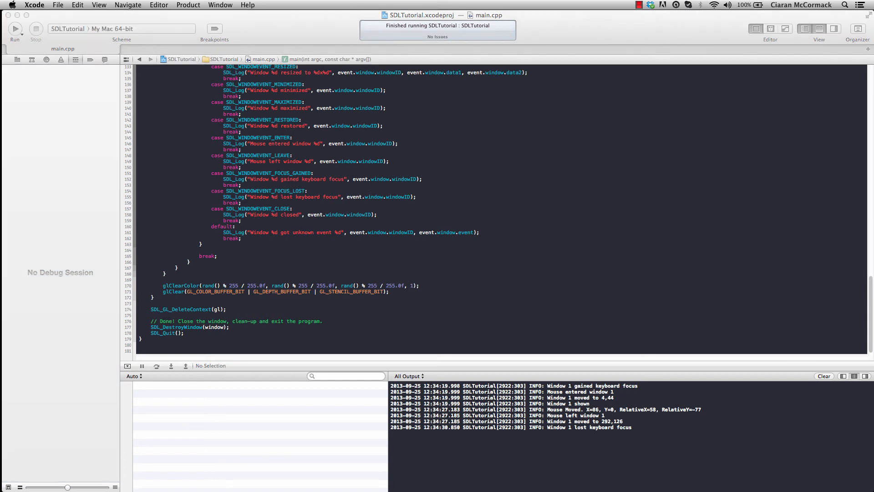
pyautogui.moveTo(532, 370)
pyautogui.write('SDL_GL_SwapWindow(window);')
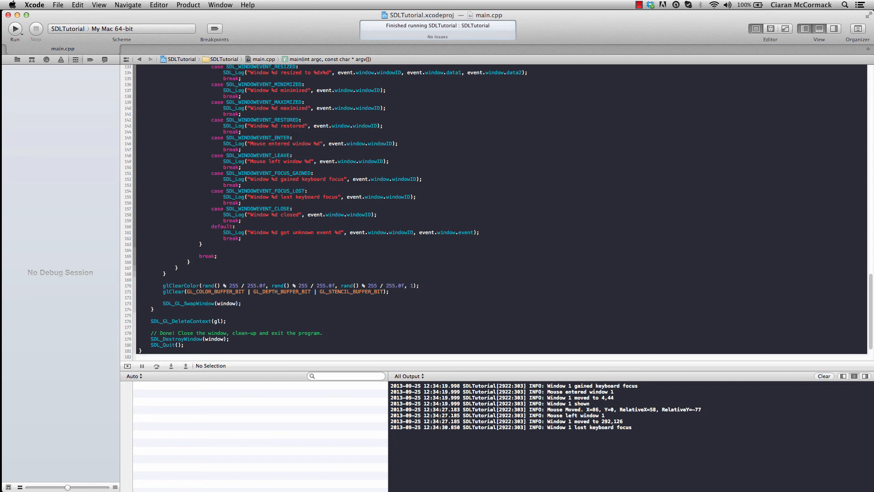
# Add SDL_GL_SwapWindow(window) after glClear and run the app showing random colours.
pyautogui.click(241, 303)
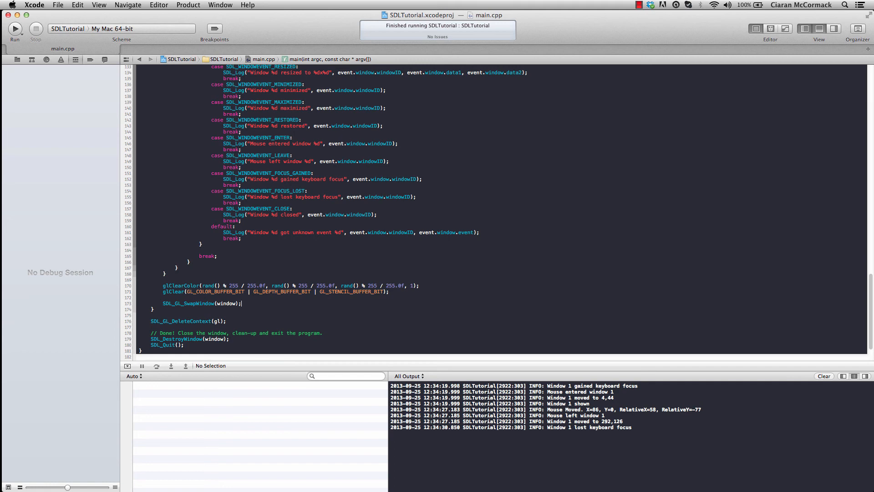
pyautogui.click(15, 29)
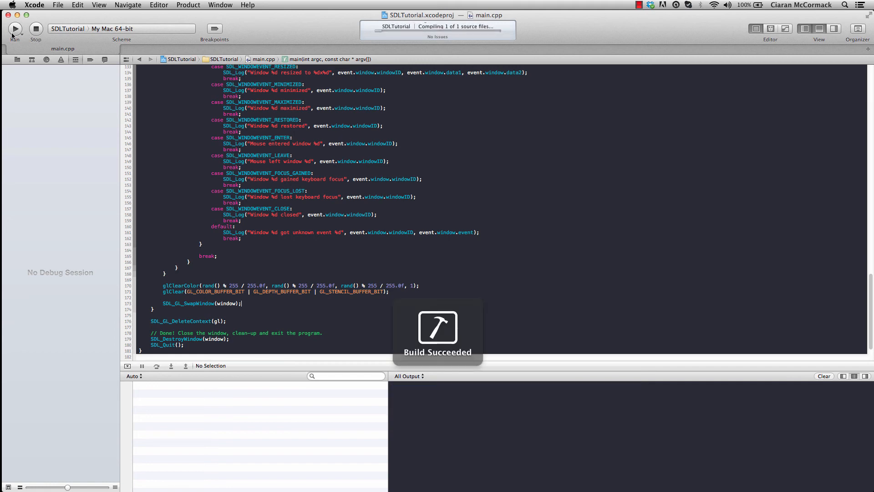
pyautogui.click(15, 28)
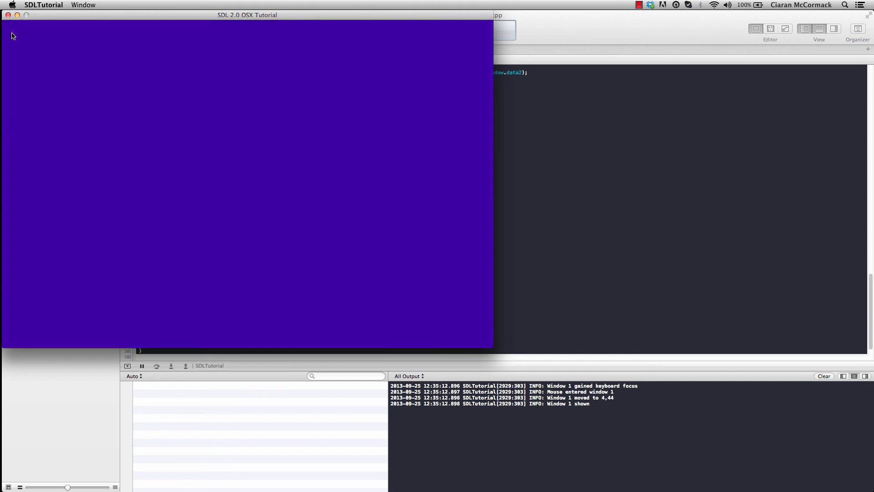
pyautogui.moveTo(15, 14)
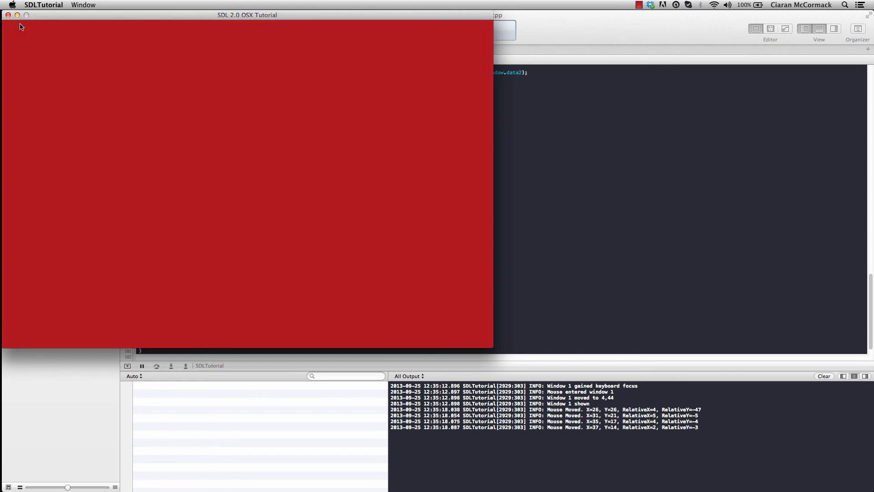
pyautogui.click(7, 16)
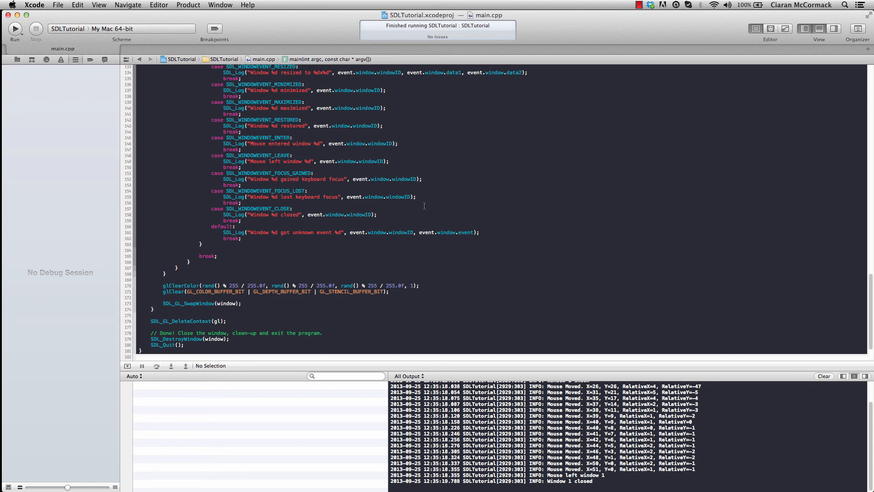
pyautogui.moveTo(698, 265)
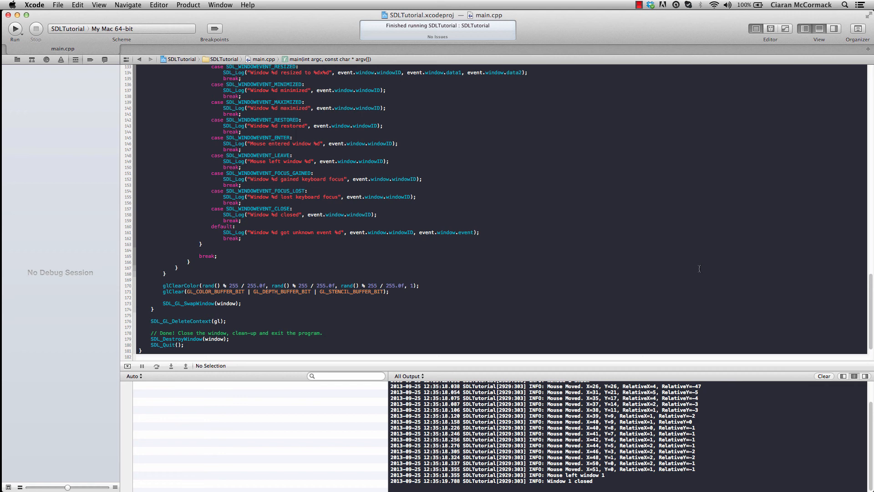
# Scroll up toward the top of main.cpp.
pyautogui.scroll(3)
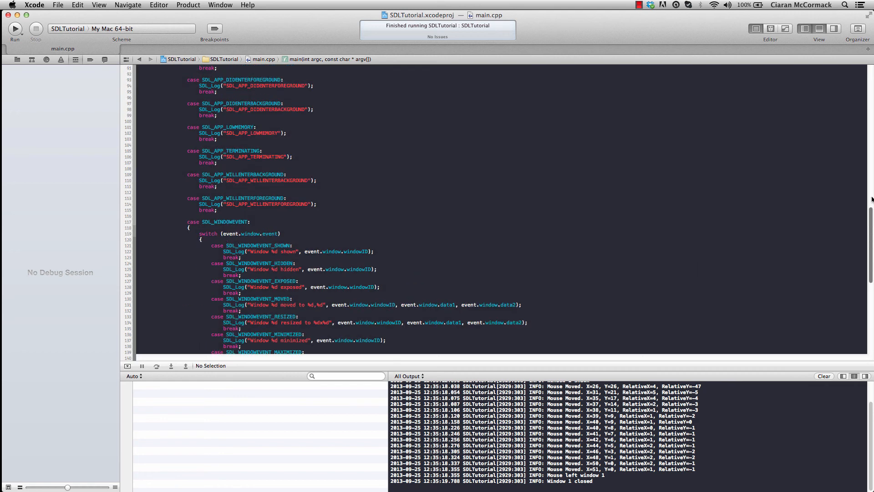
pyautogui.scroll(3)
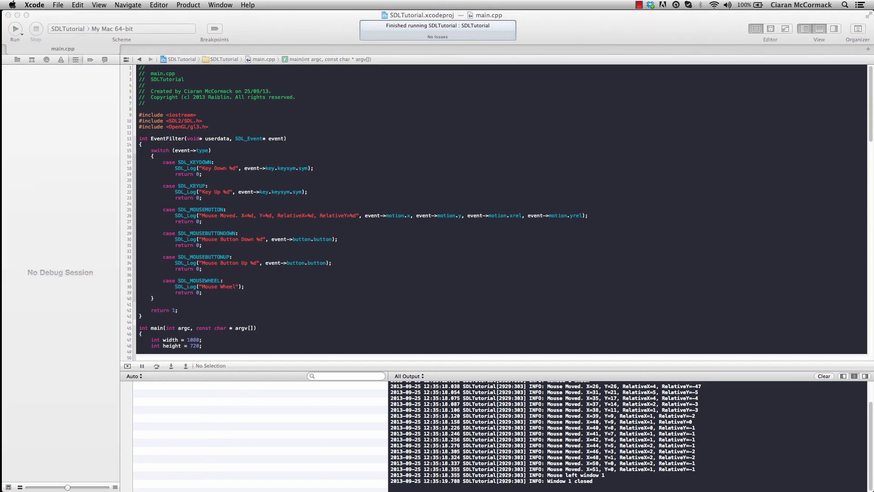
pyautogui.moveTo(335, 128)
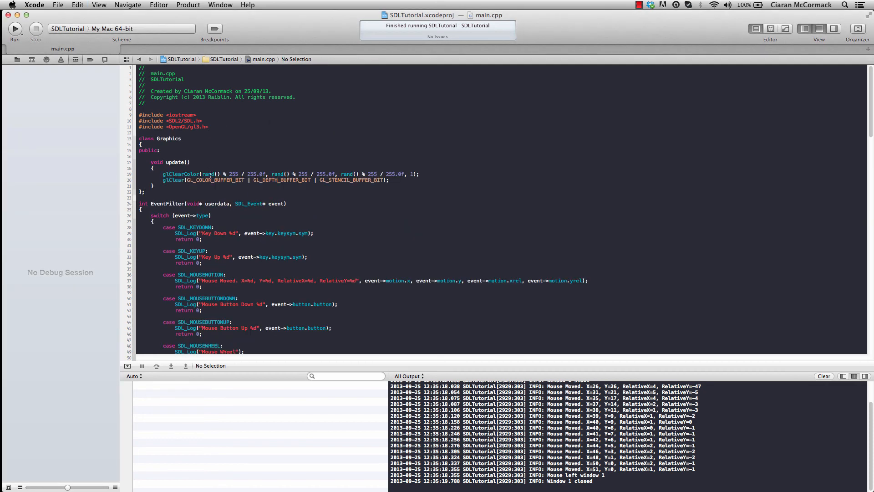
pyautogui.doubleClick(175, 162)
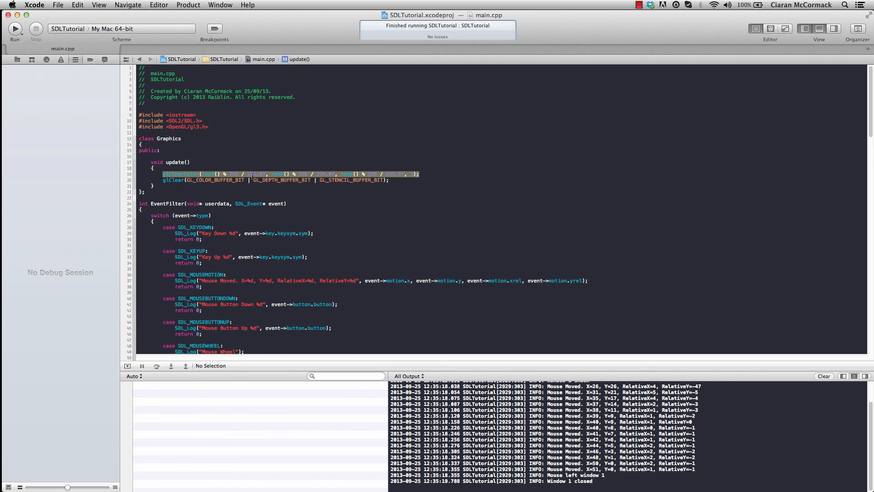
pyautogui.scroll(-3)
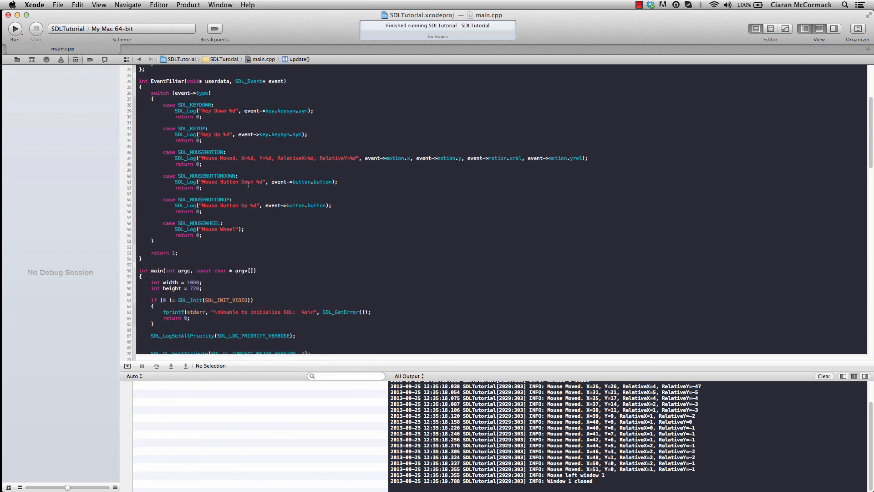
pyautogui.scroll(-3)
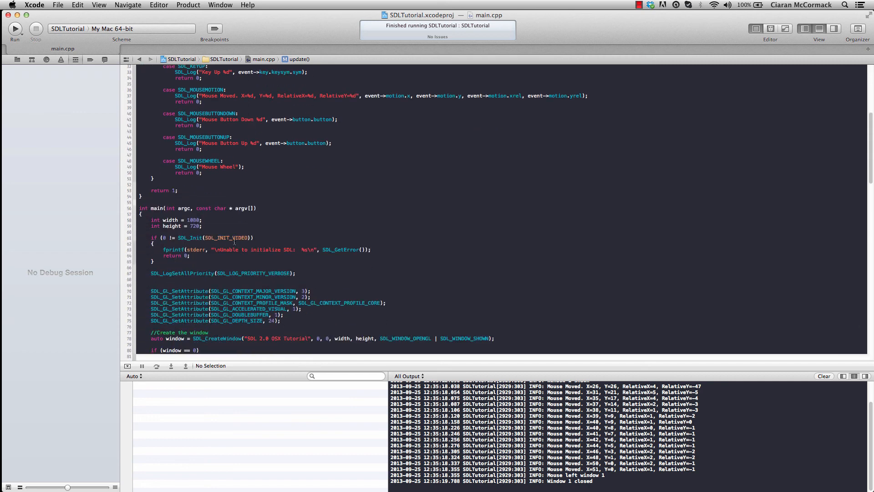
pyautogui.scroll(-3)
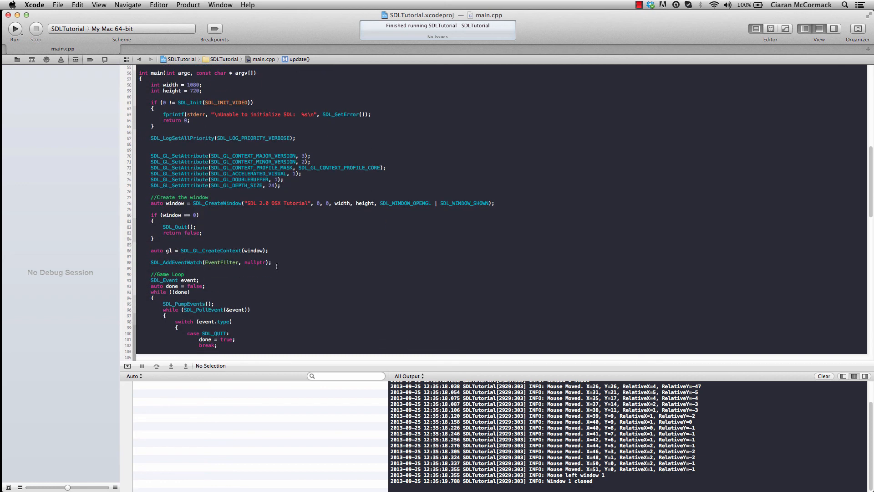
# Declare unique_ptr<Graphics> graphics = unique_ptr<Graphics>(new Graphics()) and build the project.
pyautogui.write('u')
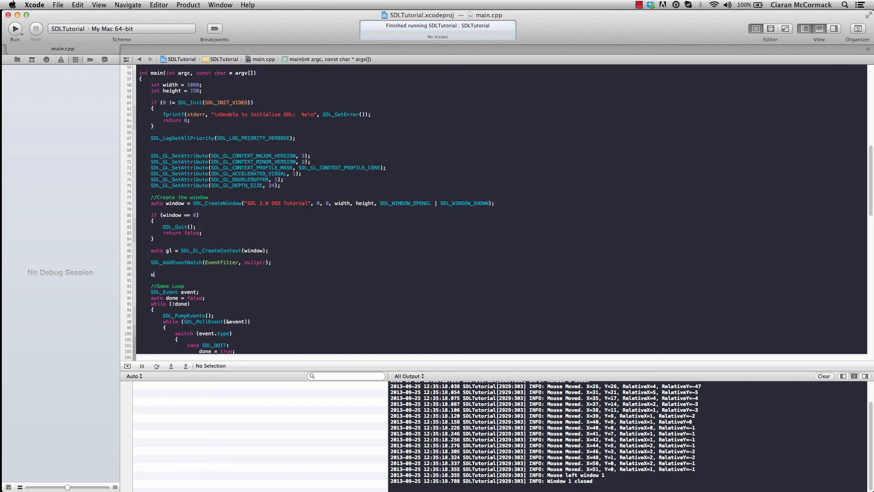
pyautogui.write('nique_ptr<')
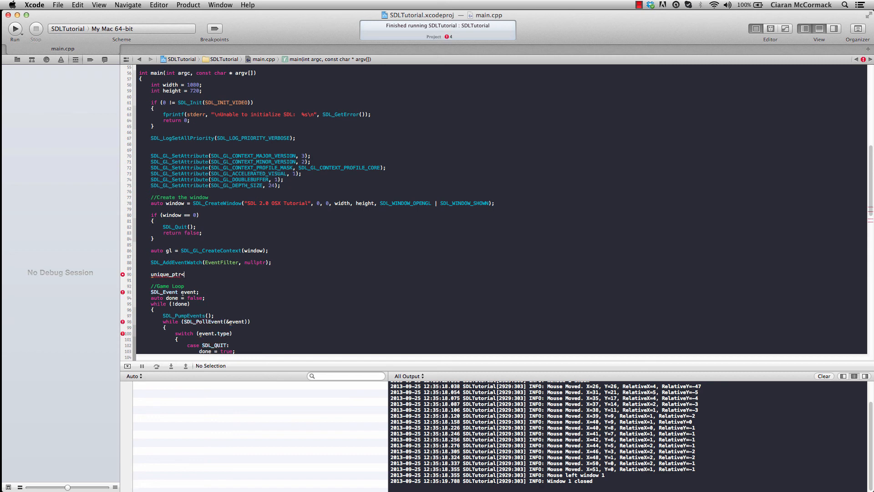
pyautogui.write('Graphics>')
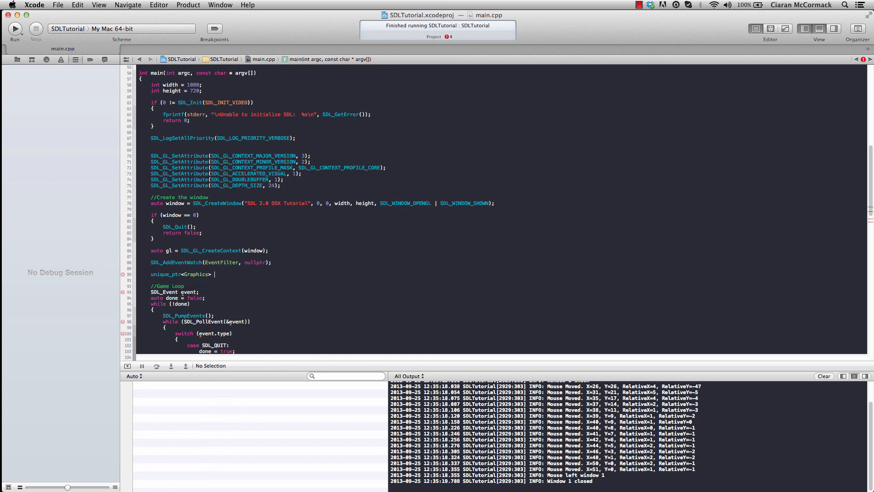
pyautogui.write('graphics = u')
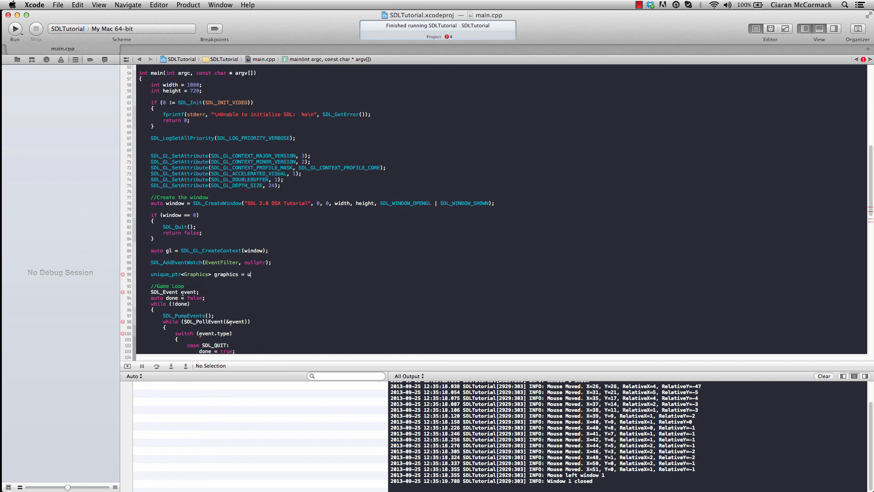
pyautogui.write('nique_ptr<Graphics>(new Graphics());')
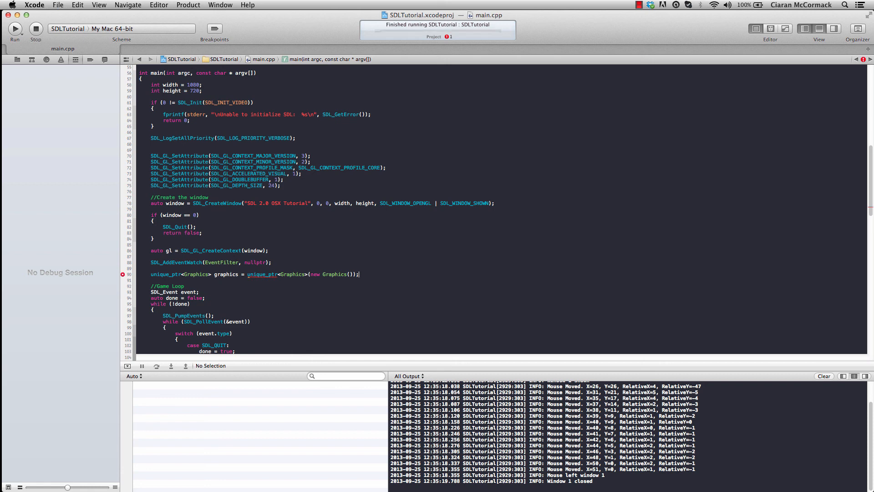
pyautogui.click(15, 28)
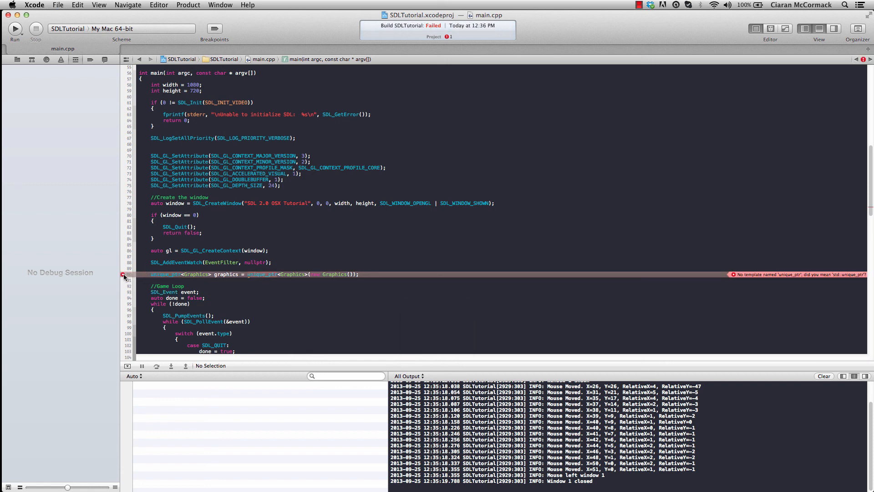
# Read the unique_ptr error fix-it and add using namespace std; below the includes.
pyautogui.click(123, 273)
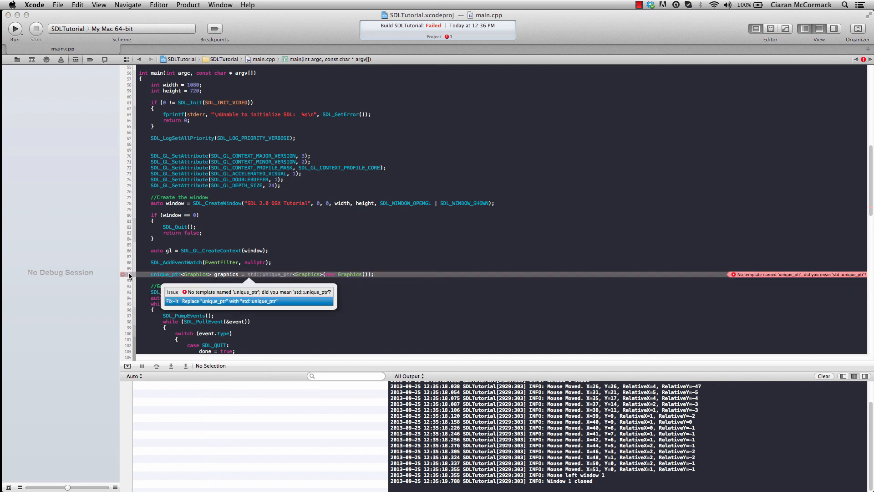
pyautogui.moveTo(253, 296)
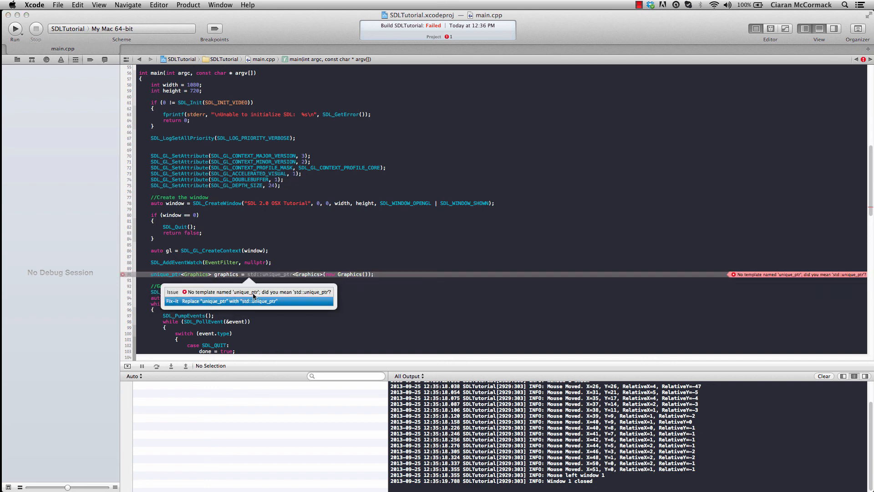
pyautogui.moveTo(300, 294)
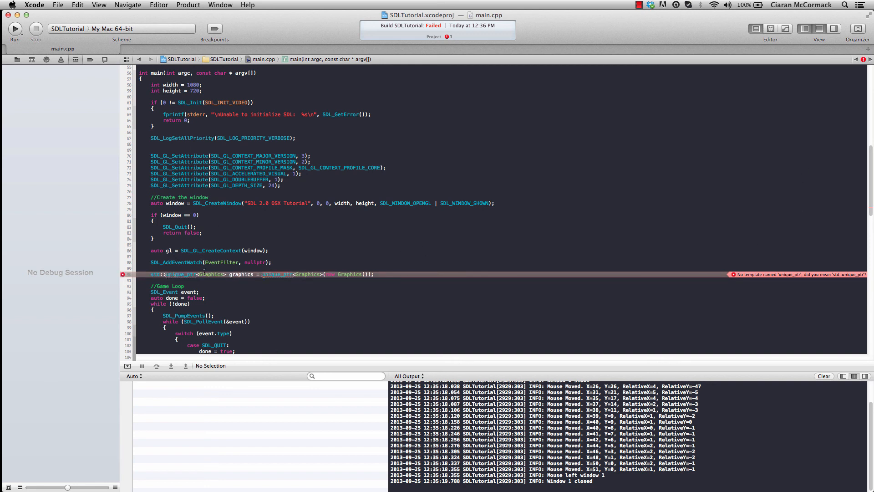
pyautogui.scroll(3)
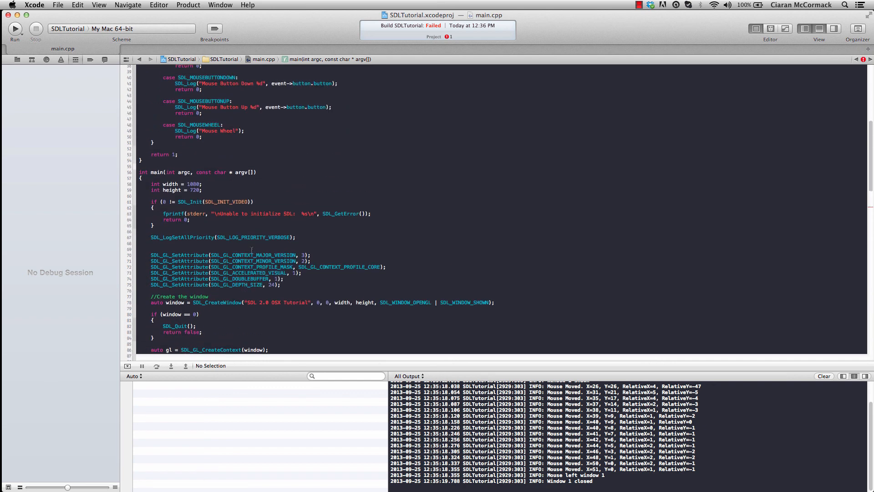
pyautogui.scroll(3)
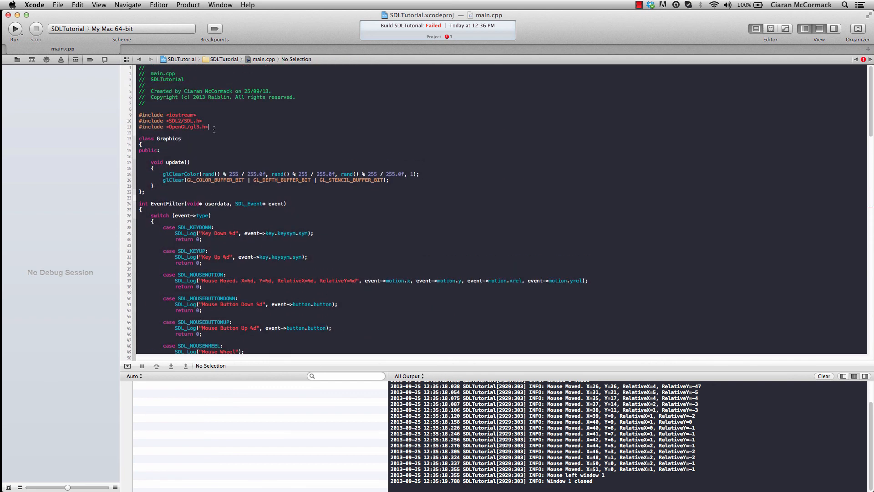
pyautogui.press('return')
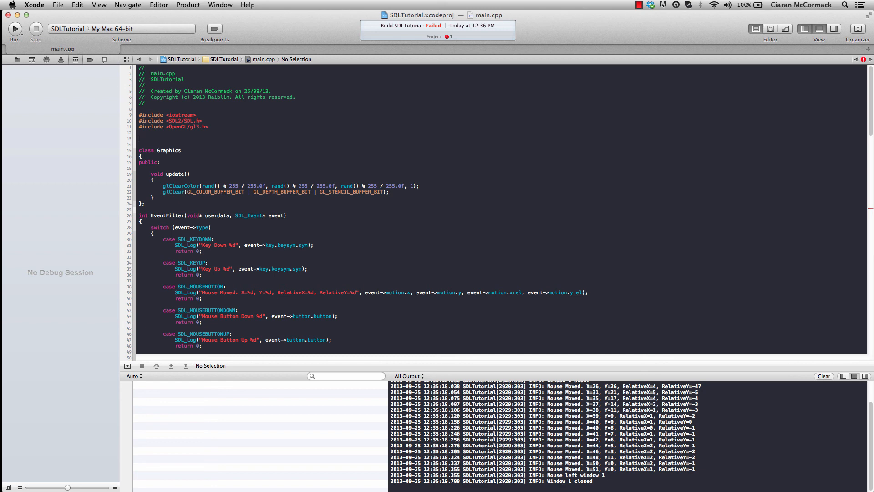
pyautogui.write('using namespace std;')
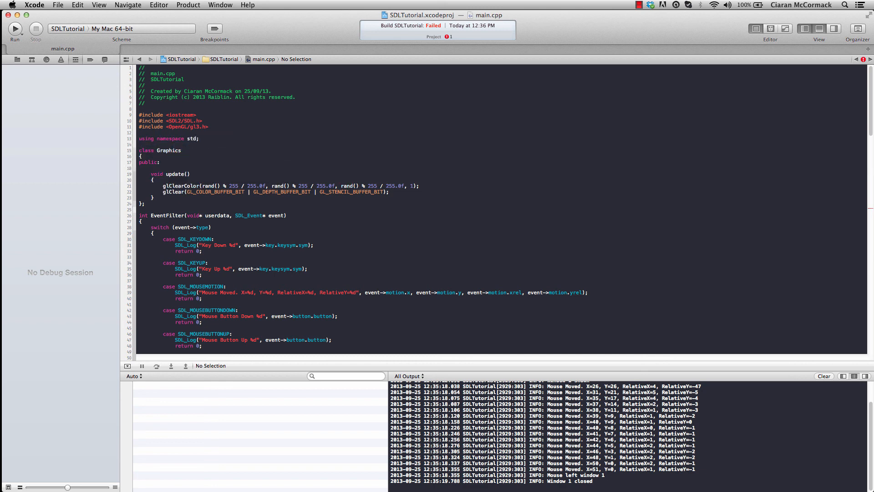
pyautogui.scroll(-3)
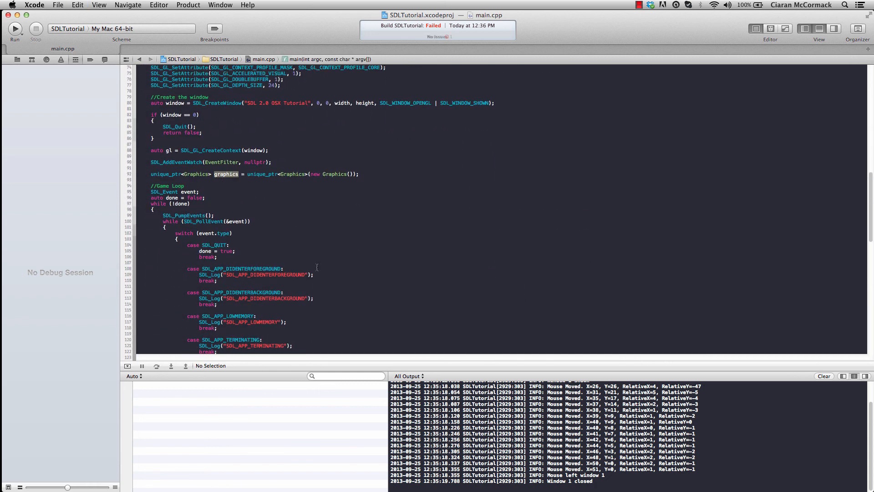
# Call graphics->update(); in the game loop, then build and run the SDL window.
pyautogui.scroll(-3)
pyautogui.write('graphics->update')
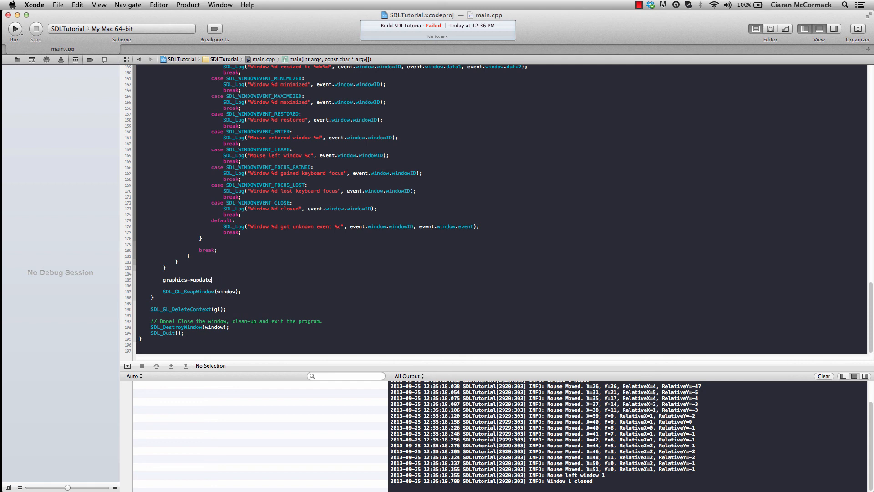
pyautogui.write('();')
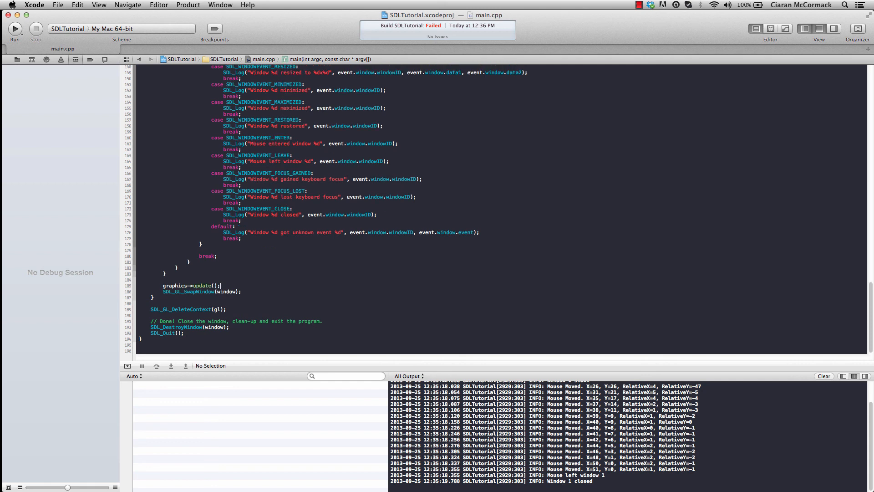
pyautogui.click(14, 29)
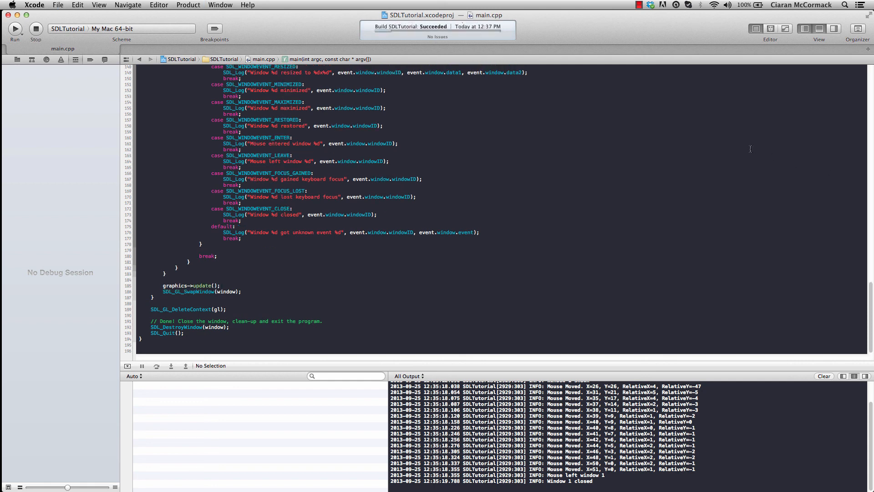
pyautogui.click(15, 29)
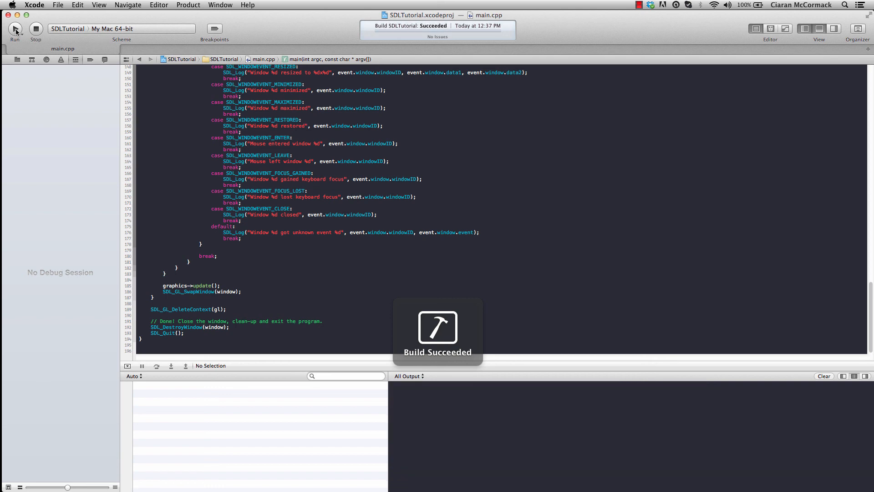
pyautogui.click(15, 28)
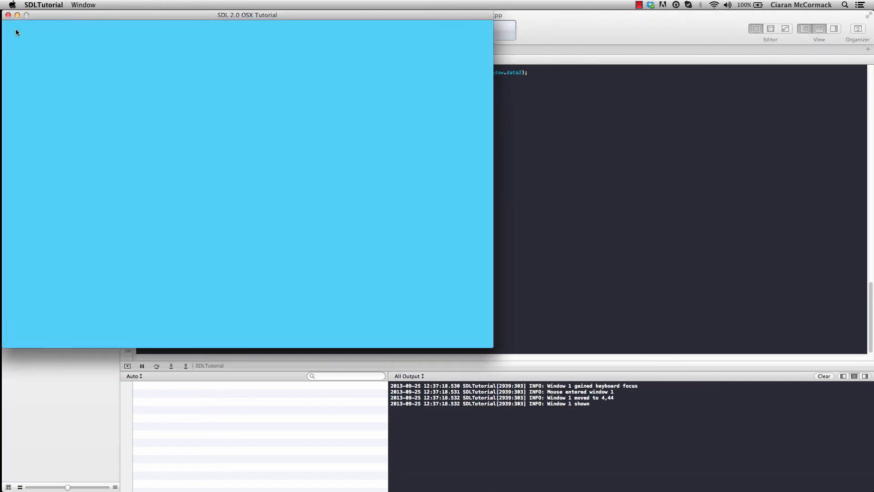